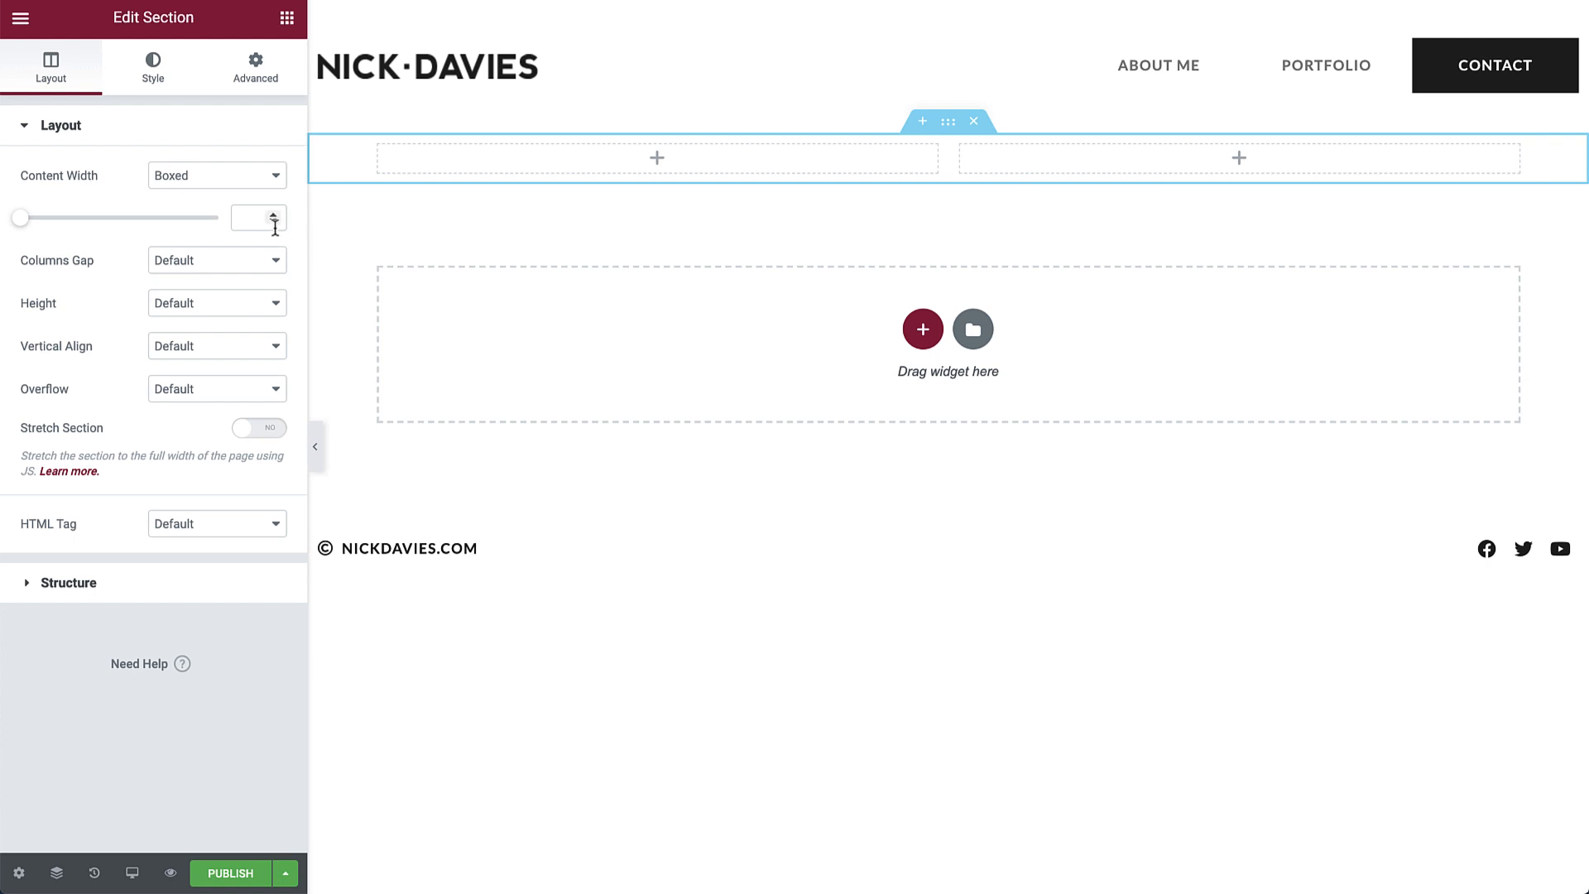
Set the site-wide Content Width to 1350 px in Site Settings > Layout
type("135")
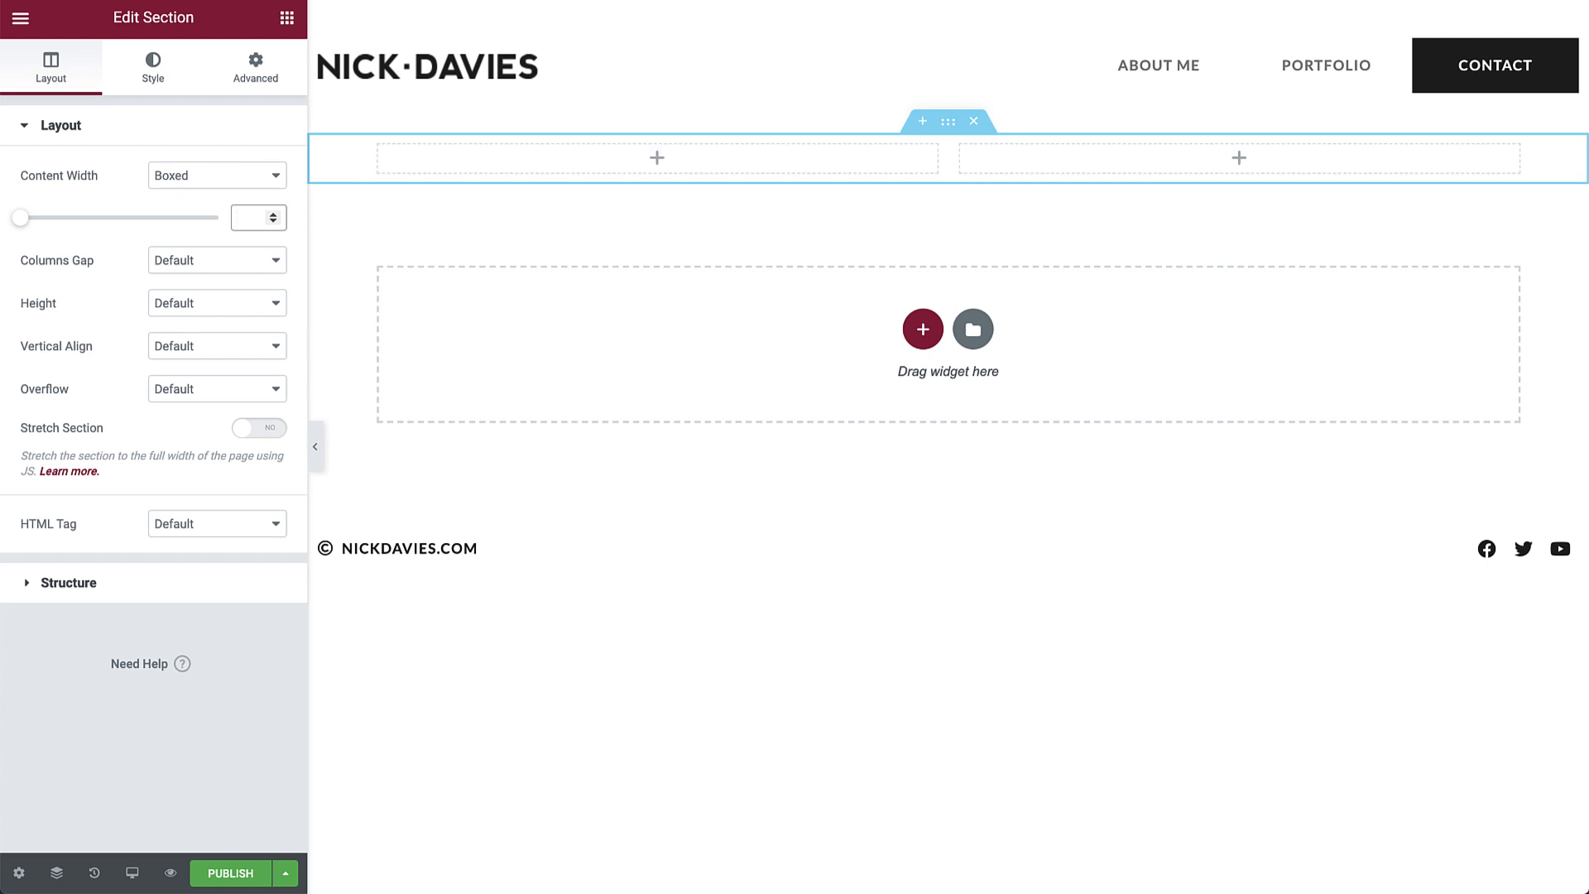
left_click(248, 217)
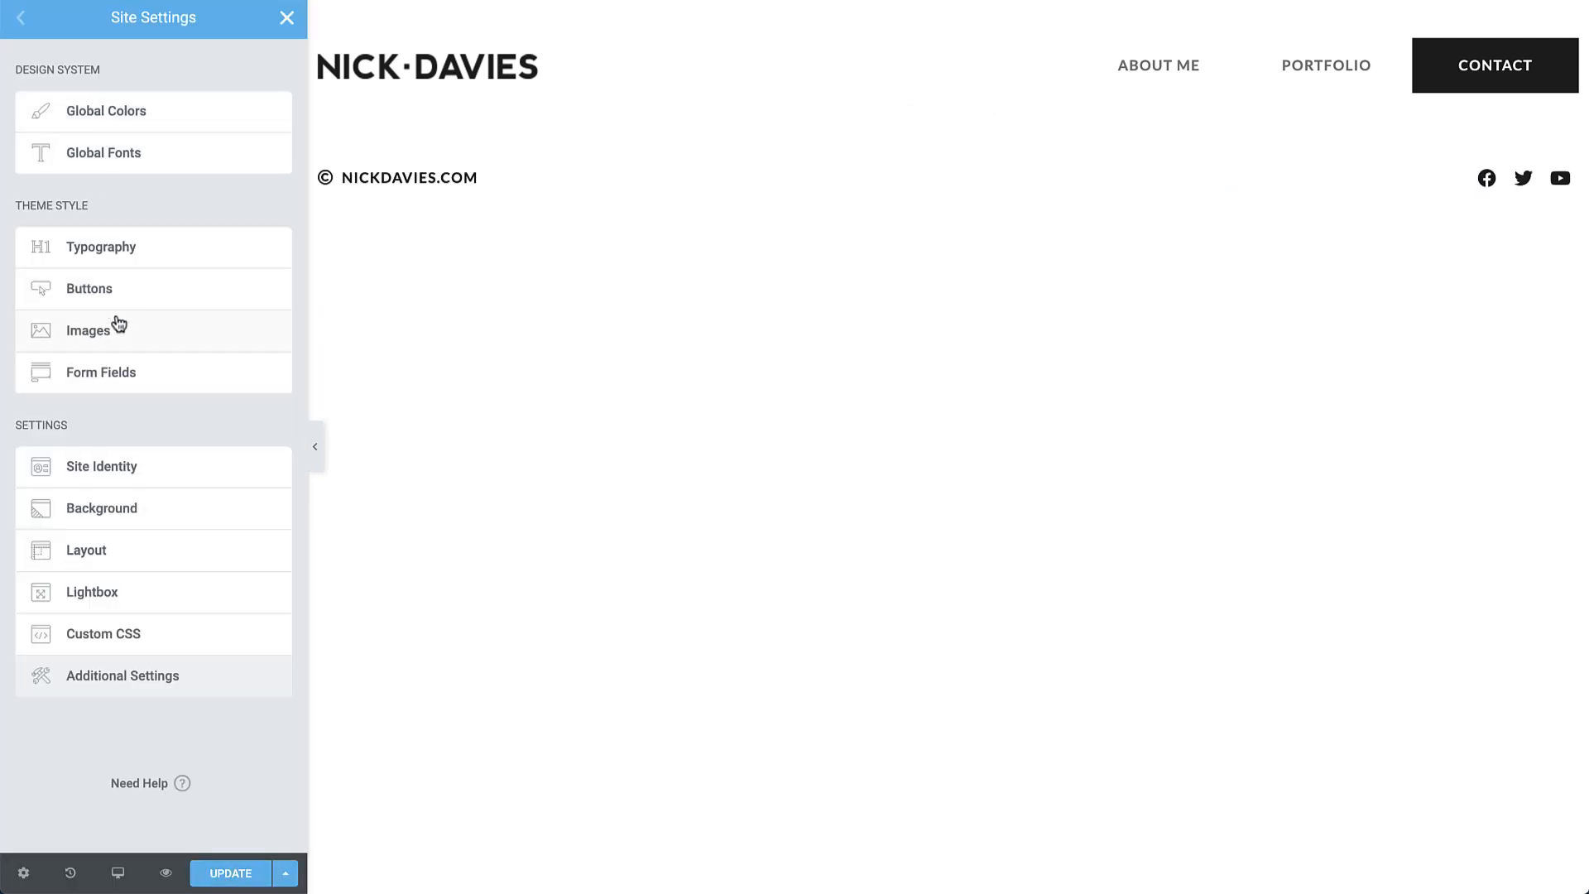
left_click(86, 550)
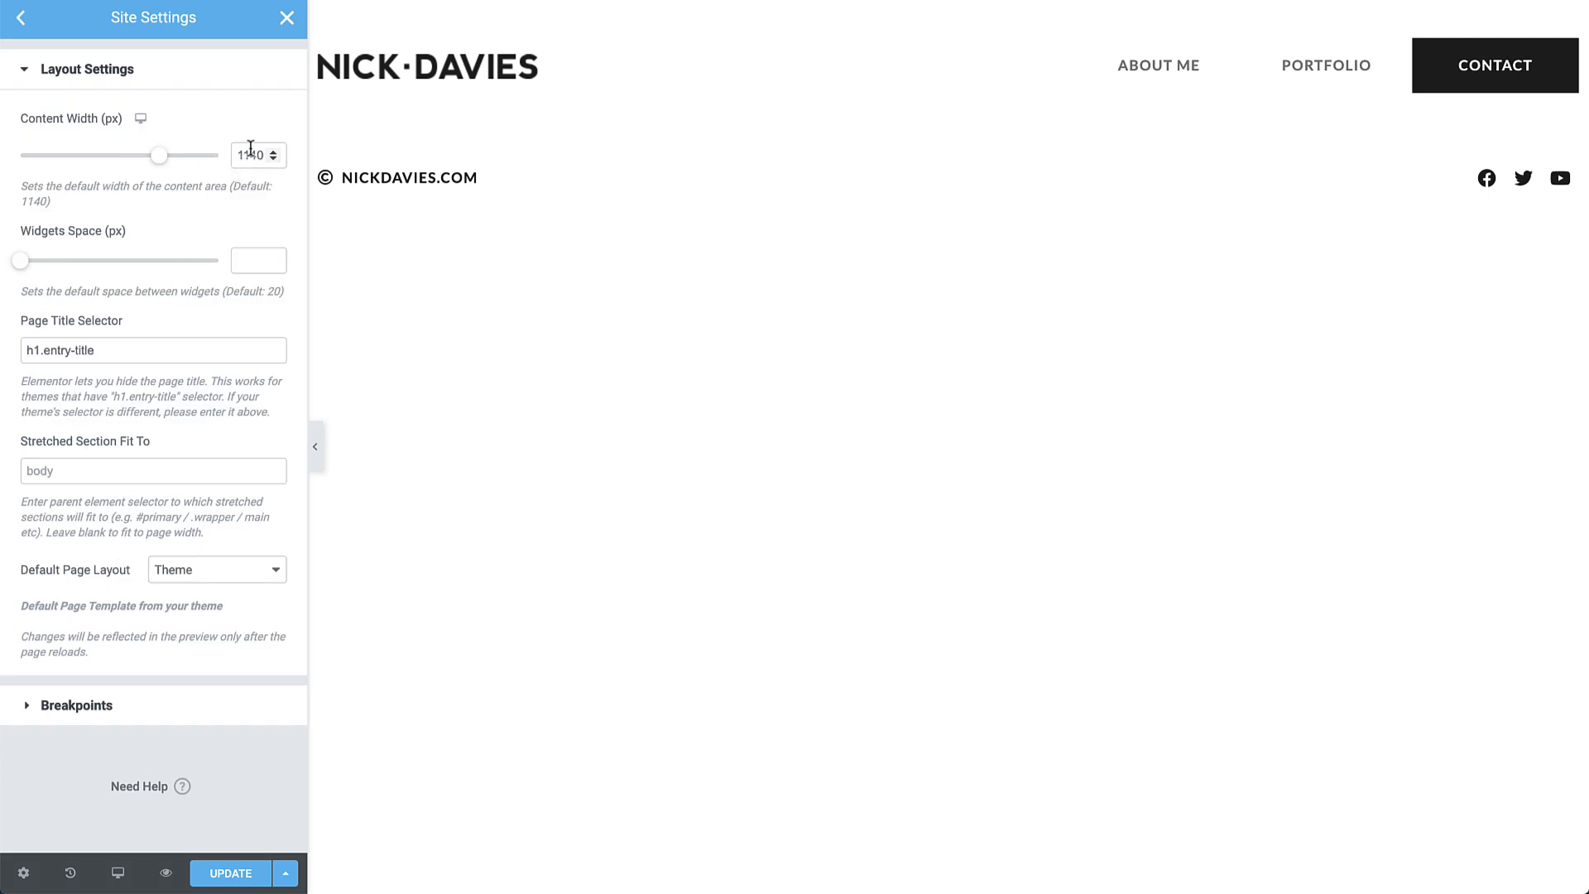
type("13")
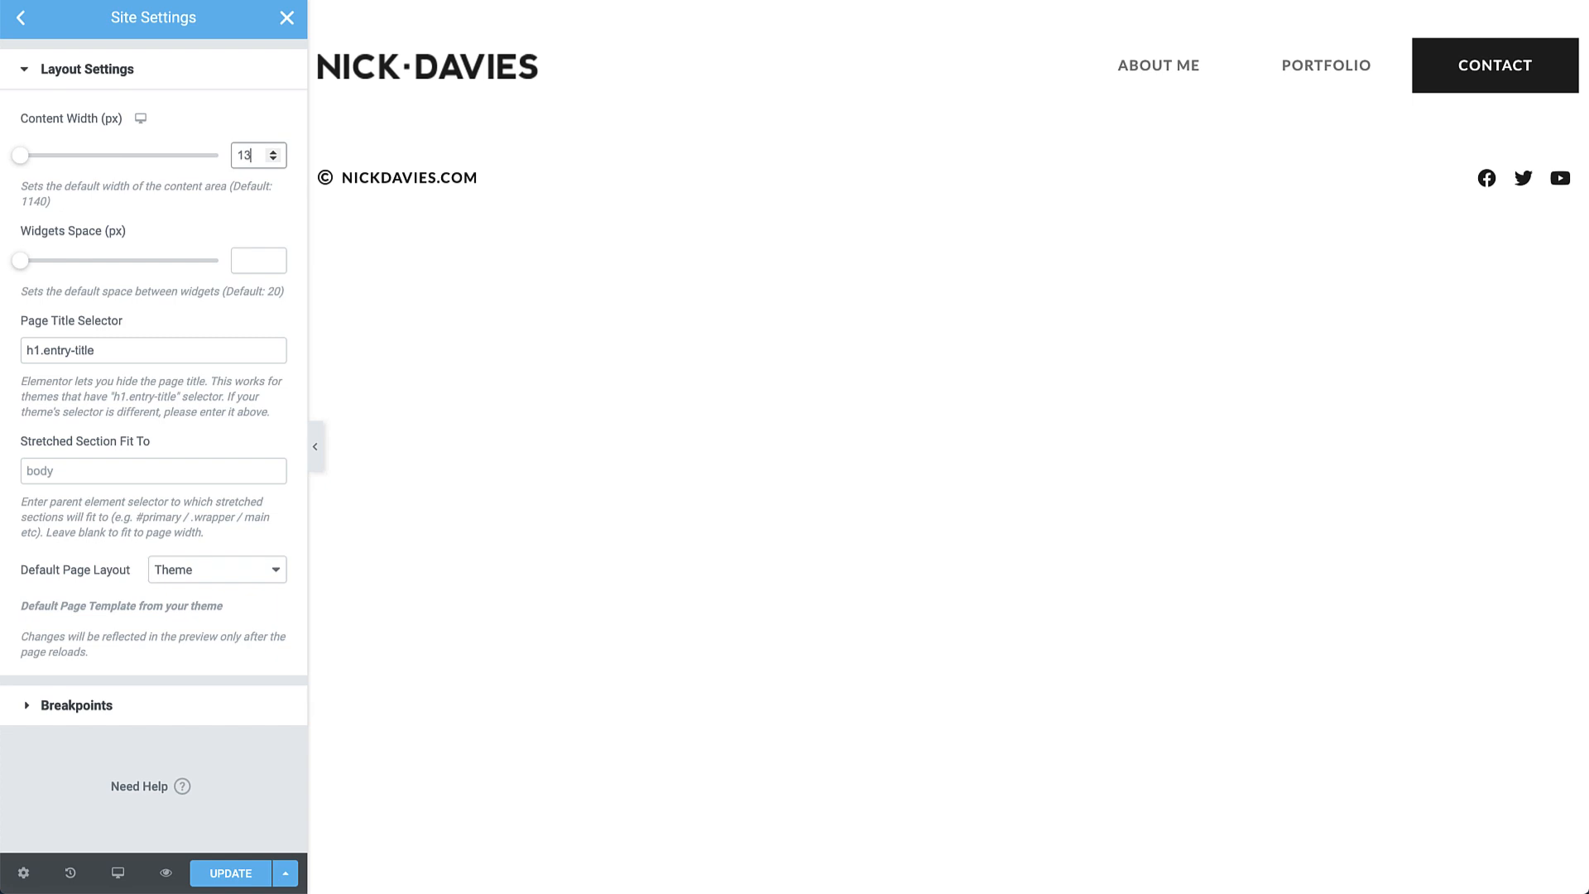
type("1350")
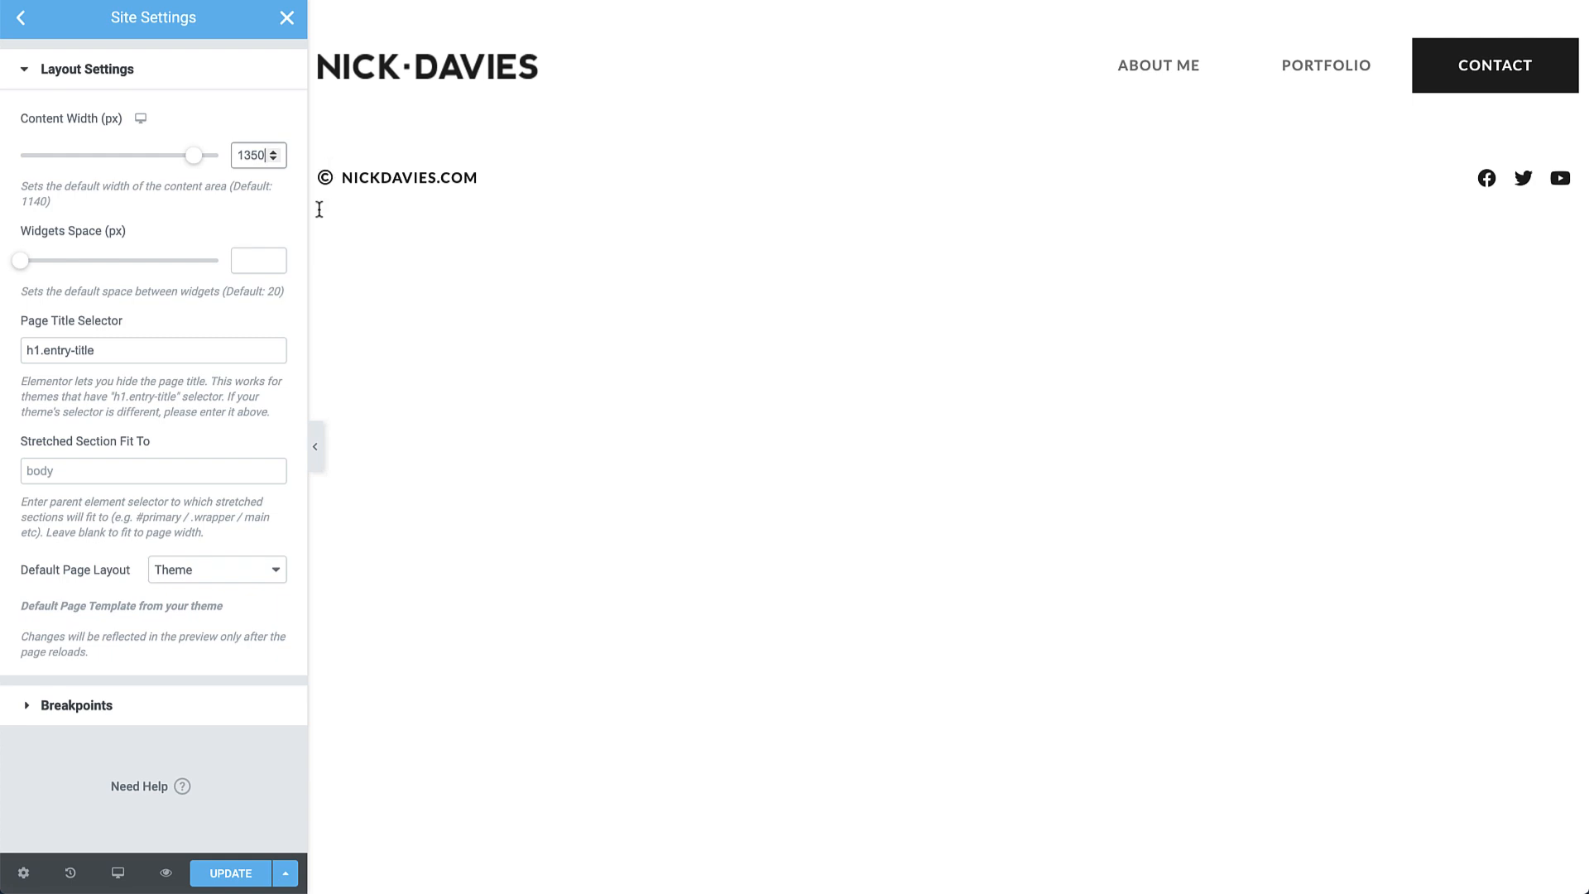
left_click(230, 873)
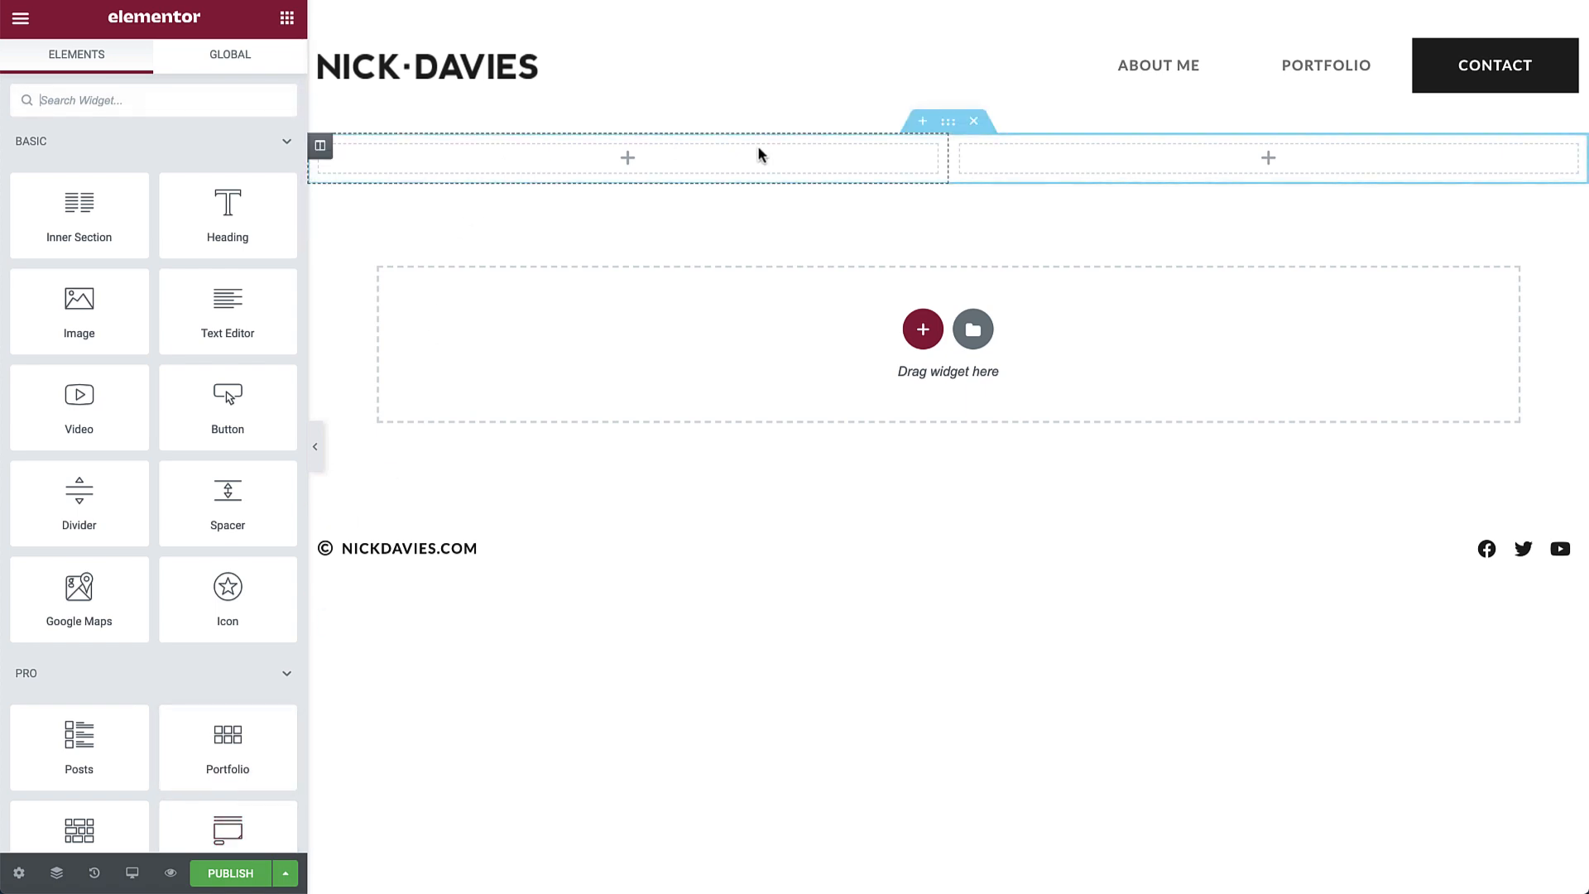
Give the two-column section a Min Height of 75 vh
left_click(948, 122)
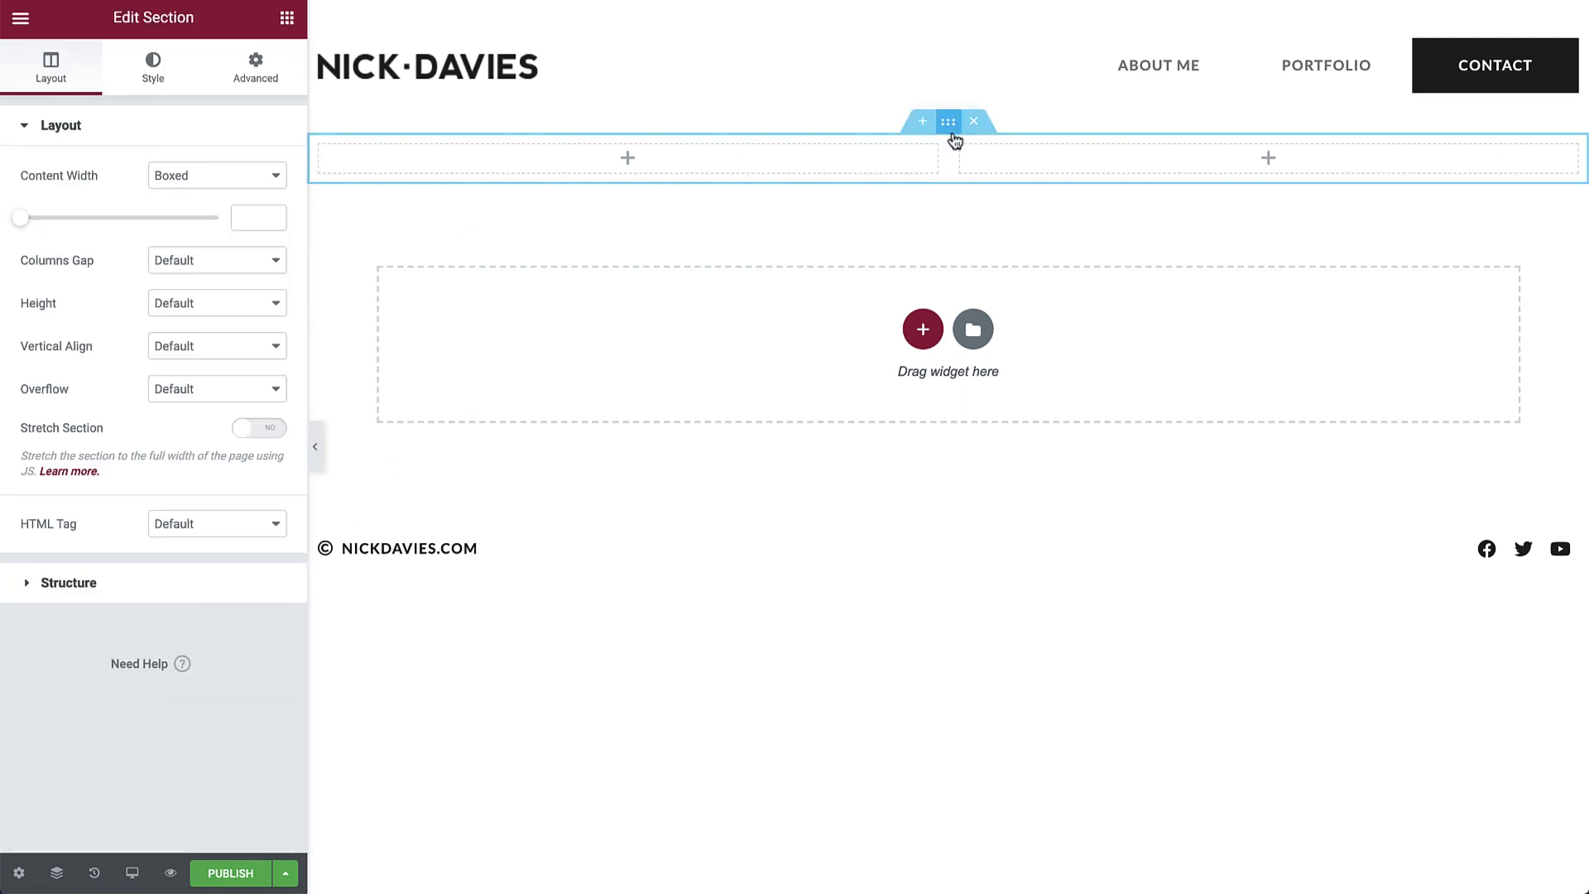
left_click(216, 302)
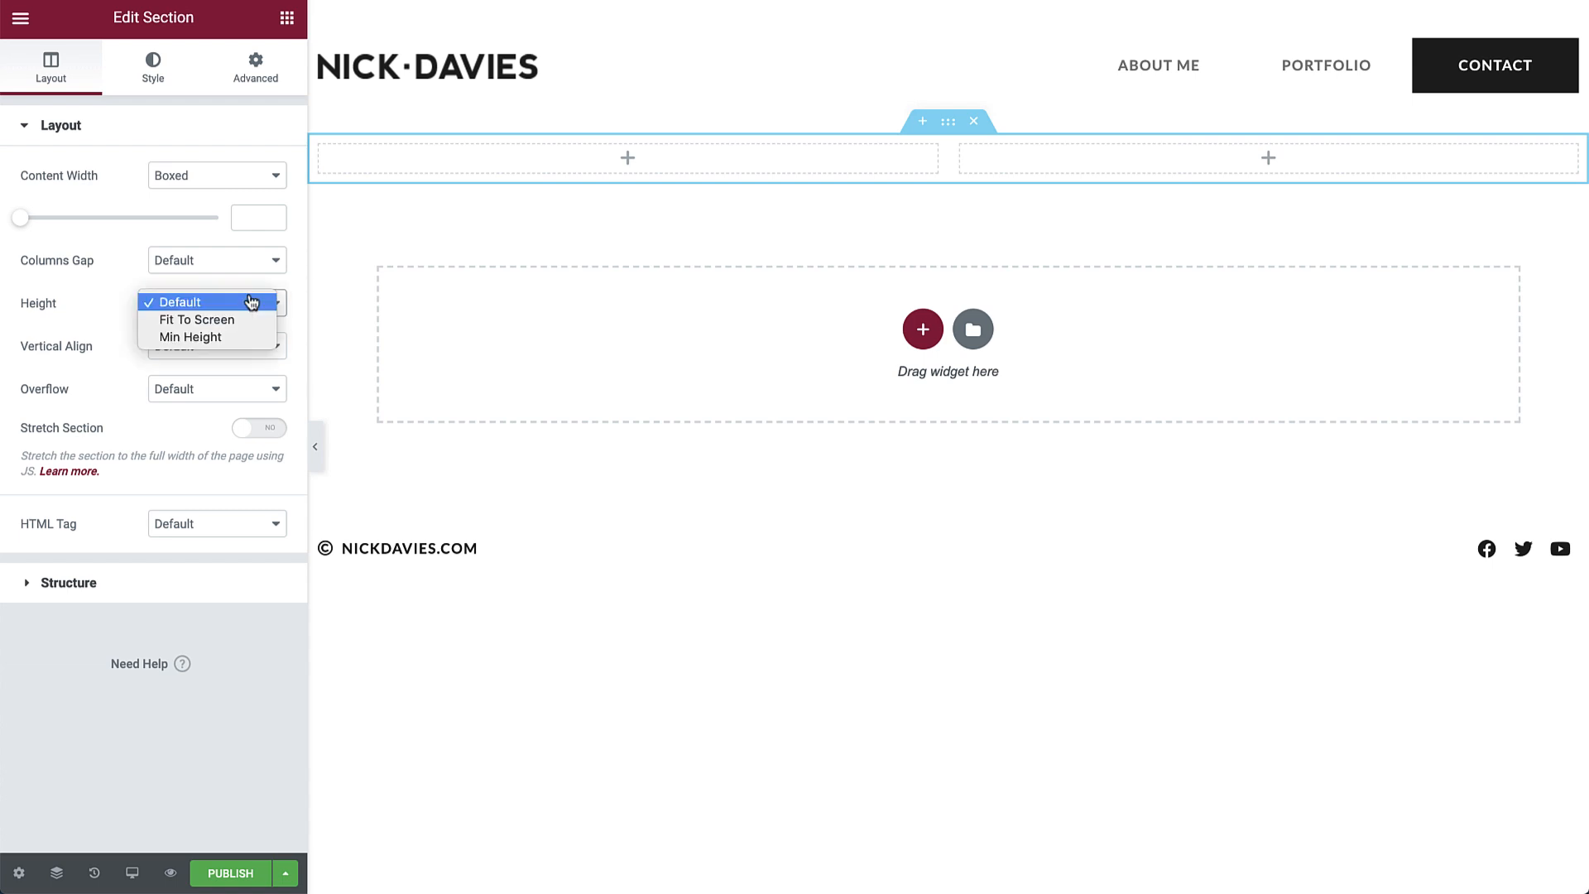
left_click(190, 336)
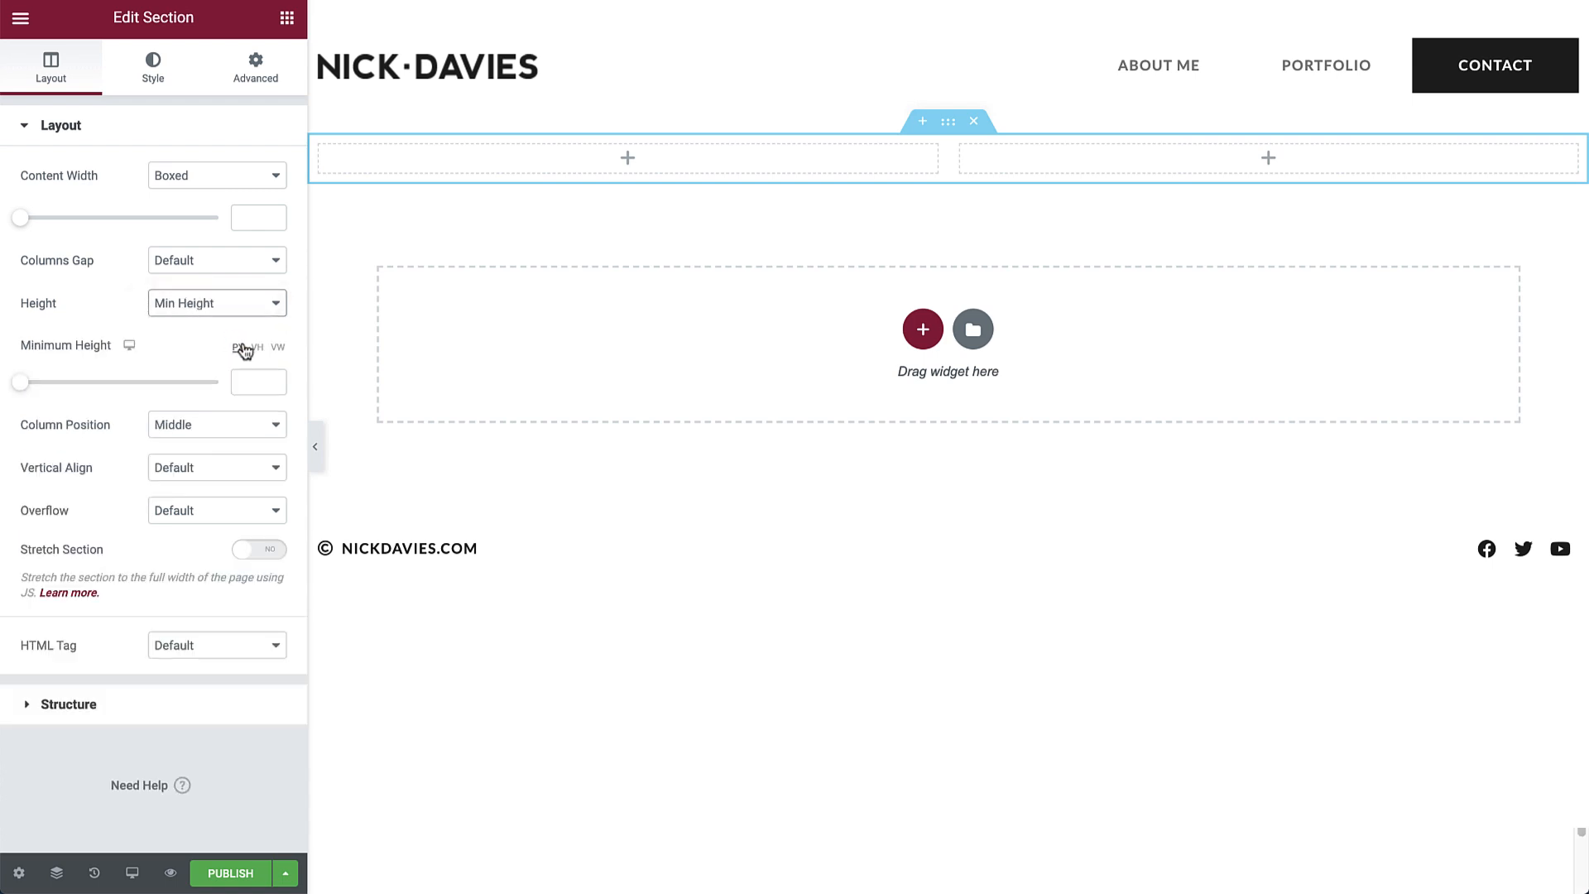
left_click(257, 347)
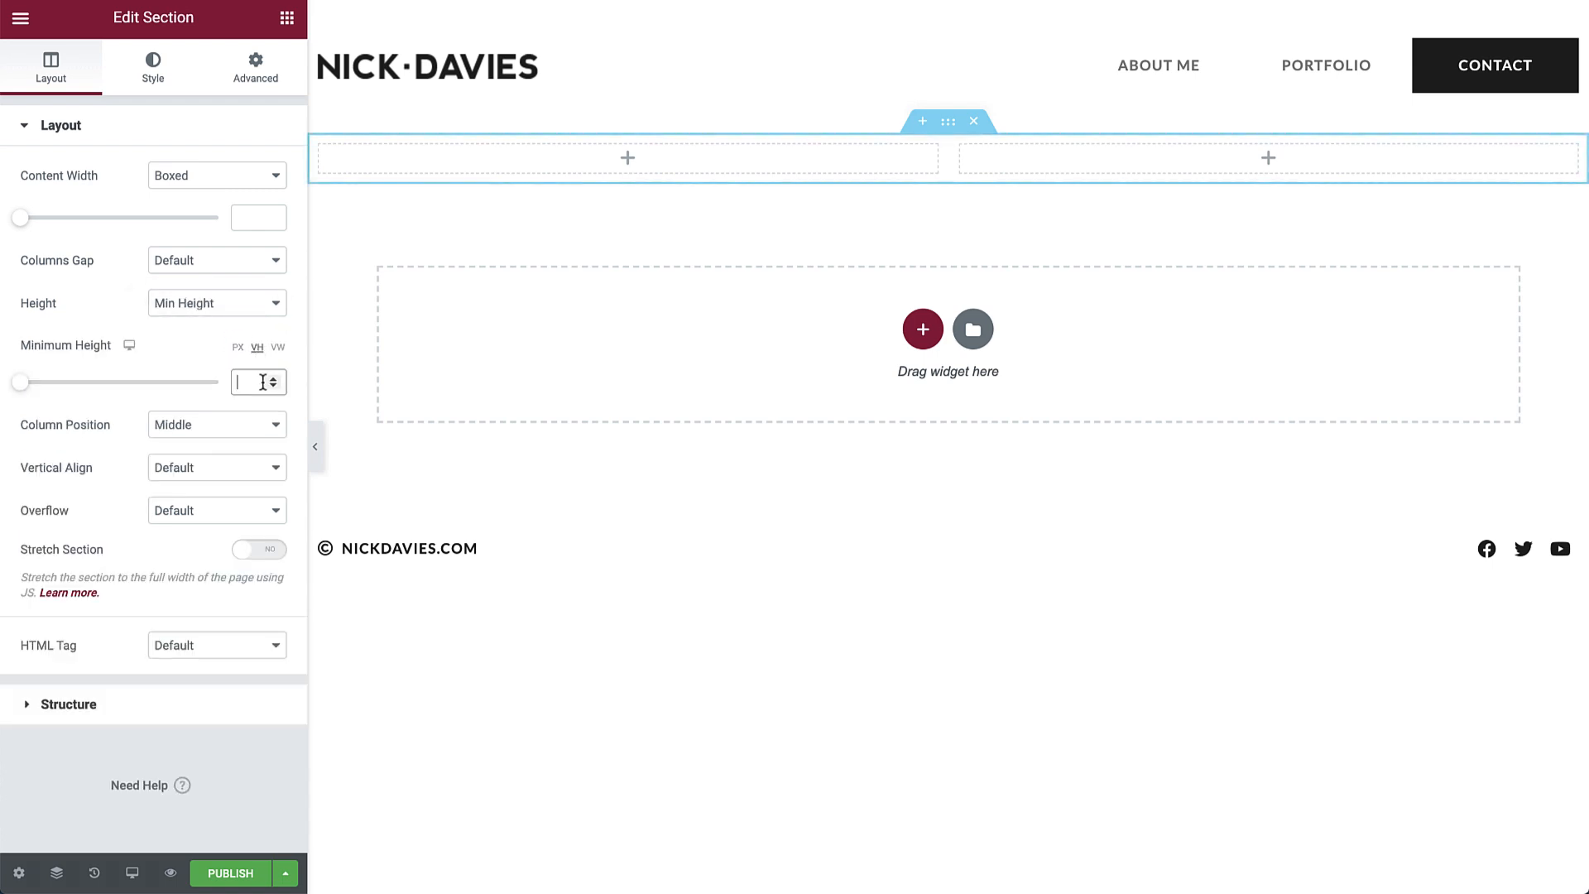
type("75")
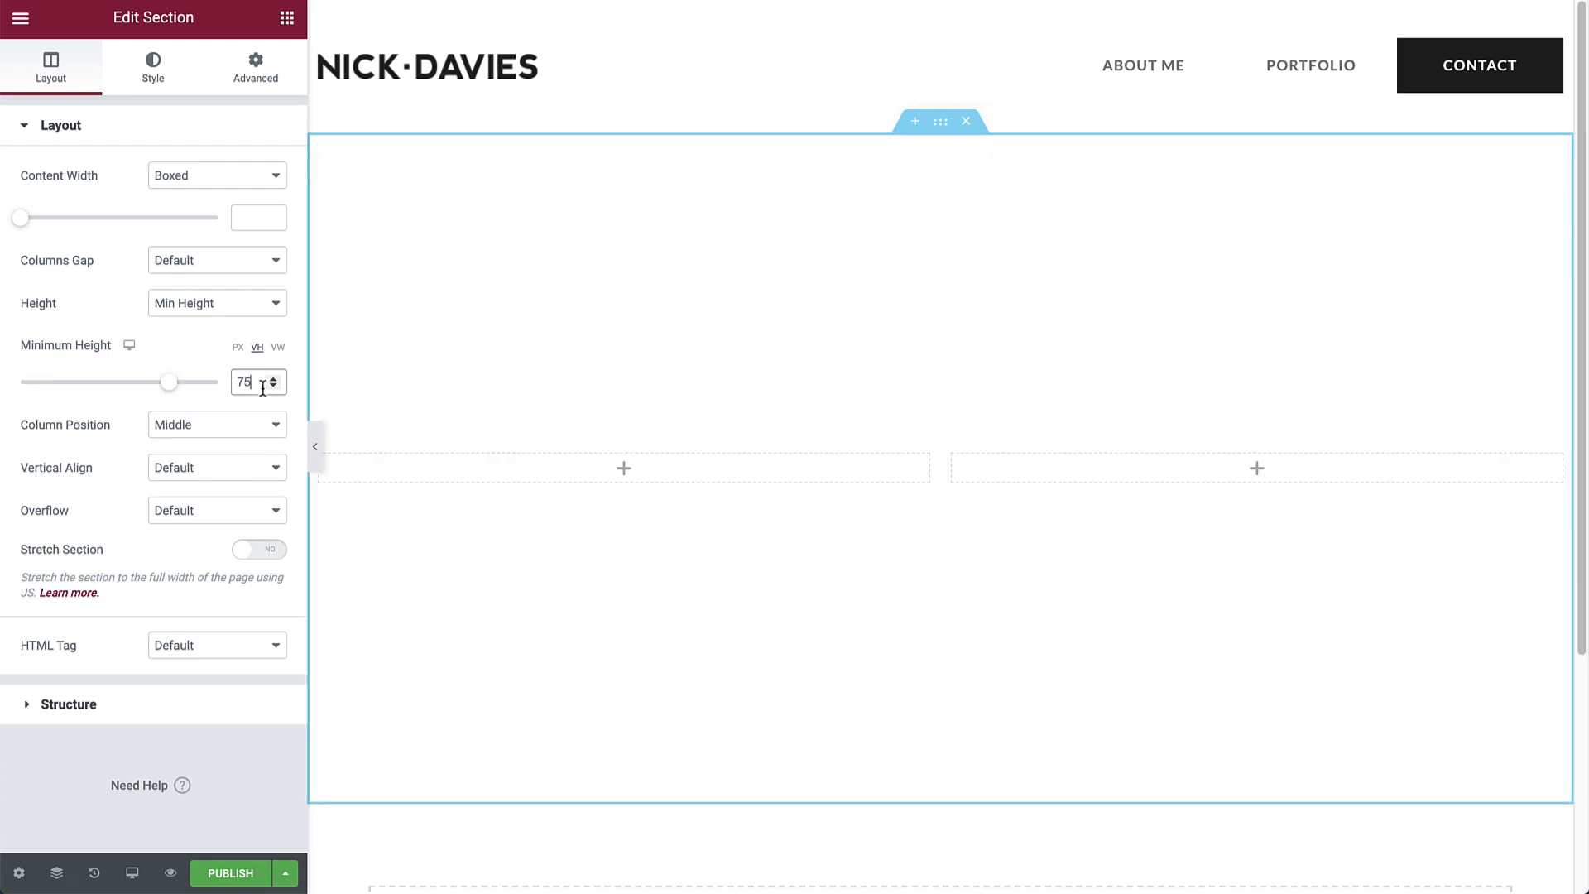
left_click(216, 424)
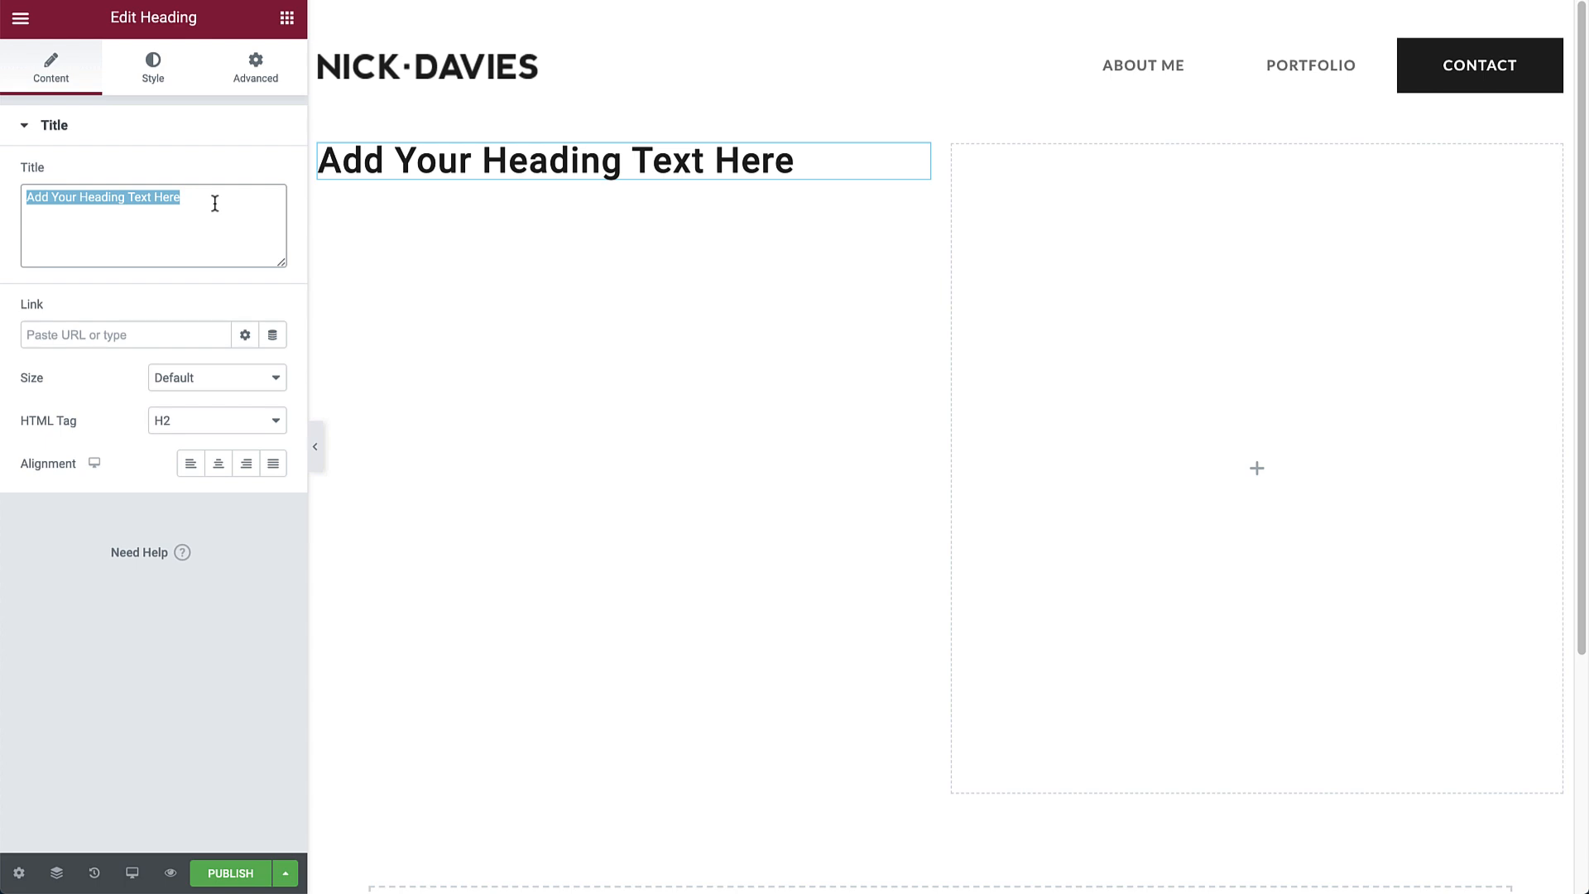
Title the heading 'Hi, I'm Nick', show its Style tab, and search 'int'
type("Hi, I'm Nick")
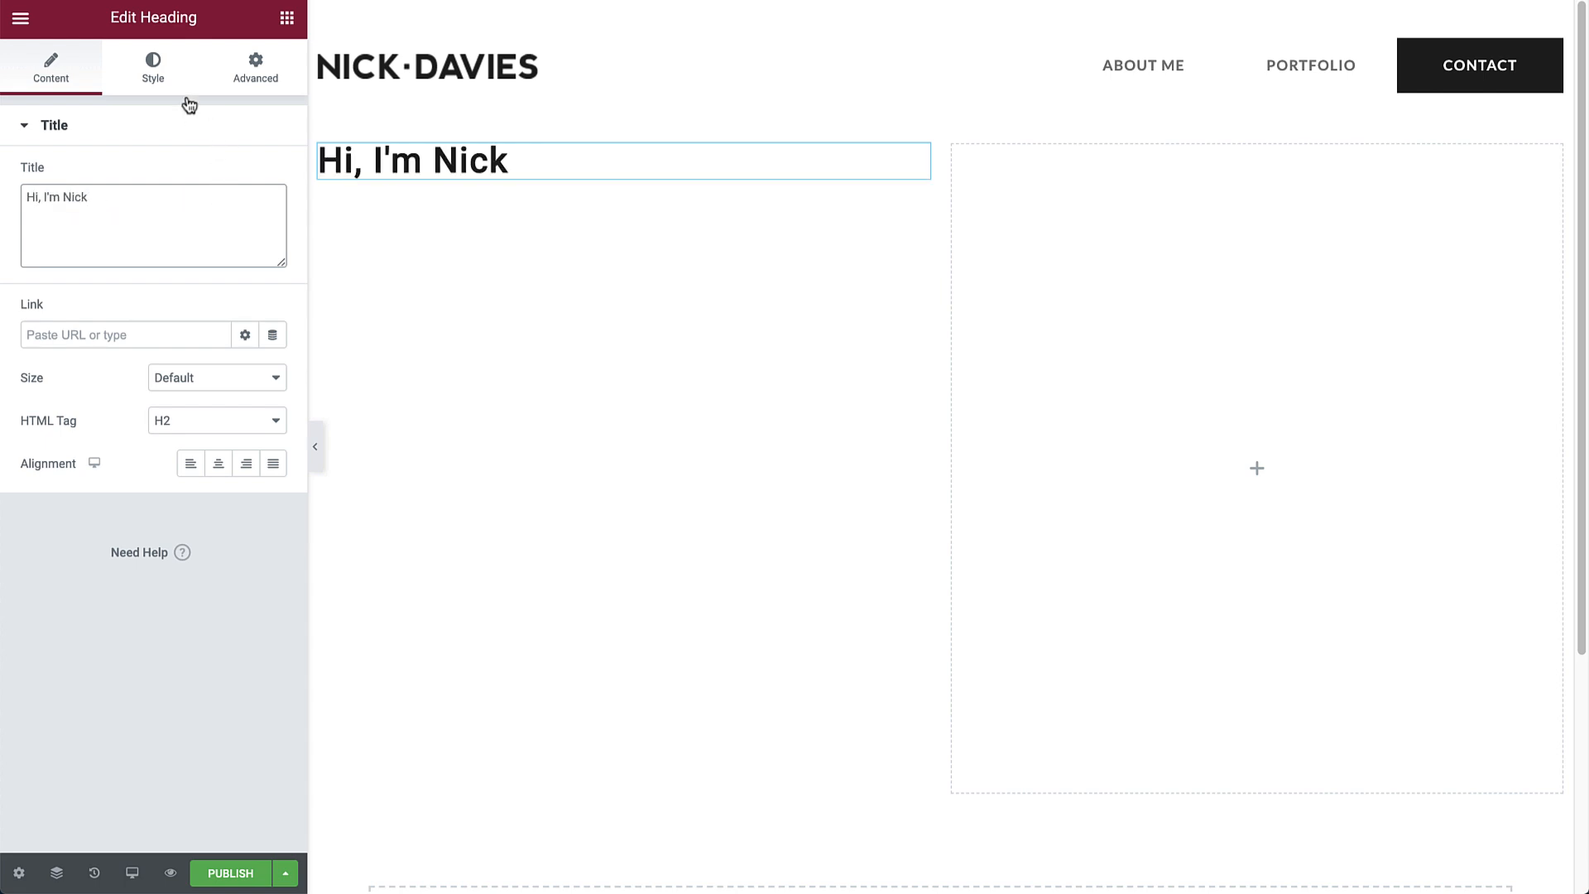
left_click(153, 67)
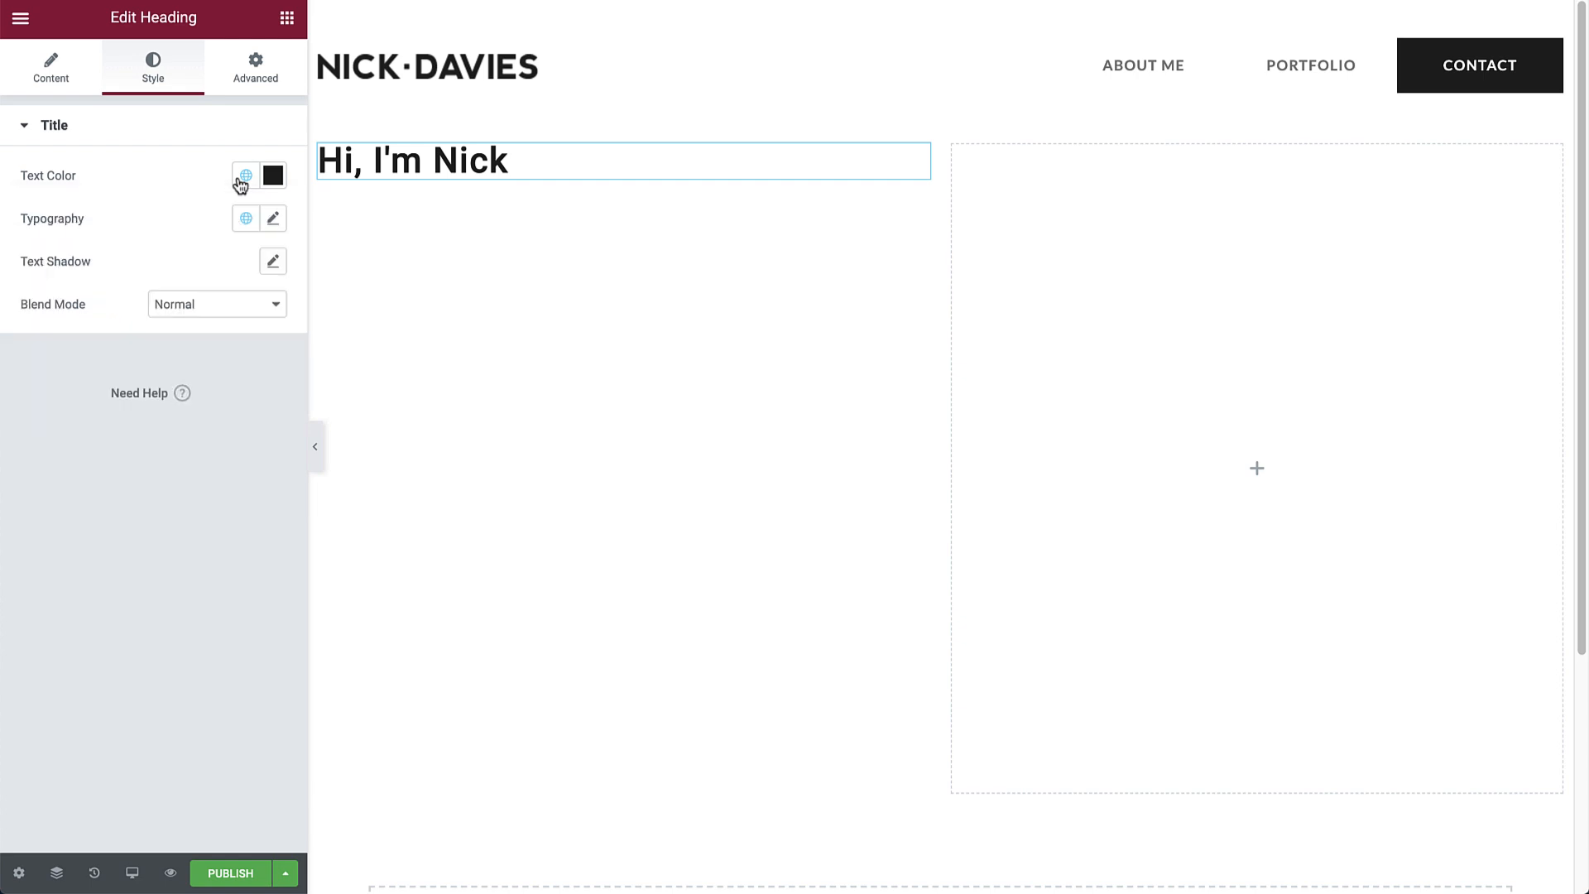
mouse_move(272, 219)
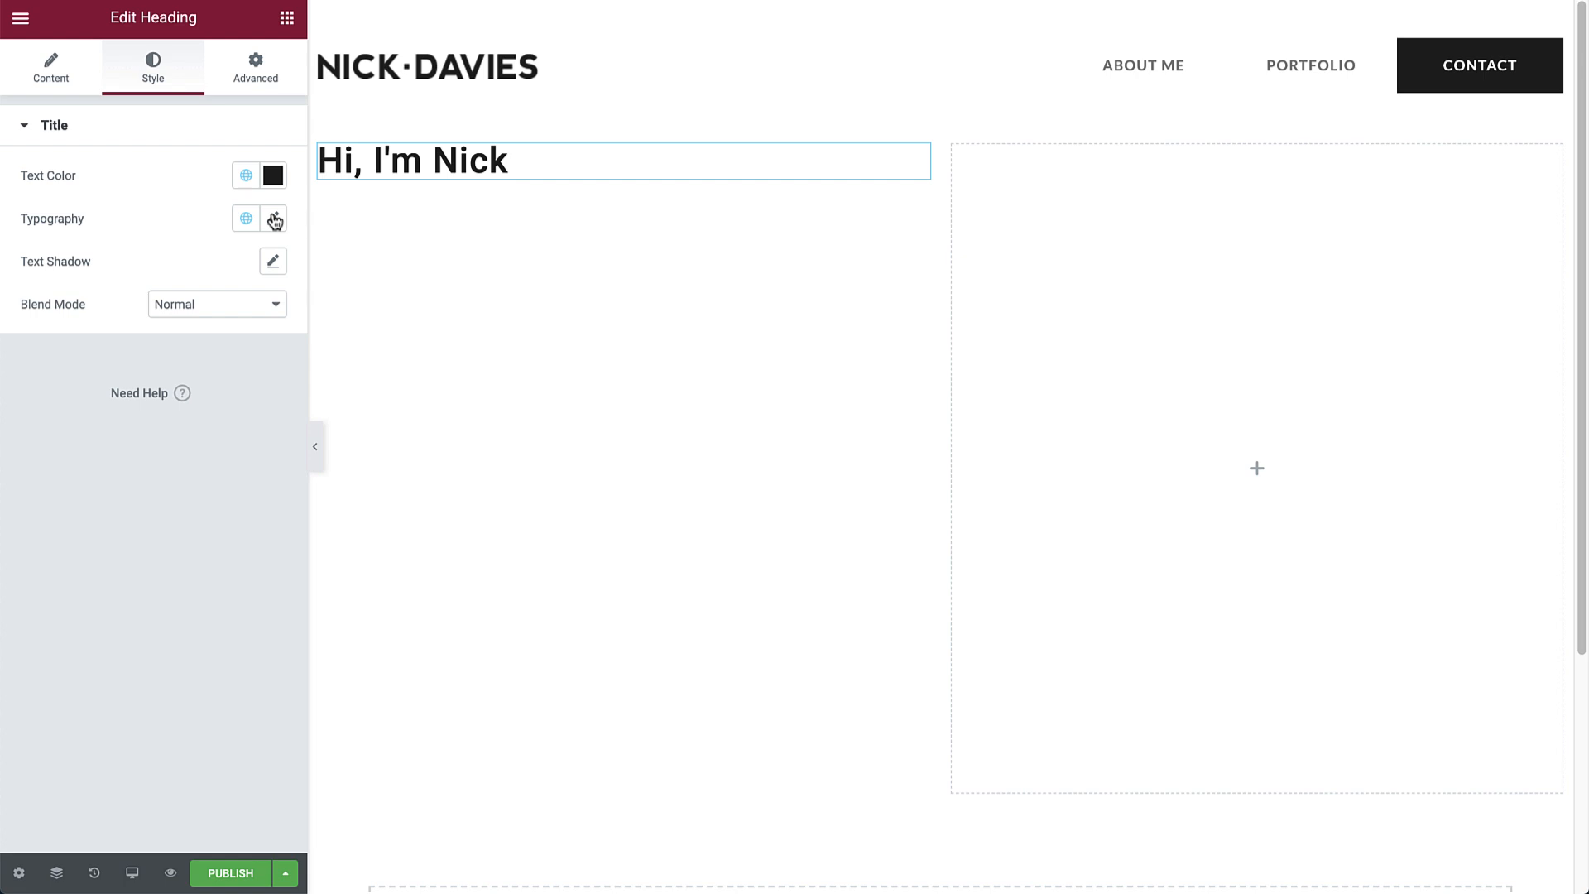
type("integra")
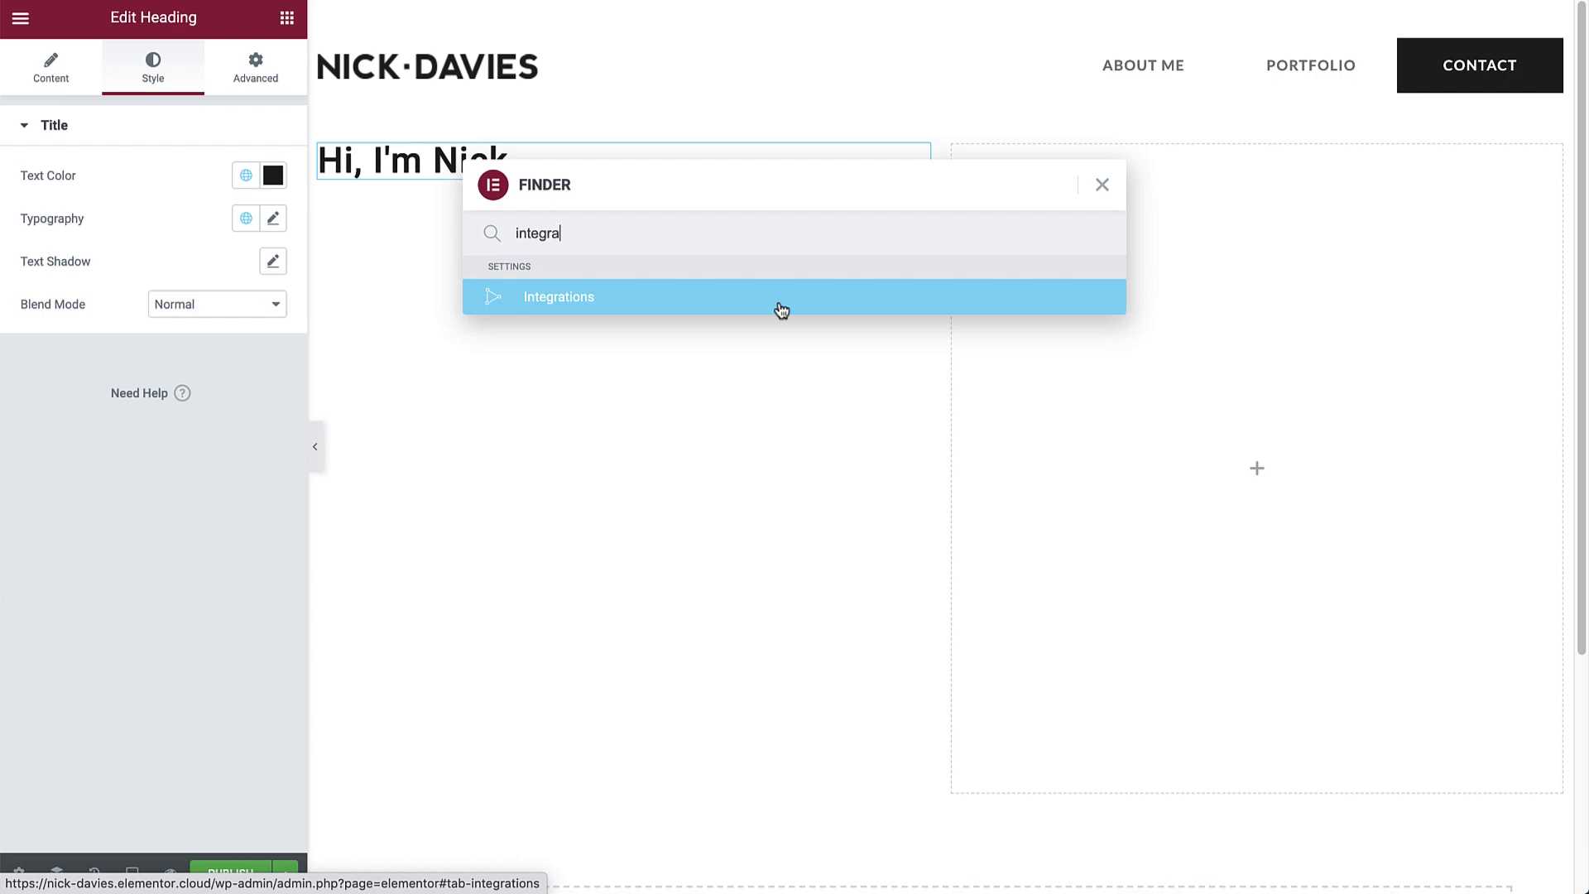
Enter and validate the Adobe Fonts project ID in Integrations, then save
left_click(559, 297)
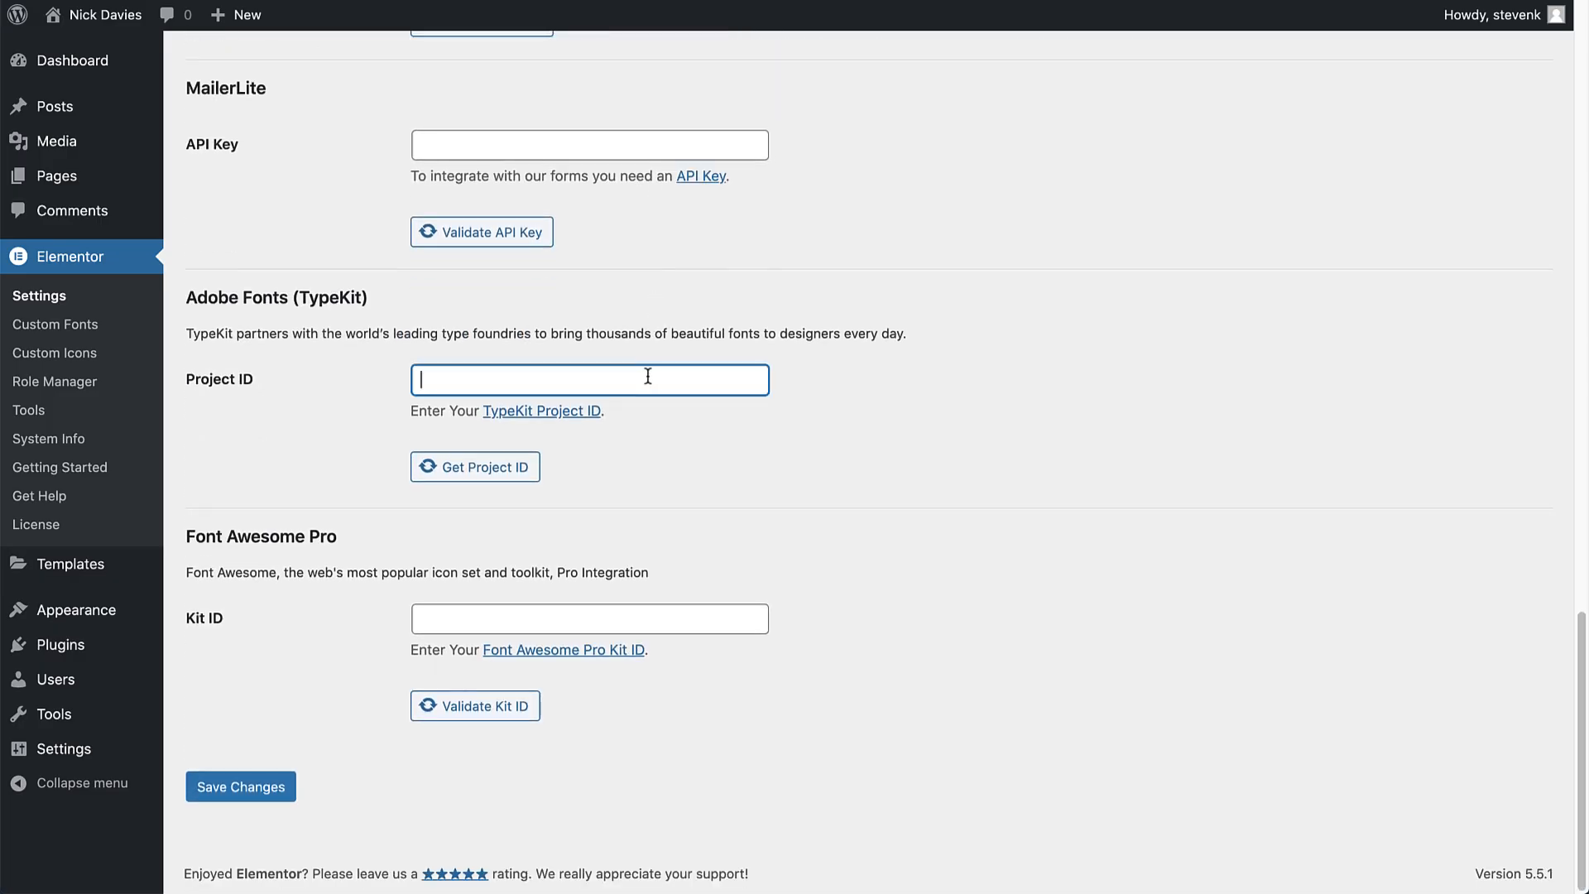
type("#######")
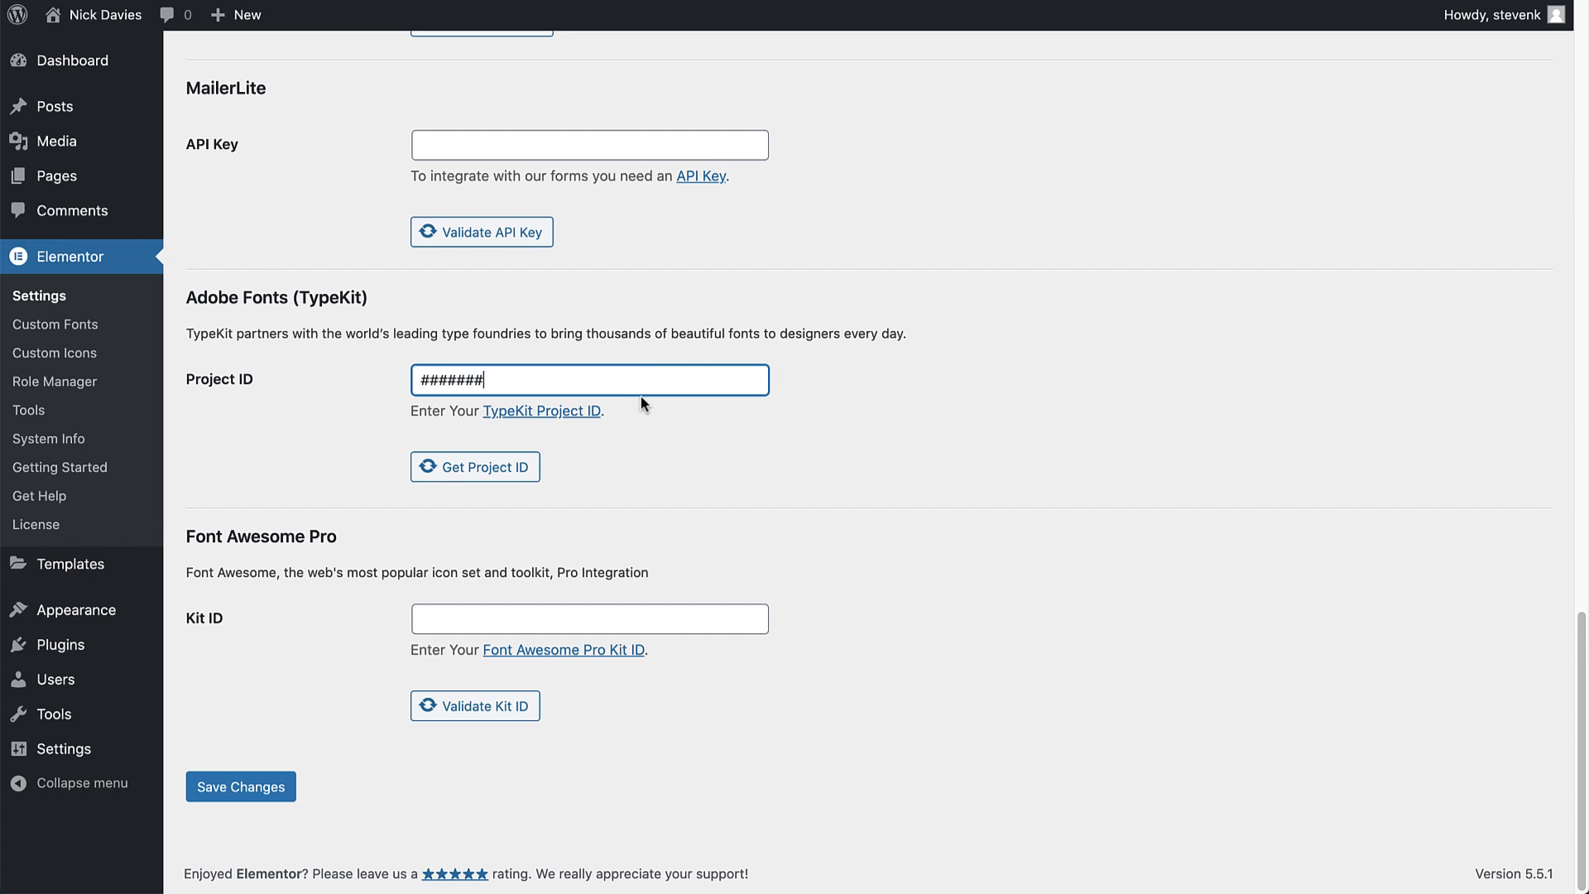
left_click(475, 466)
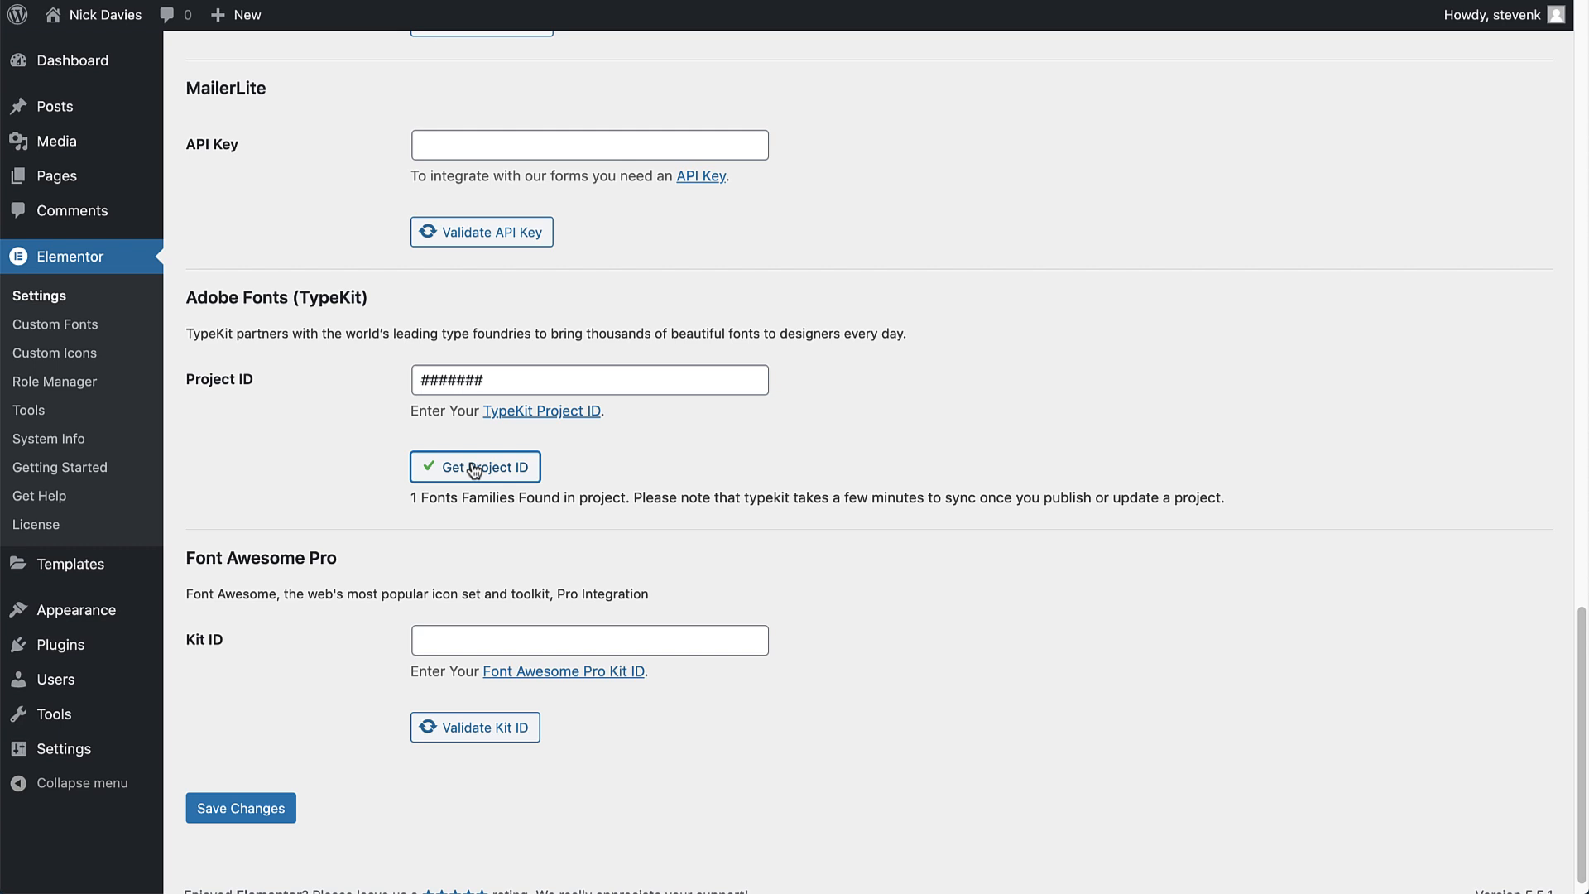
mouse_move(365, 706)
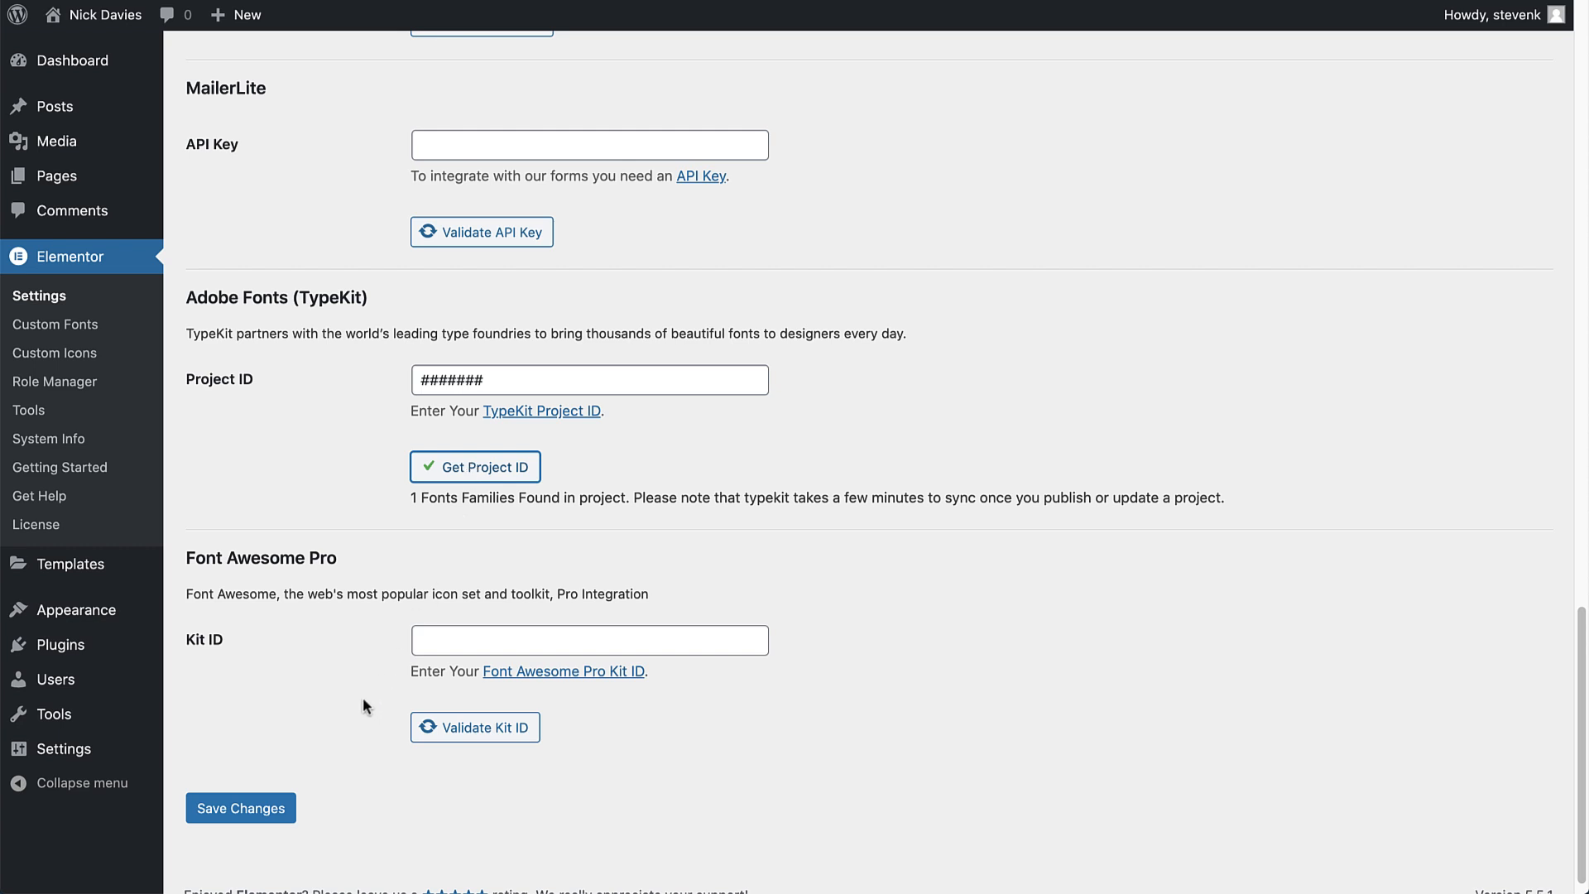
left_click(240, 808)
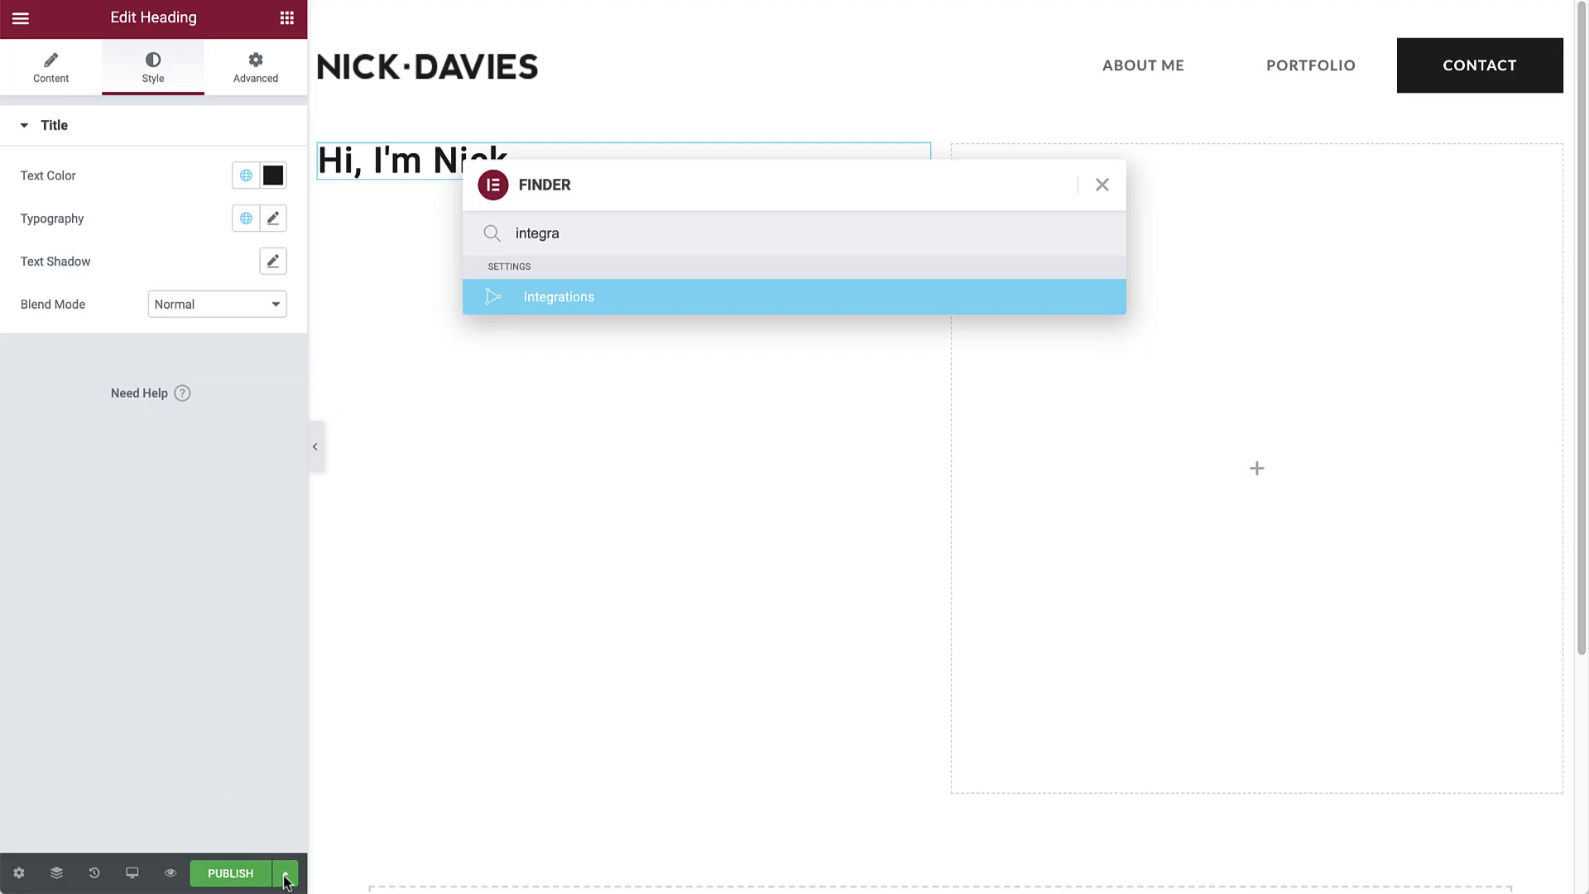
Search 'rekl' and set the Hi, I'm Nick heading font to reklame-script
left_click(285, 874)
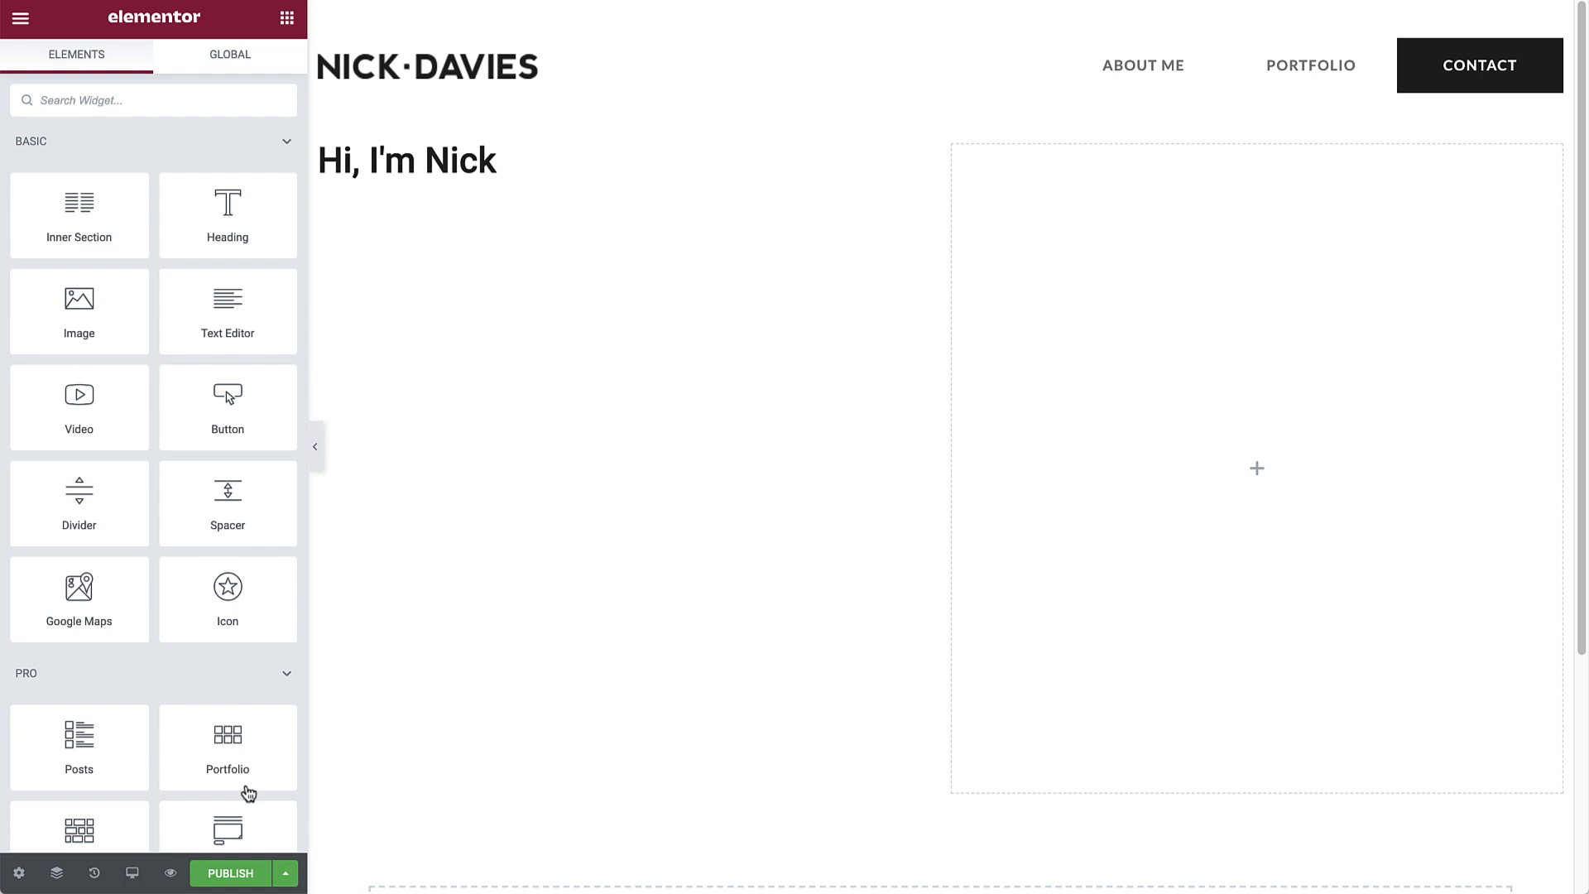
left_click(407, 160)
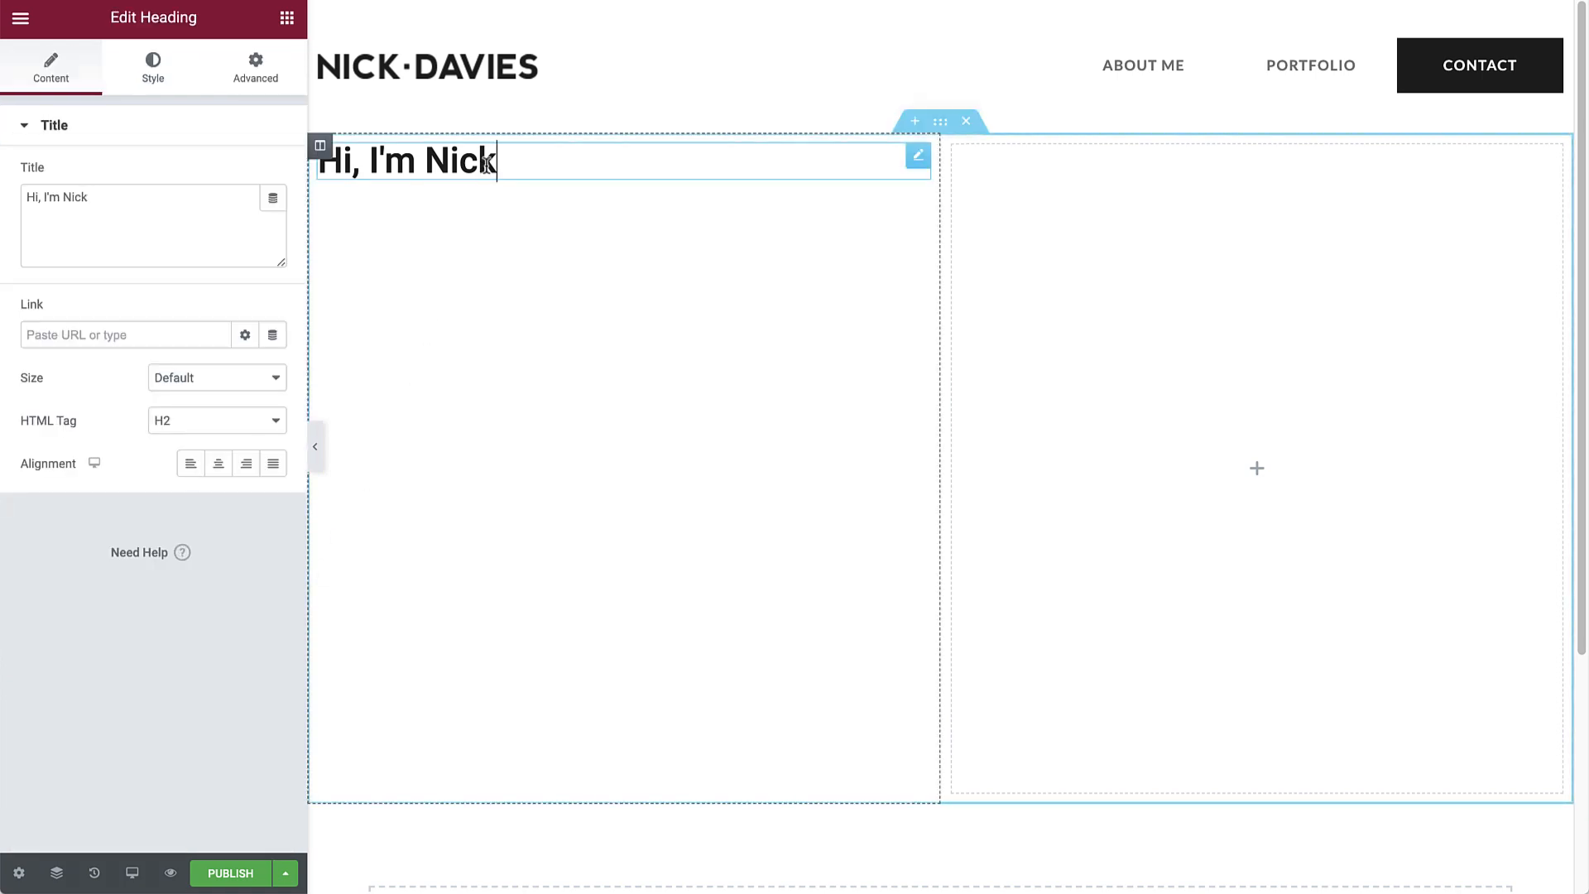
left_click(153, 66)
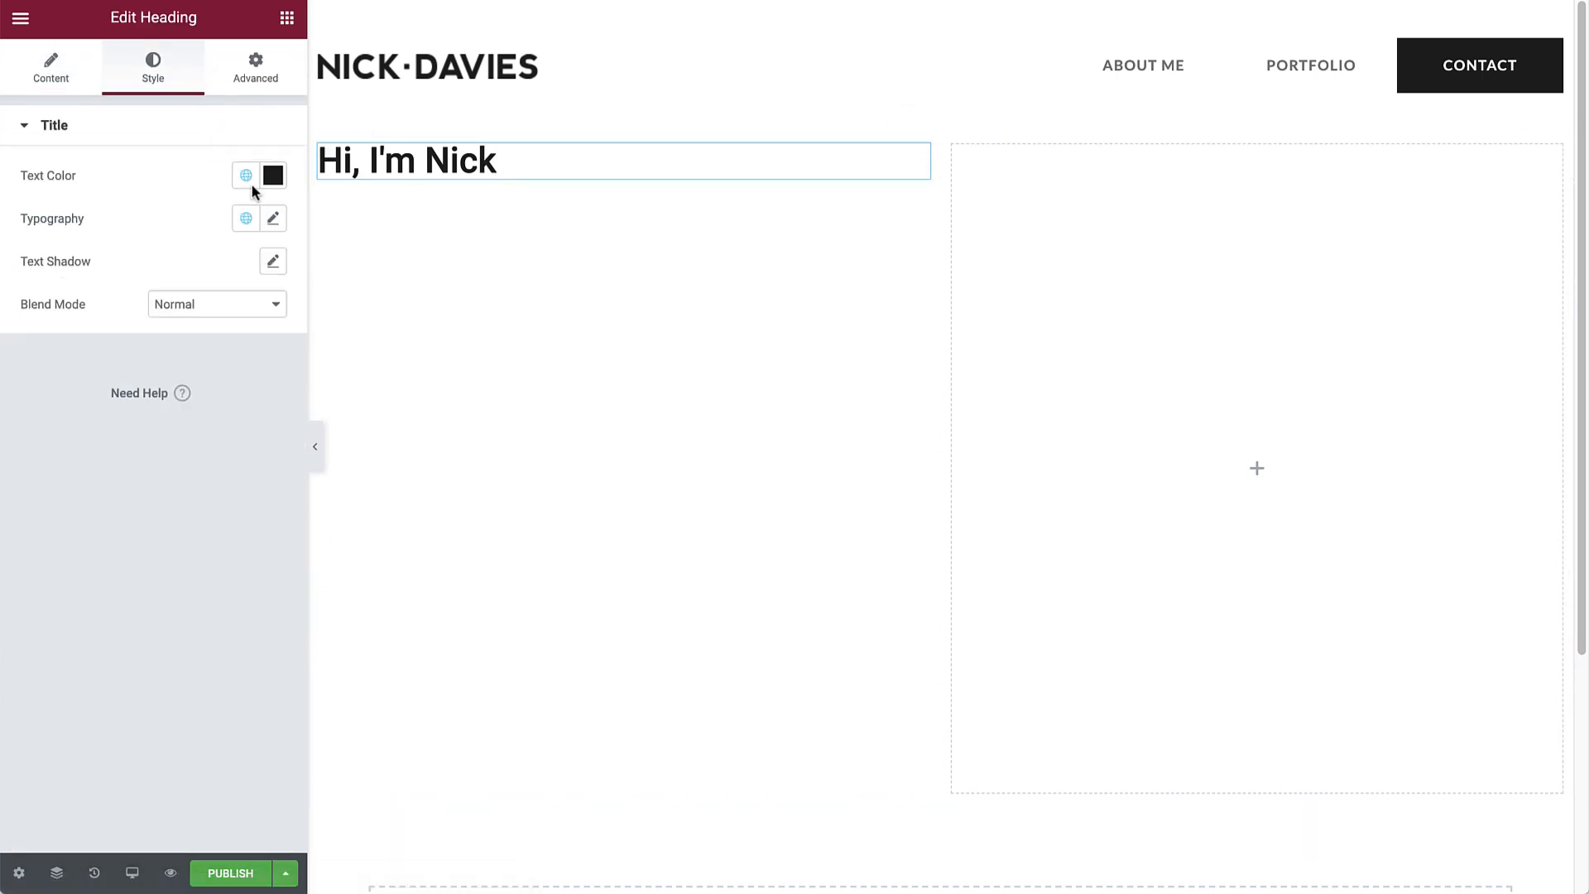
left_click(272, 218)
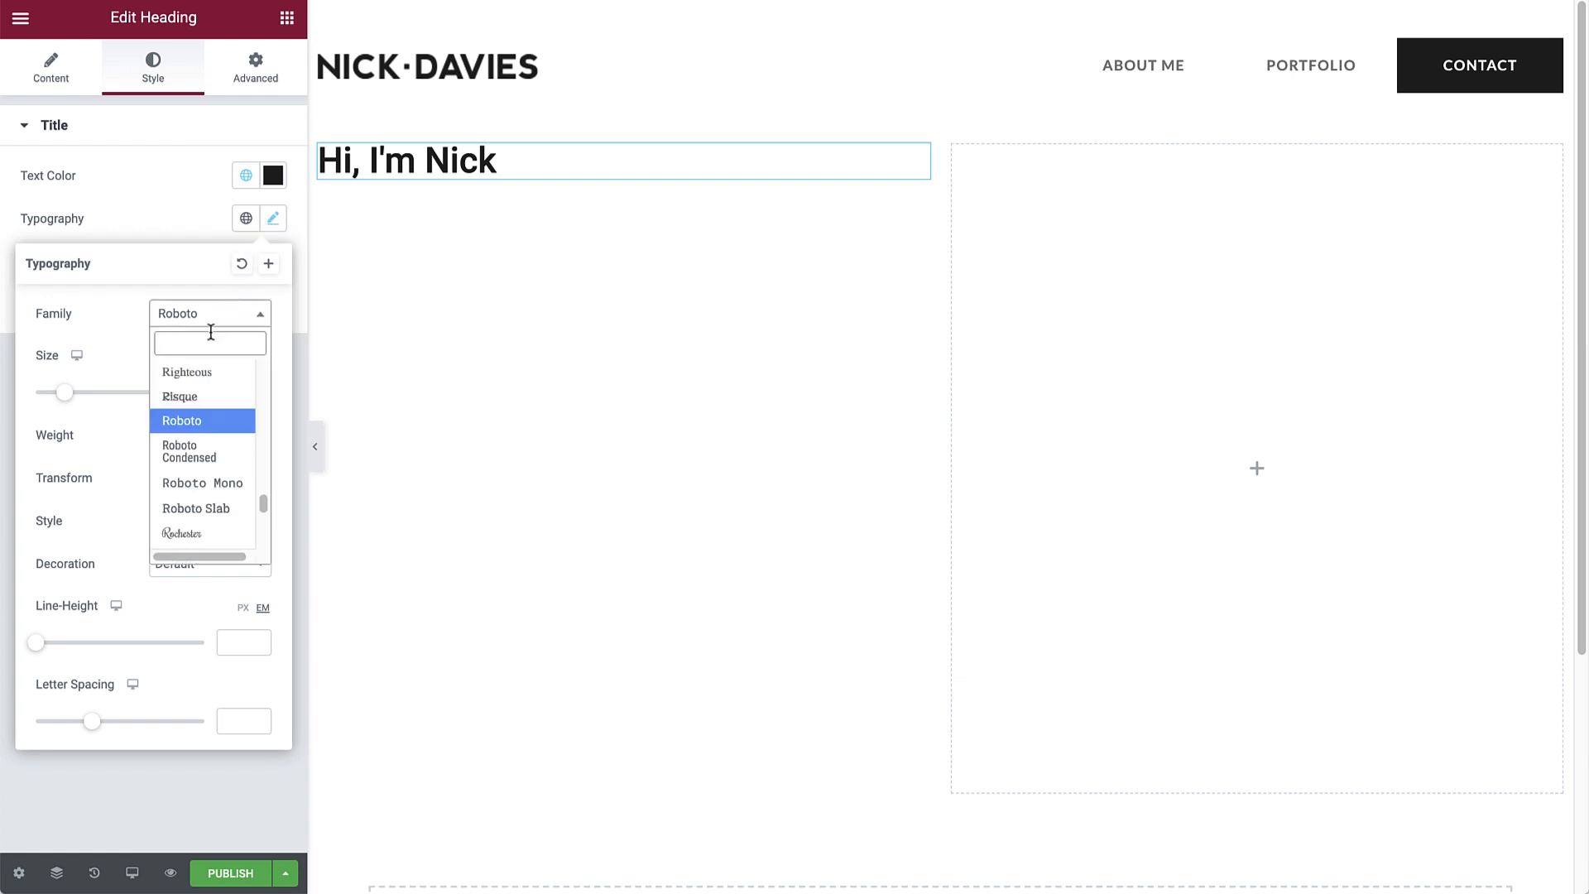
type("rekl")
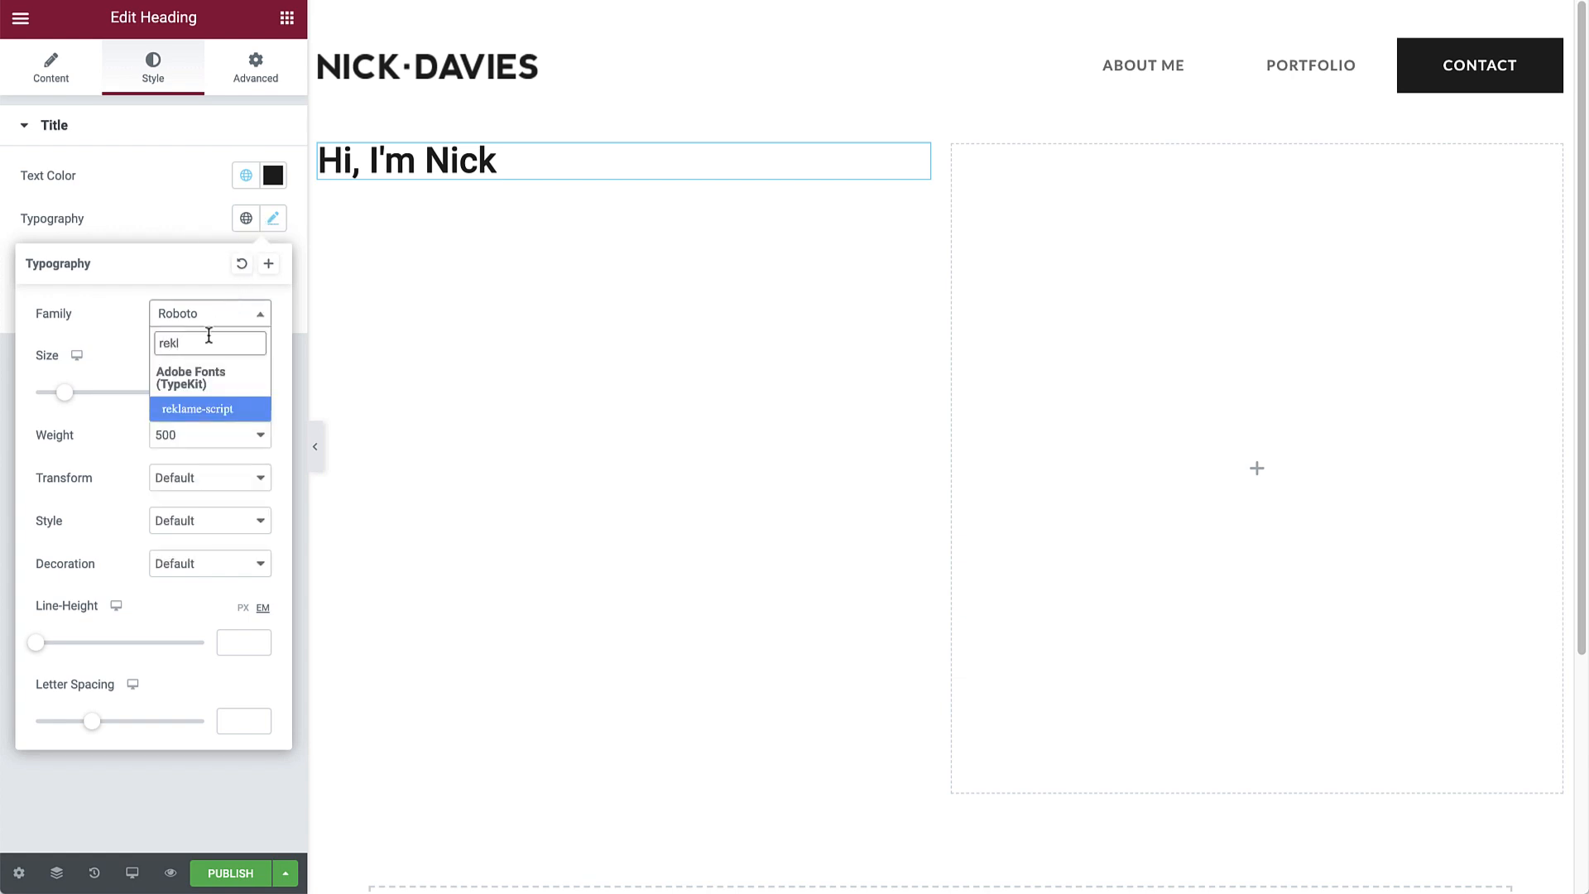
mouse_move(209, 408)
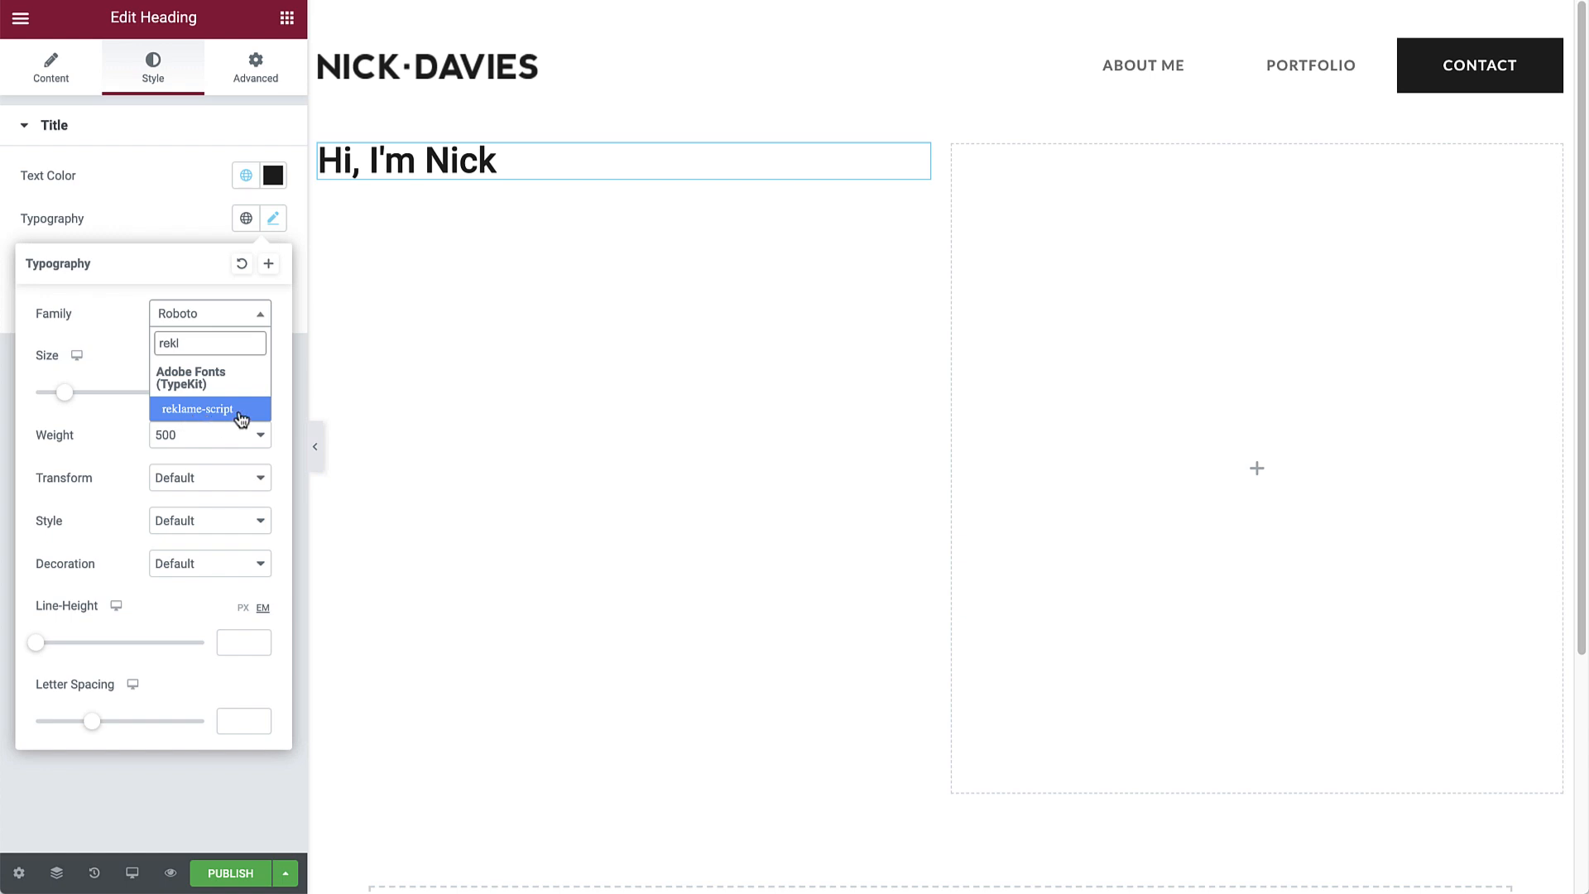
left_click(198, 410)
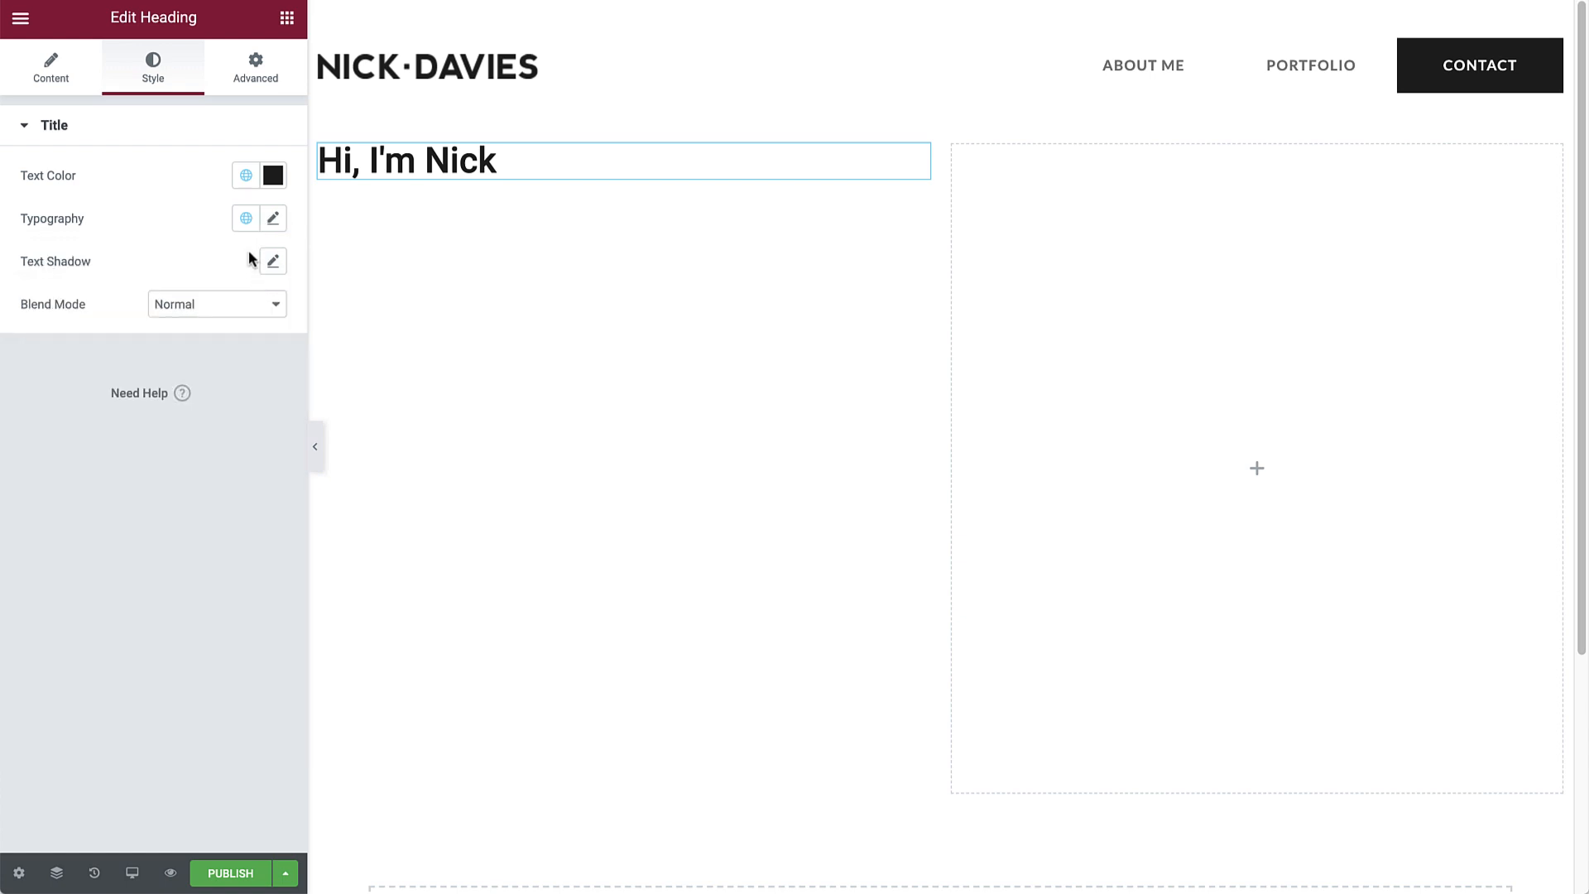
left_click(245, 218)
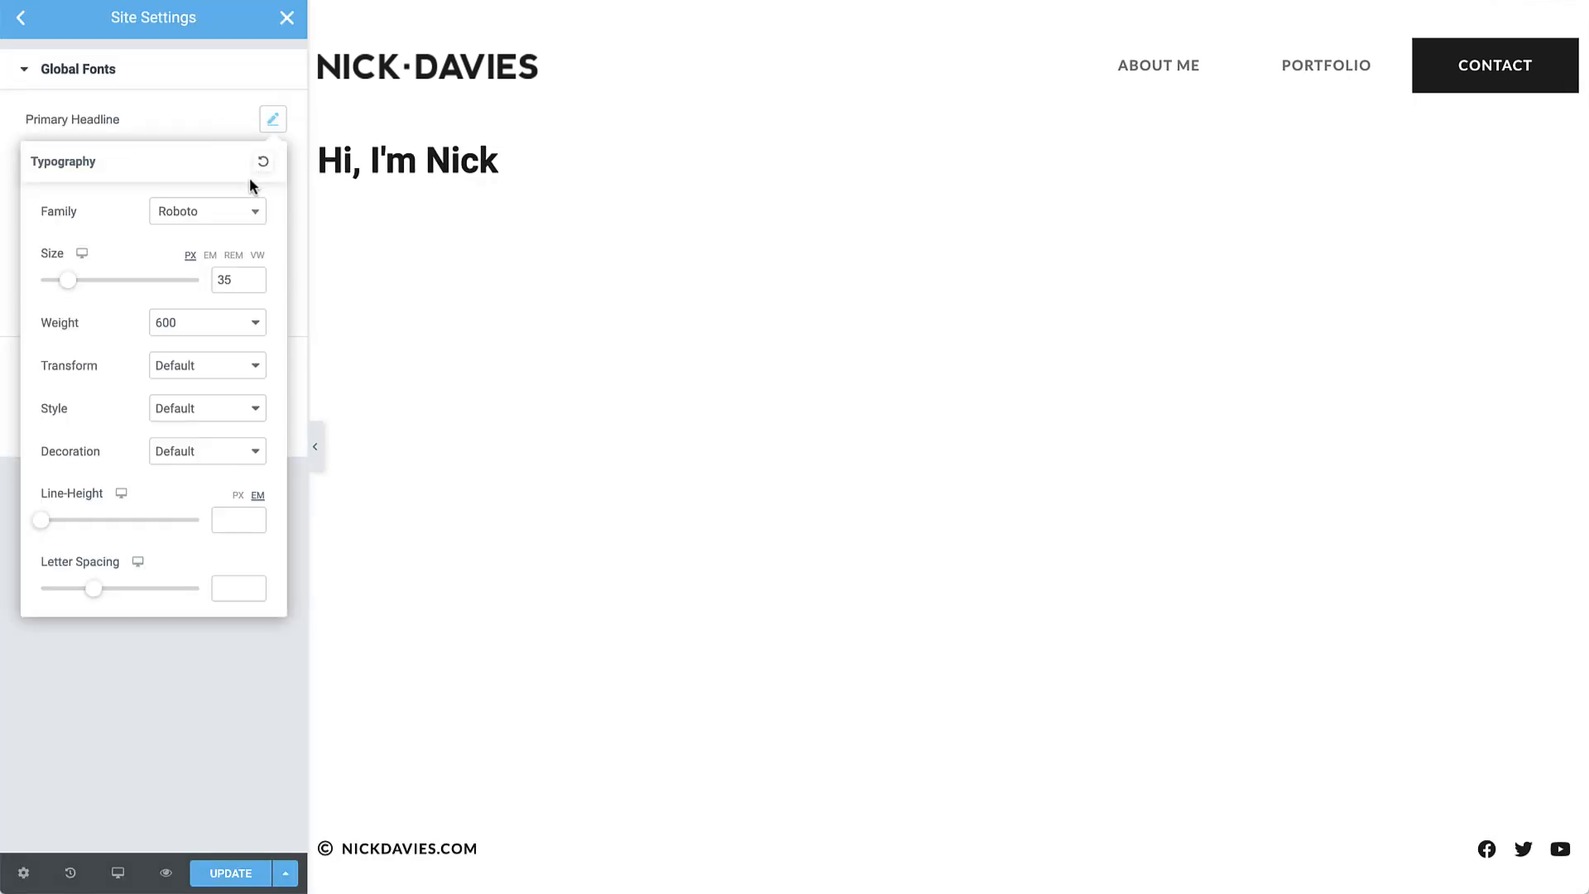
Set the Primary Headline global font to reklame-script, 65 px, weight 600
type("re")
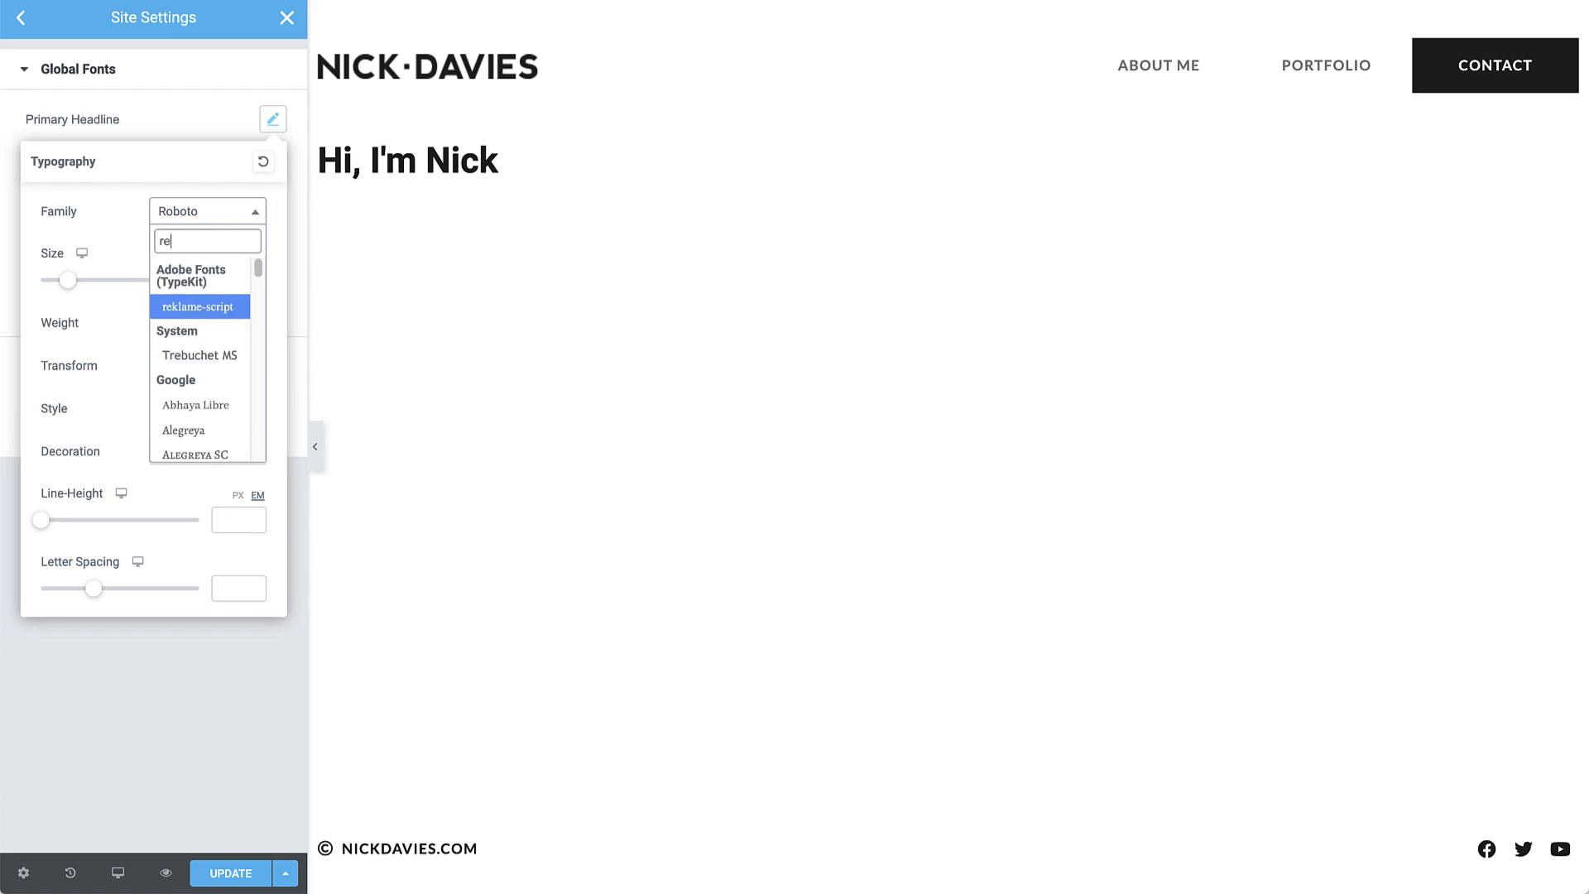
left_click(199, 306)
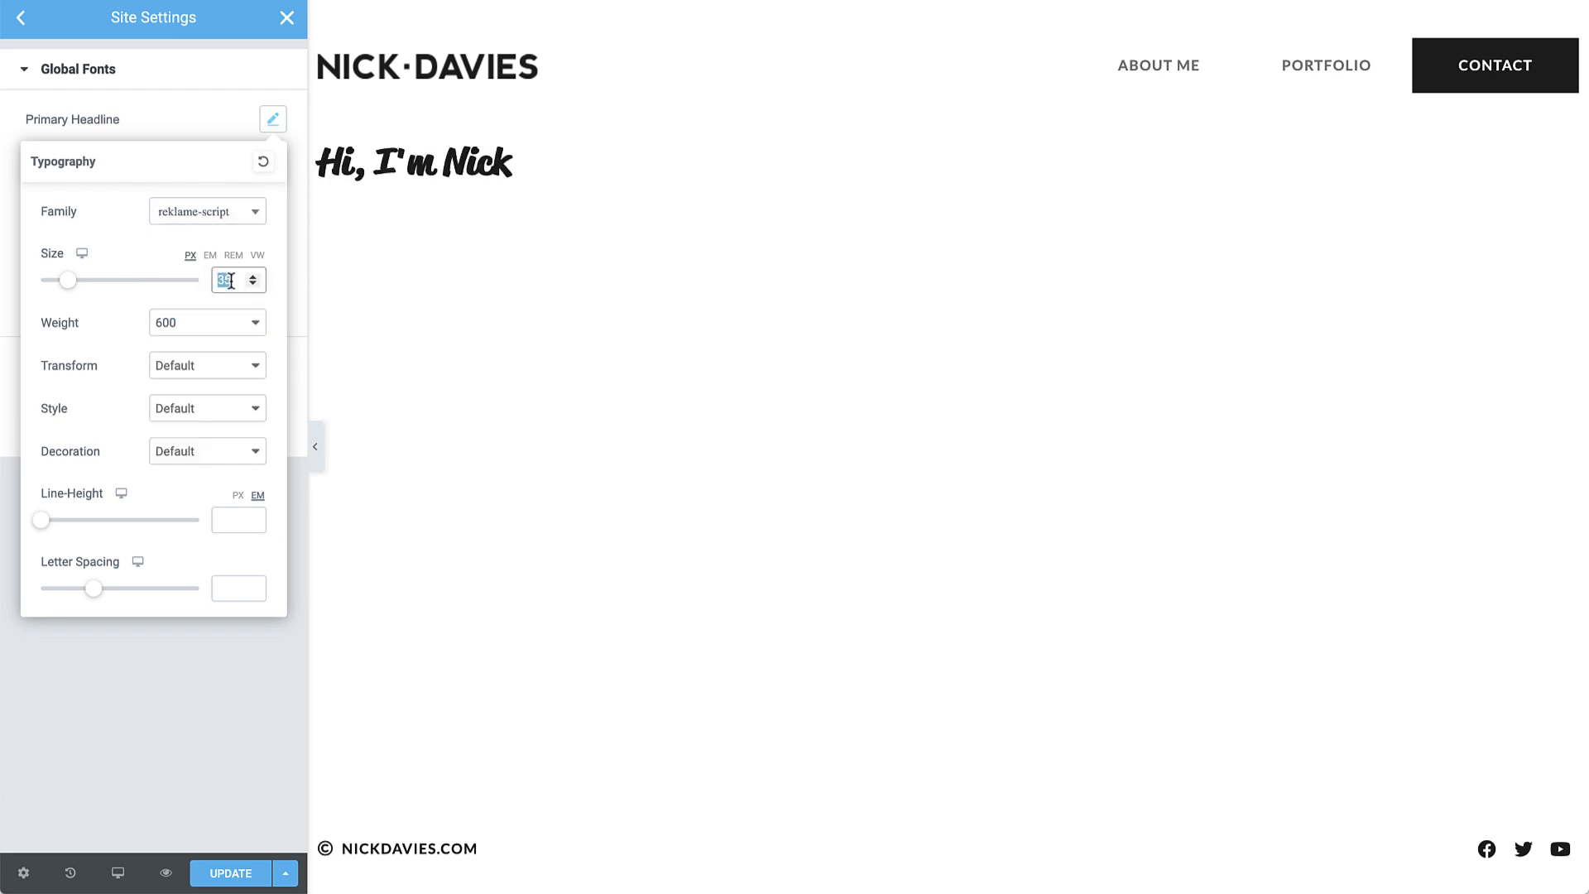
left_click(207, 322)
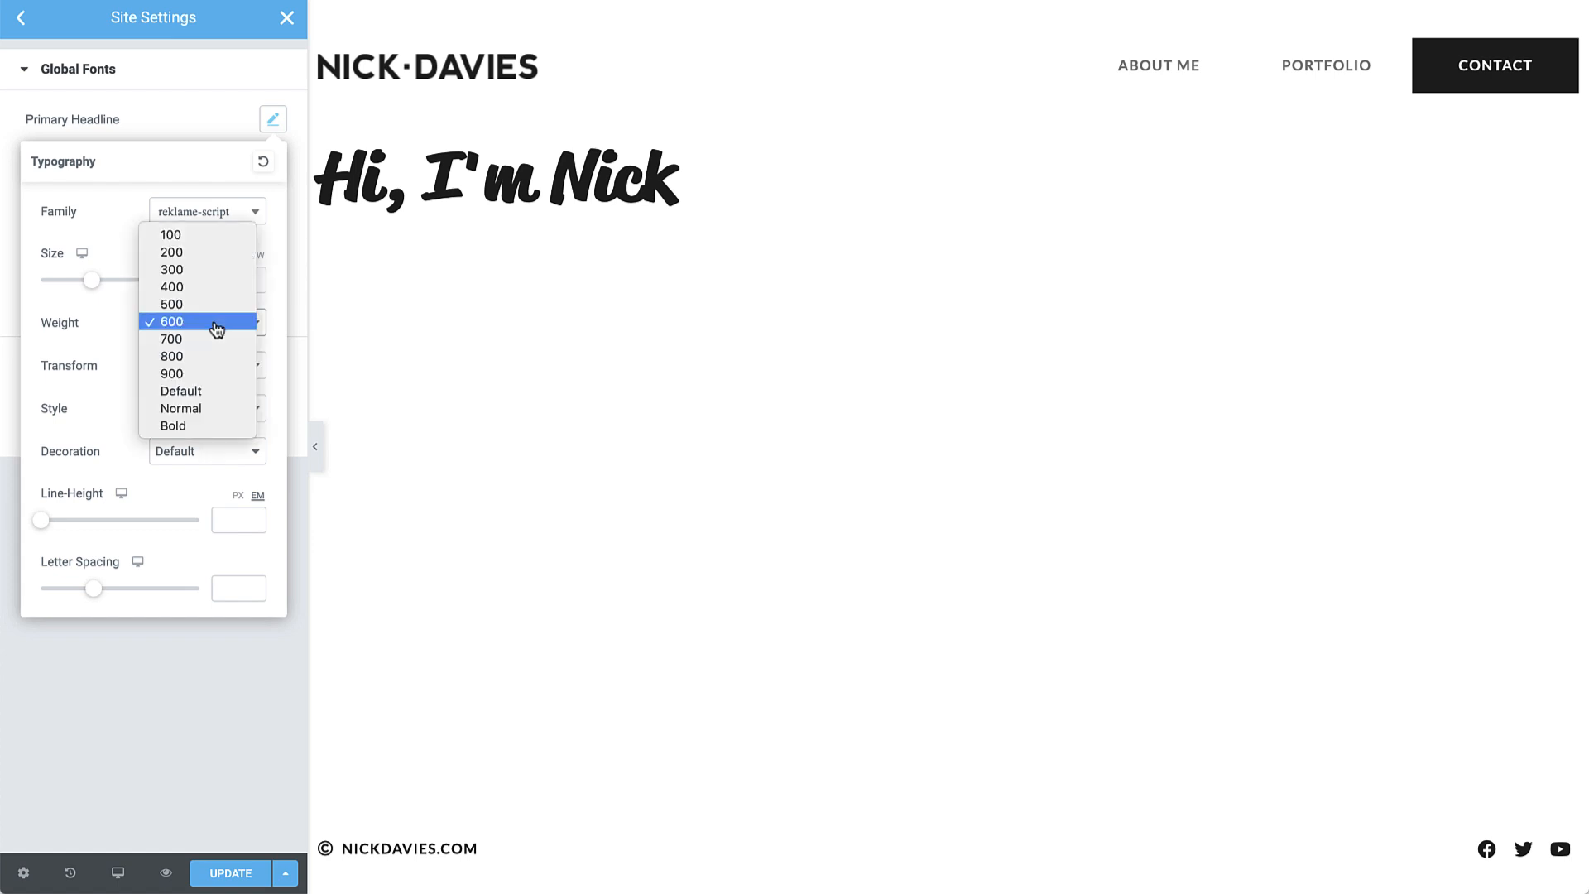
left_click(206, 321)
type("1")
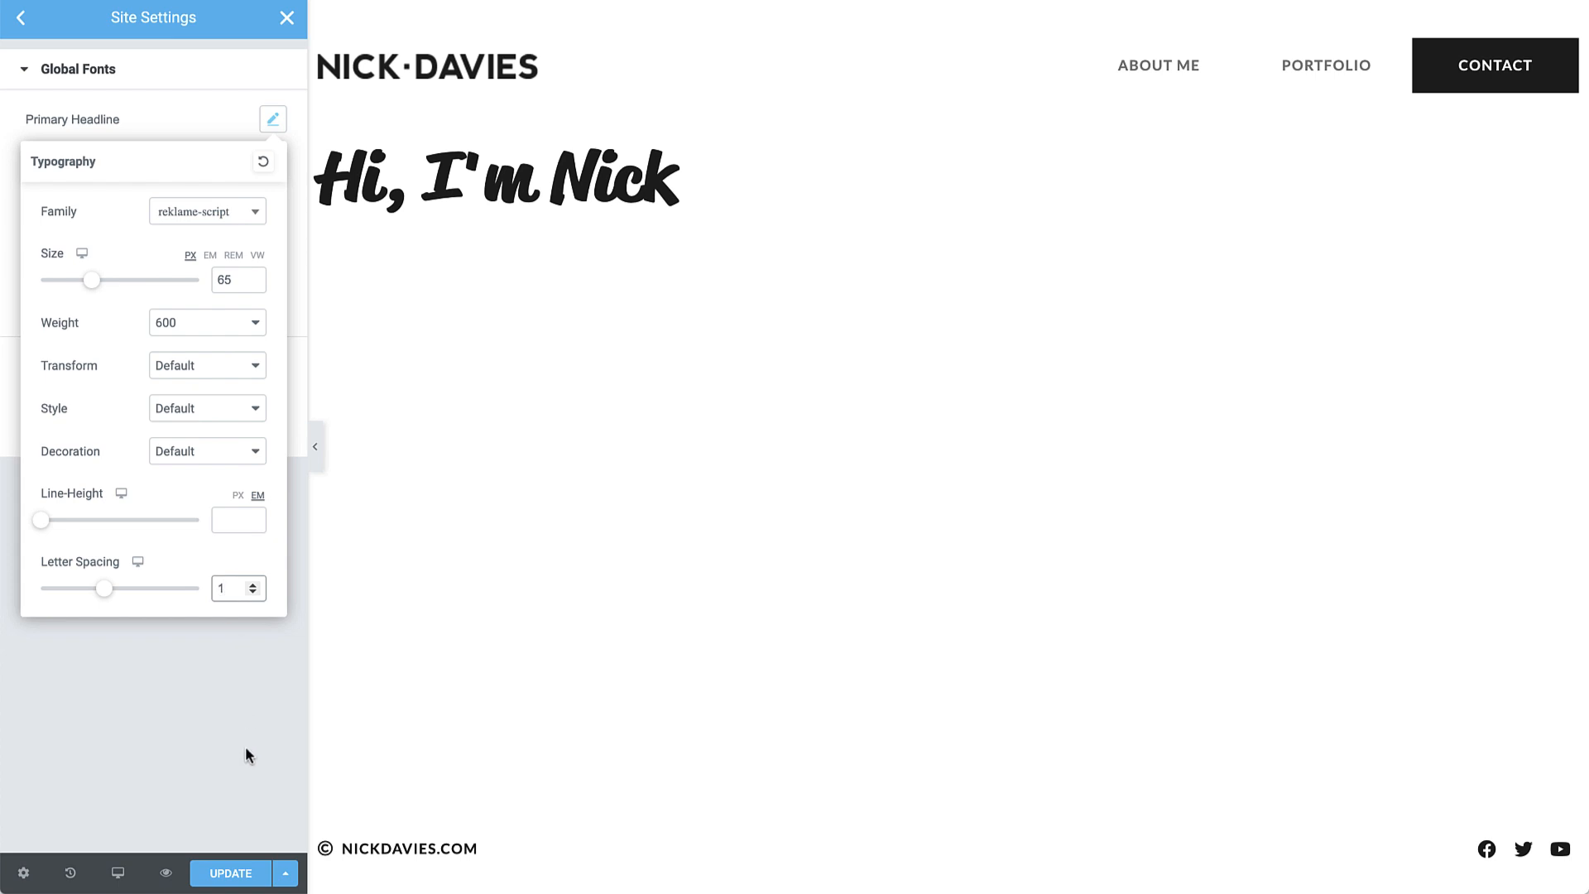
left_click(229, 872)
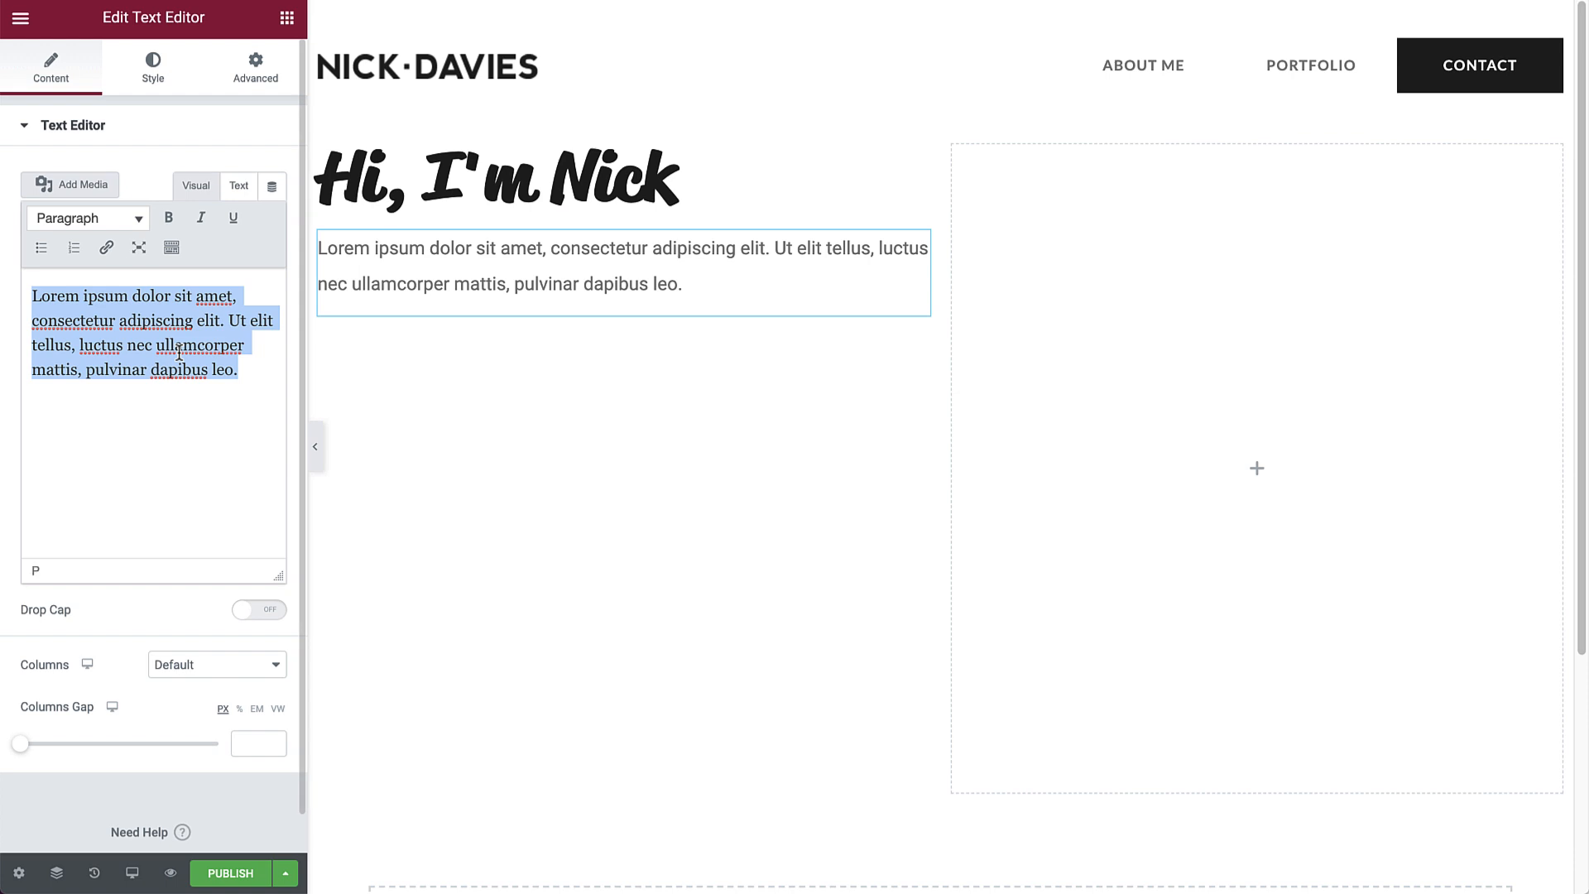
Paste Nick's designer bio into the text editor, keeping the Body Text global font
type("I'm a 3D Designer, Graphic Designer and Illustrator, based in London, England. I'm passionate about solving problems and using my skills to create meaningful designs.")
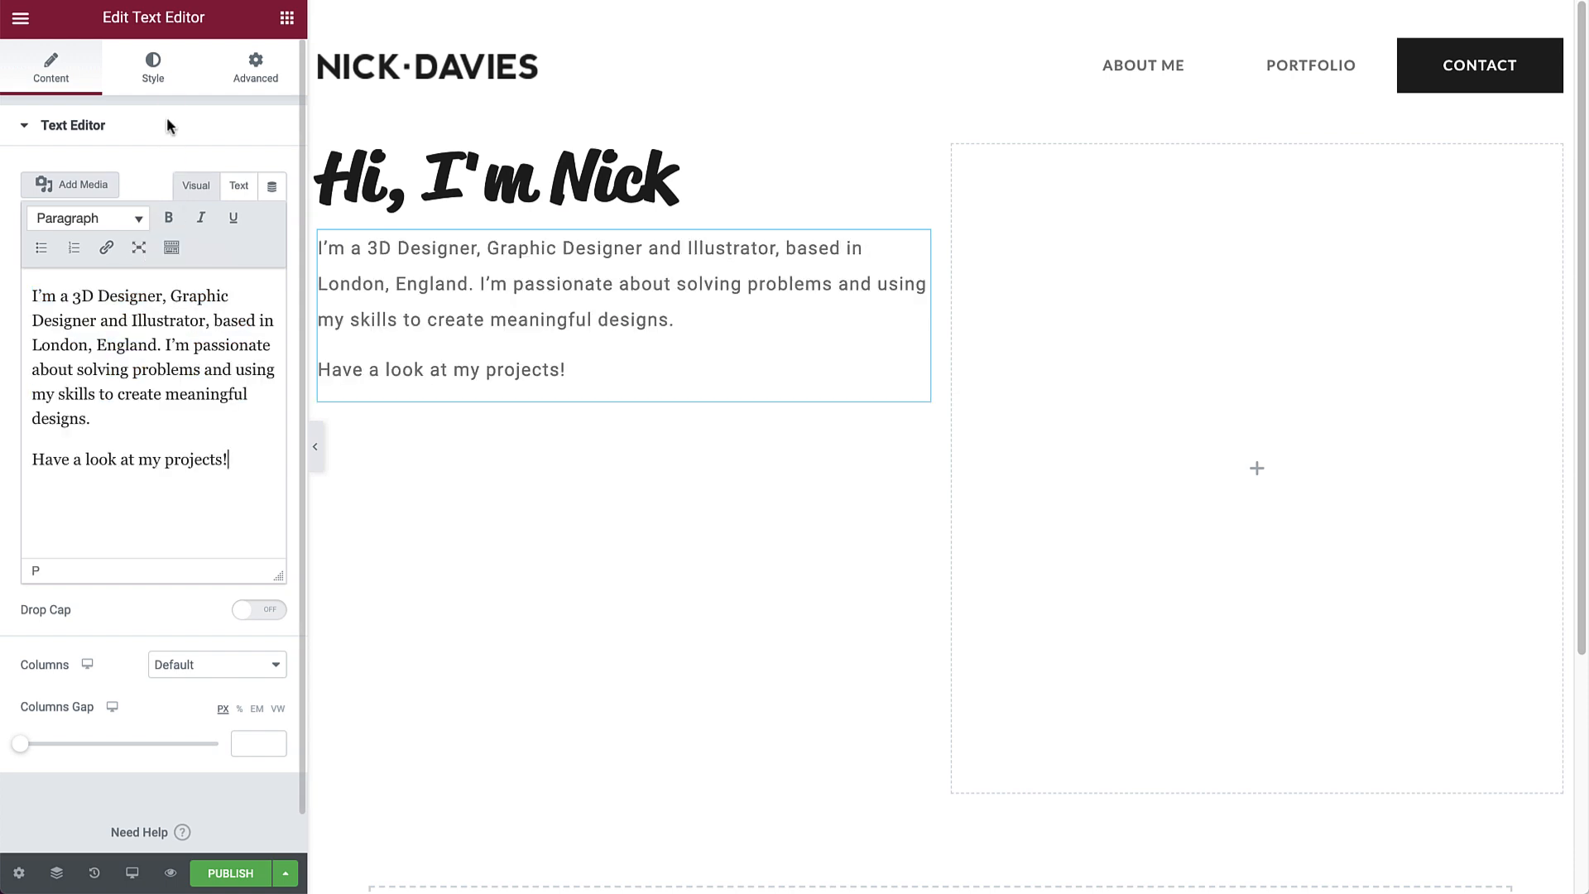
left_click(153, 65)
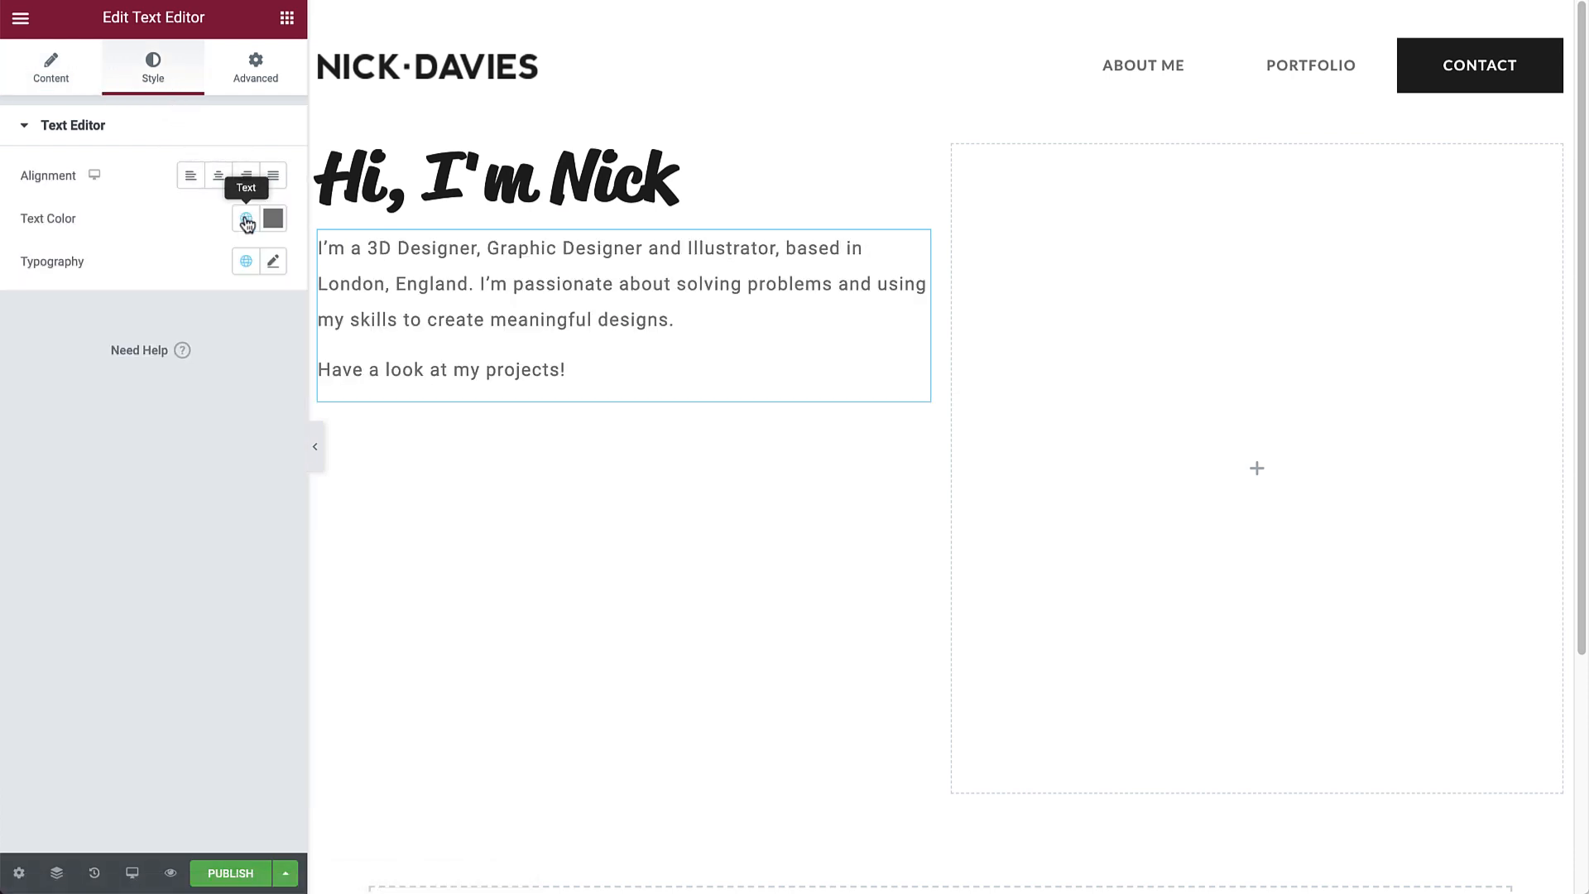
left_click(245, 261)
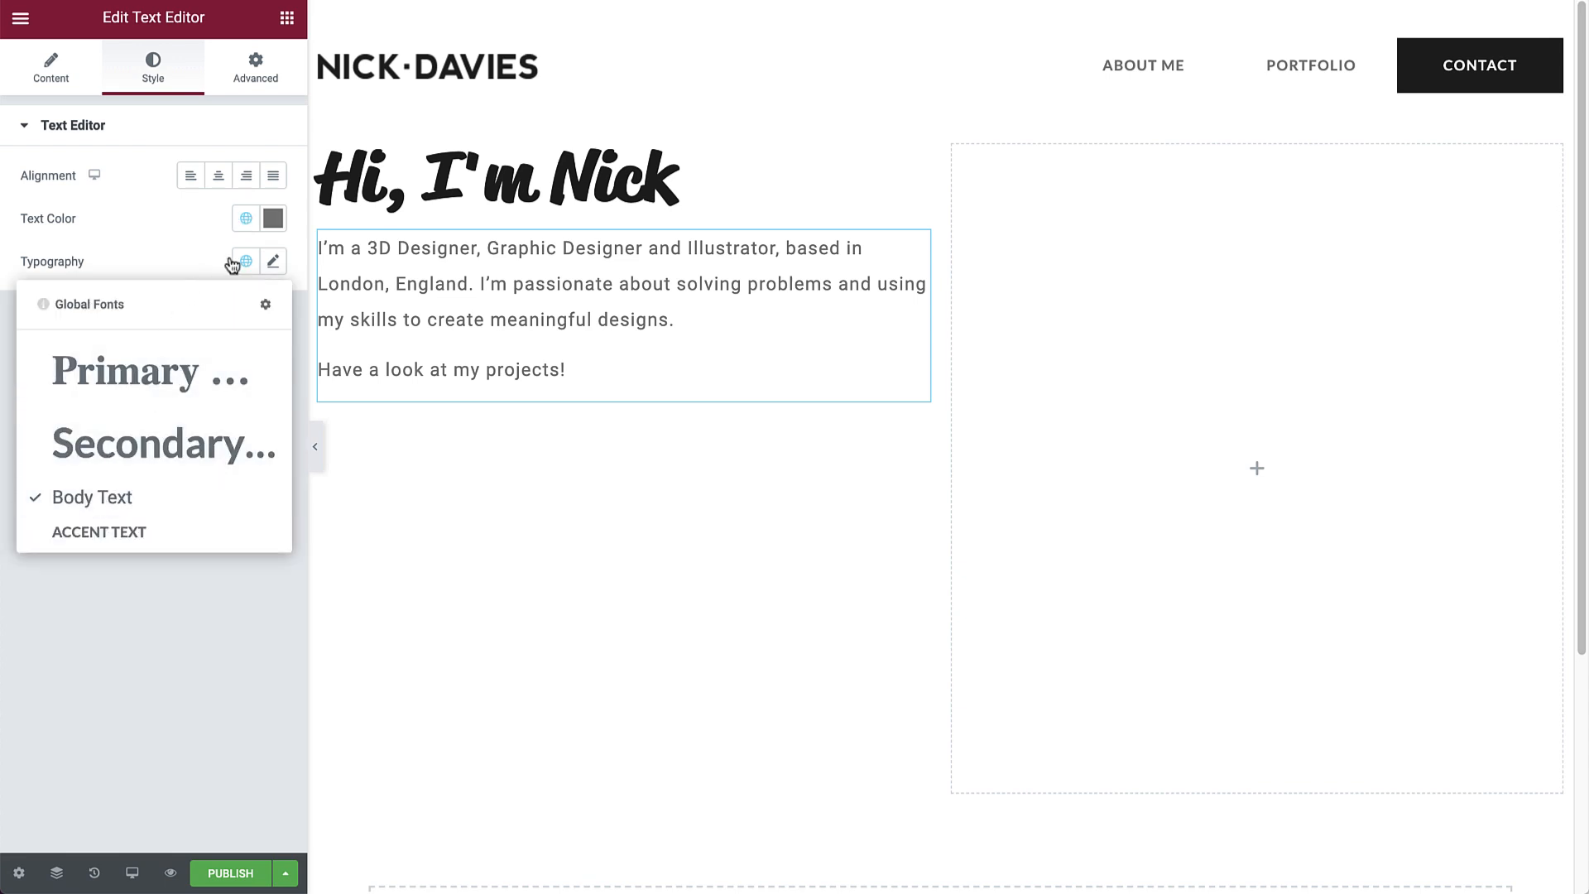
left_click(243, 262)
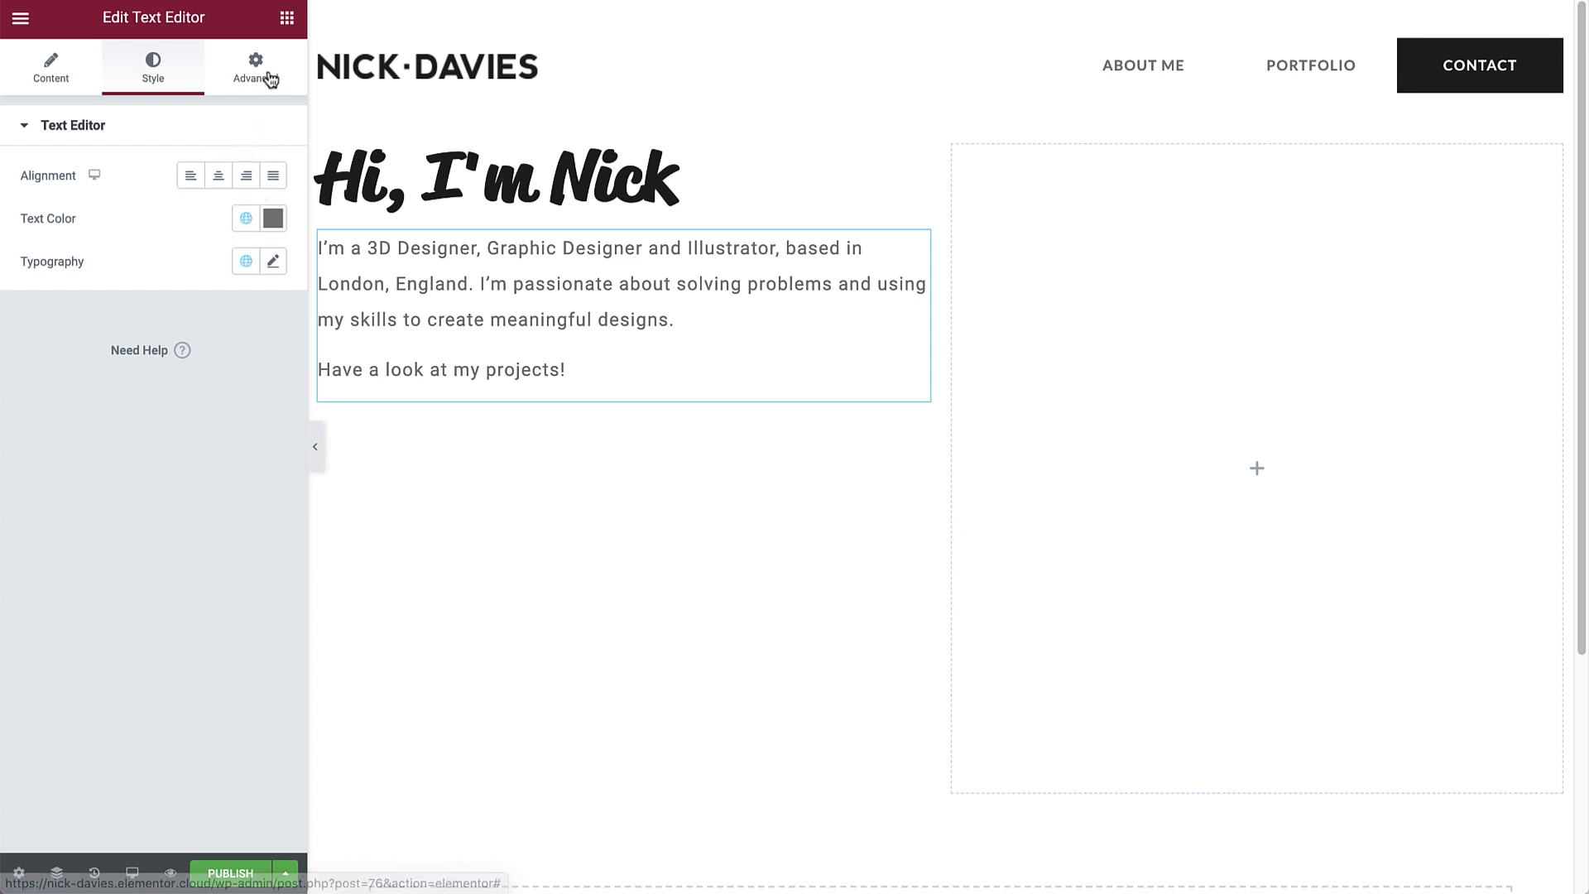
Unlink the text's padding and set the right padding to 100 px
left_click(256, 66)
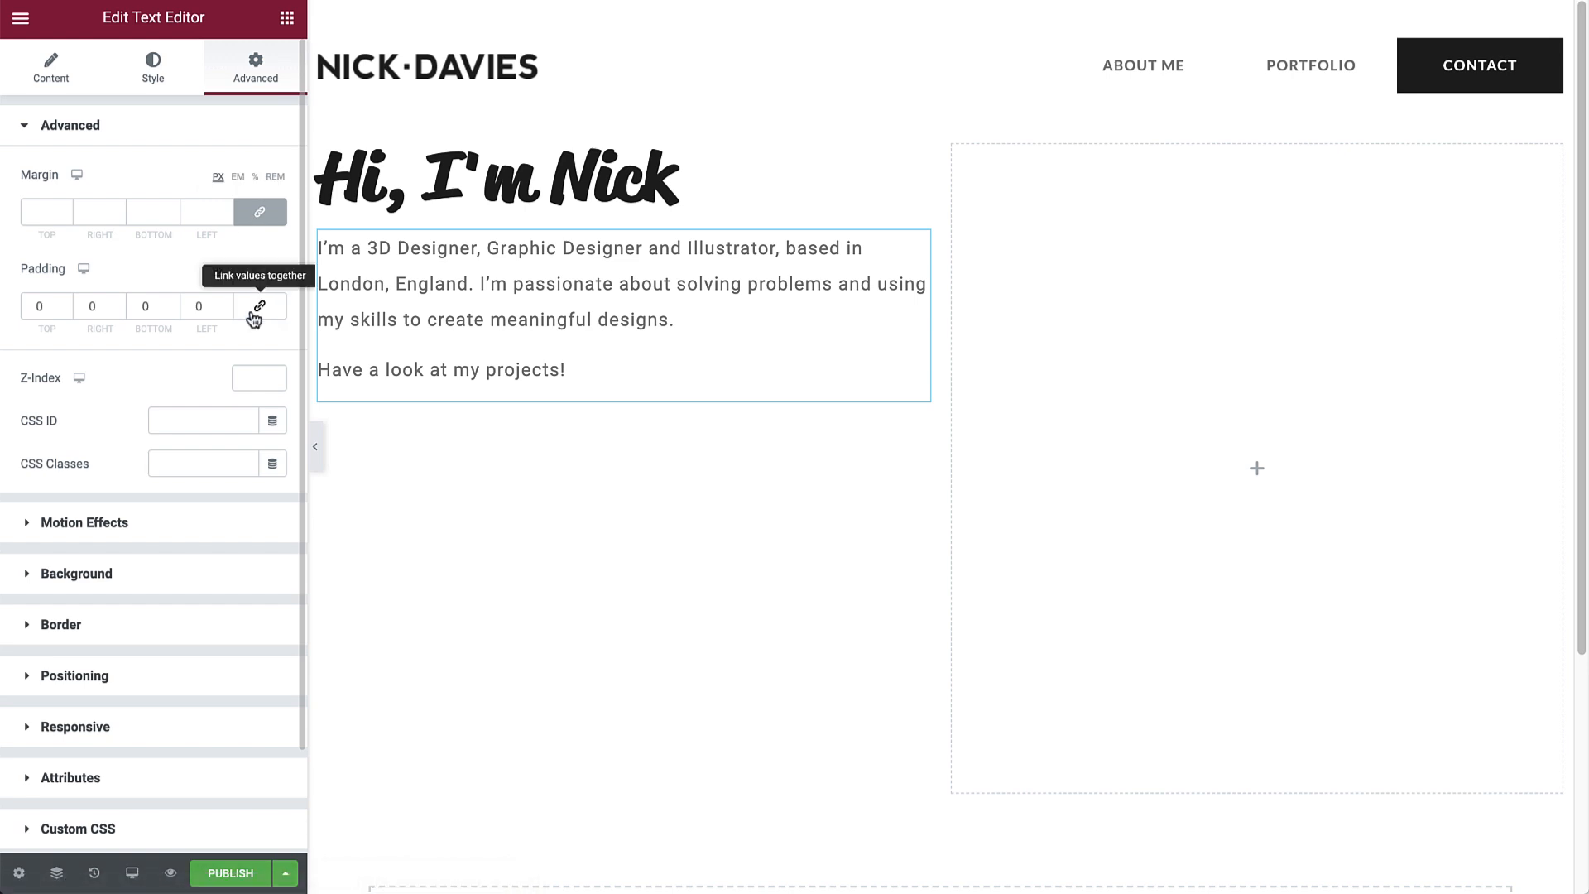
left_click(259, 306)
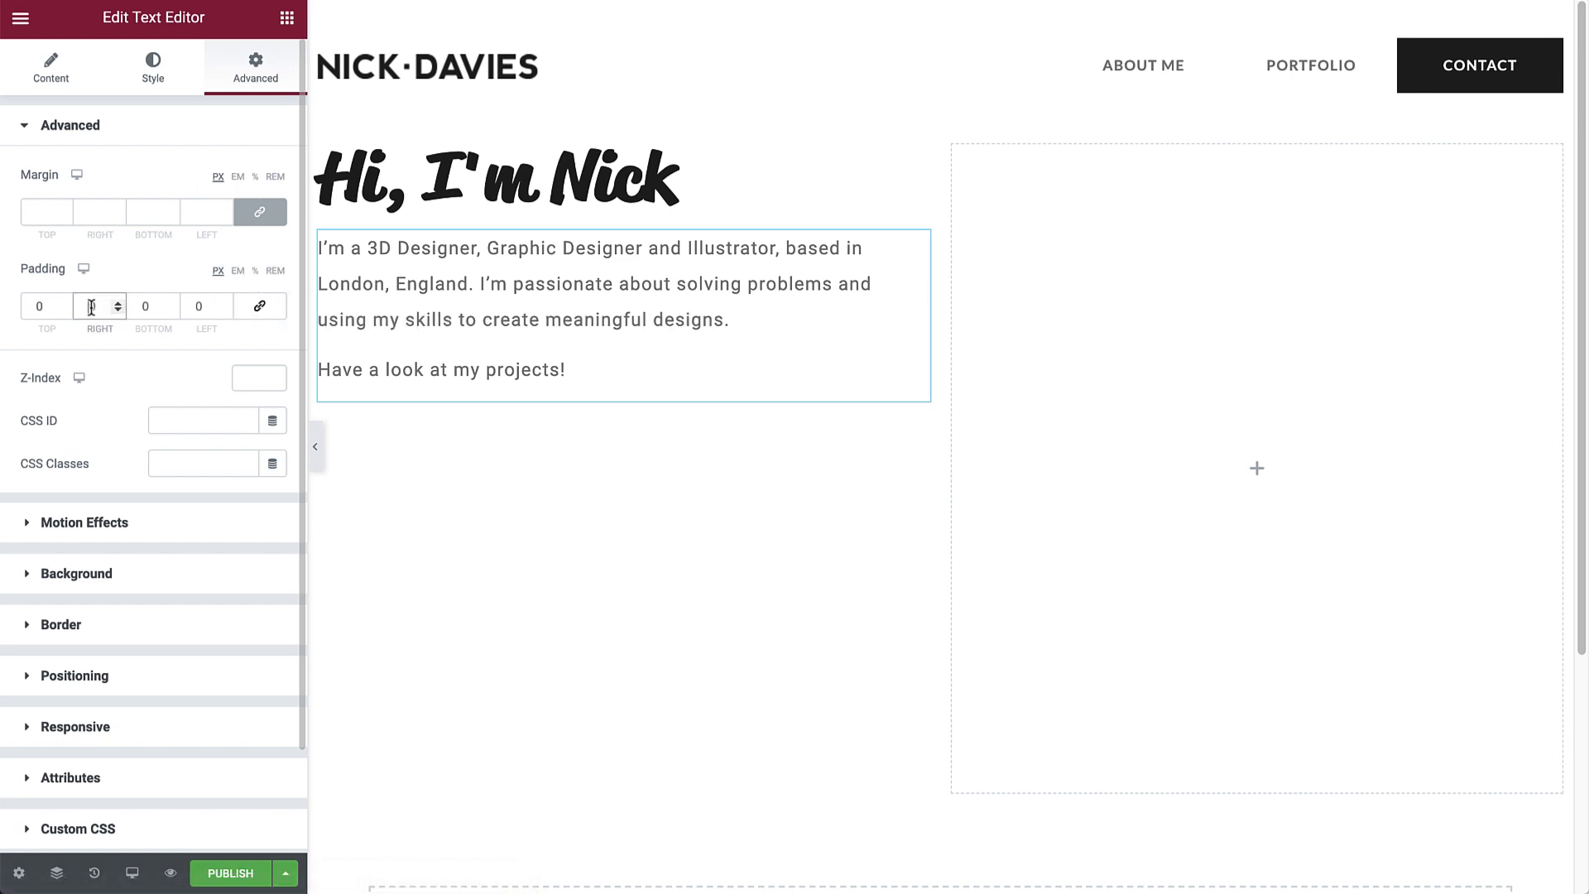
type("100")
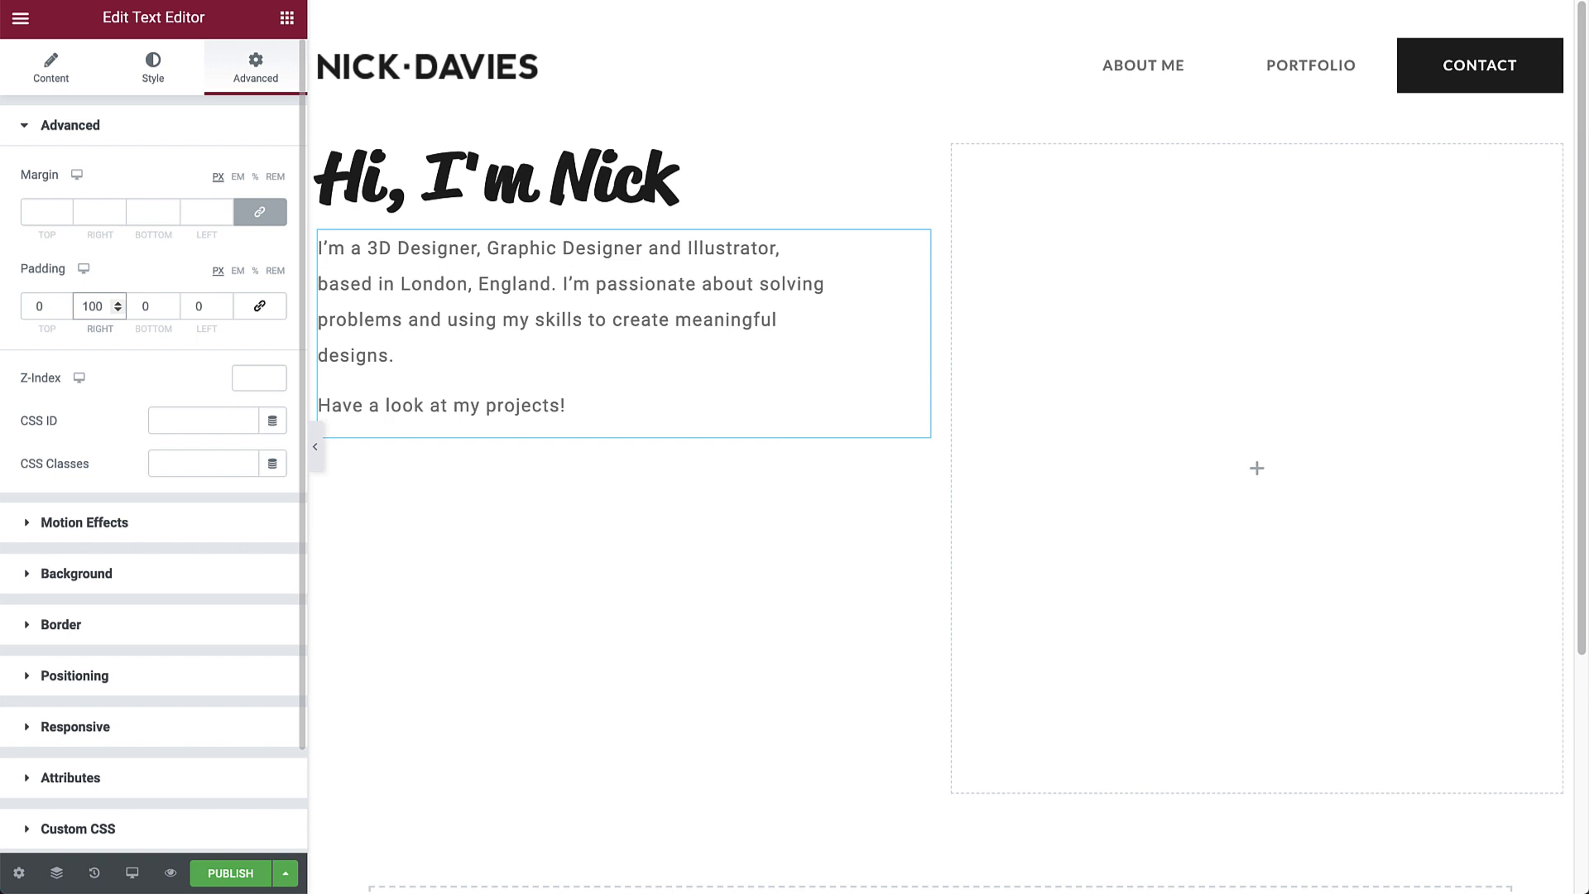
mouse_move(257, 48)
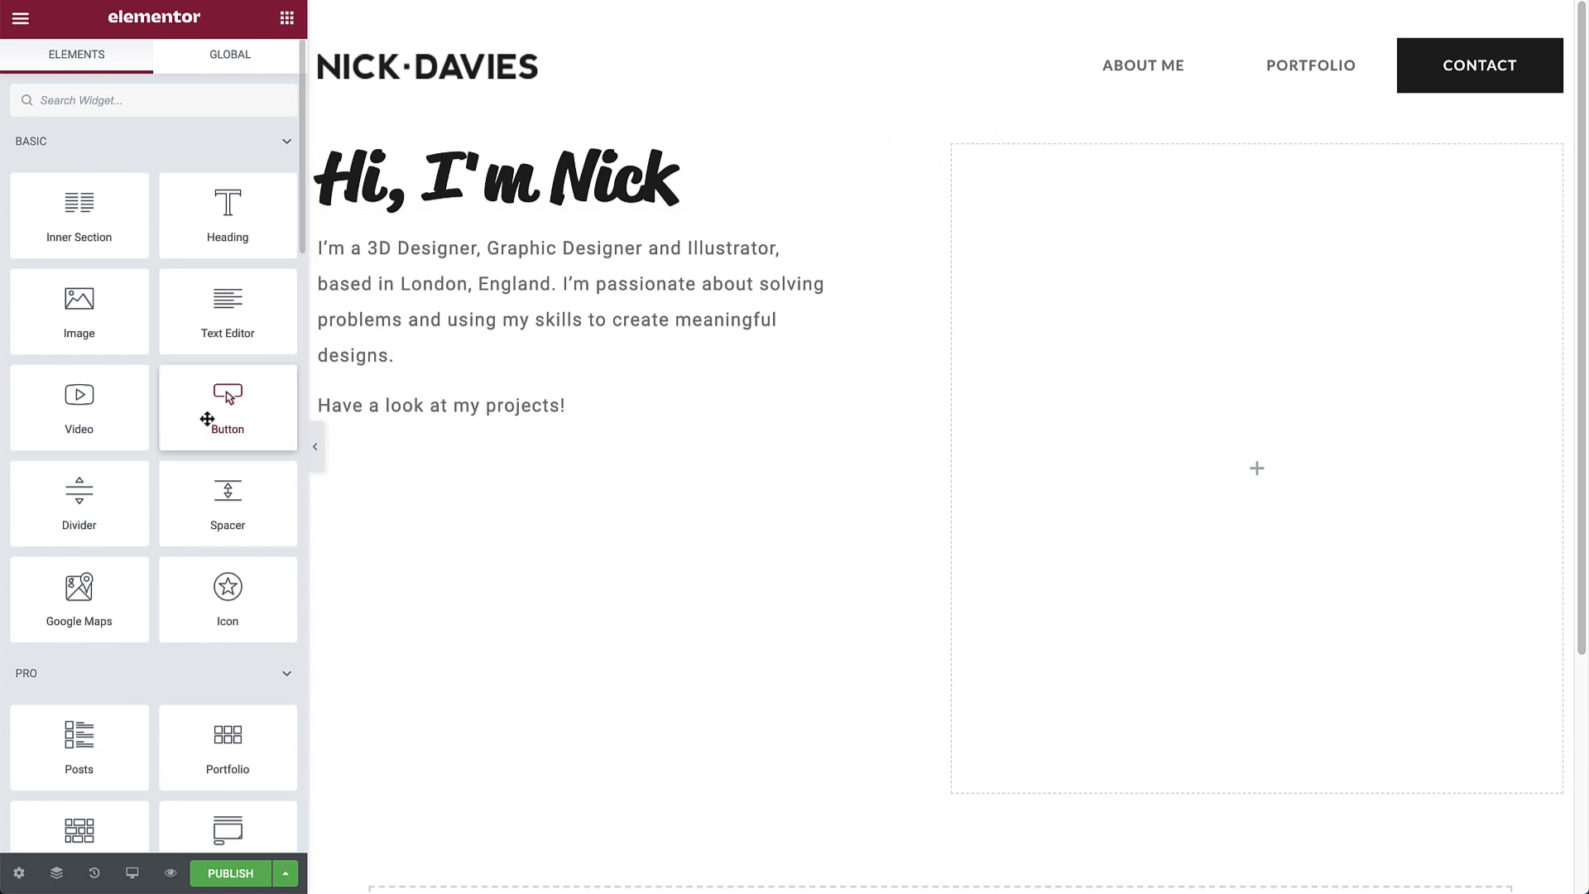
Add a PORTFOLIO button under the bio linking to the Portfolio page, and publish
left_click_drag(227, 395, 389, 477)
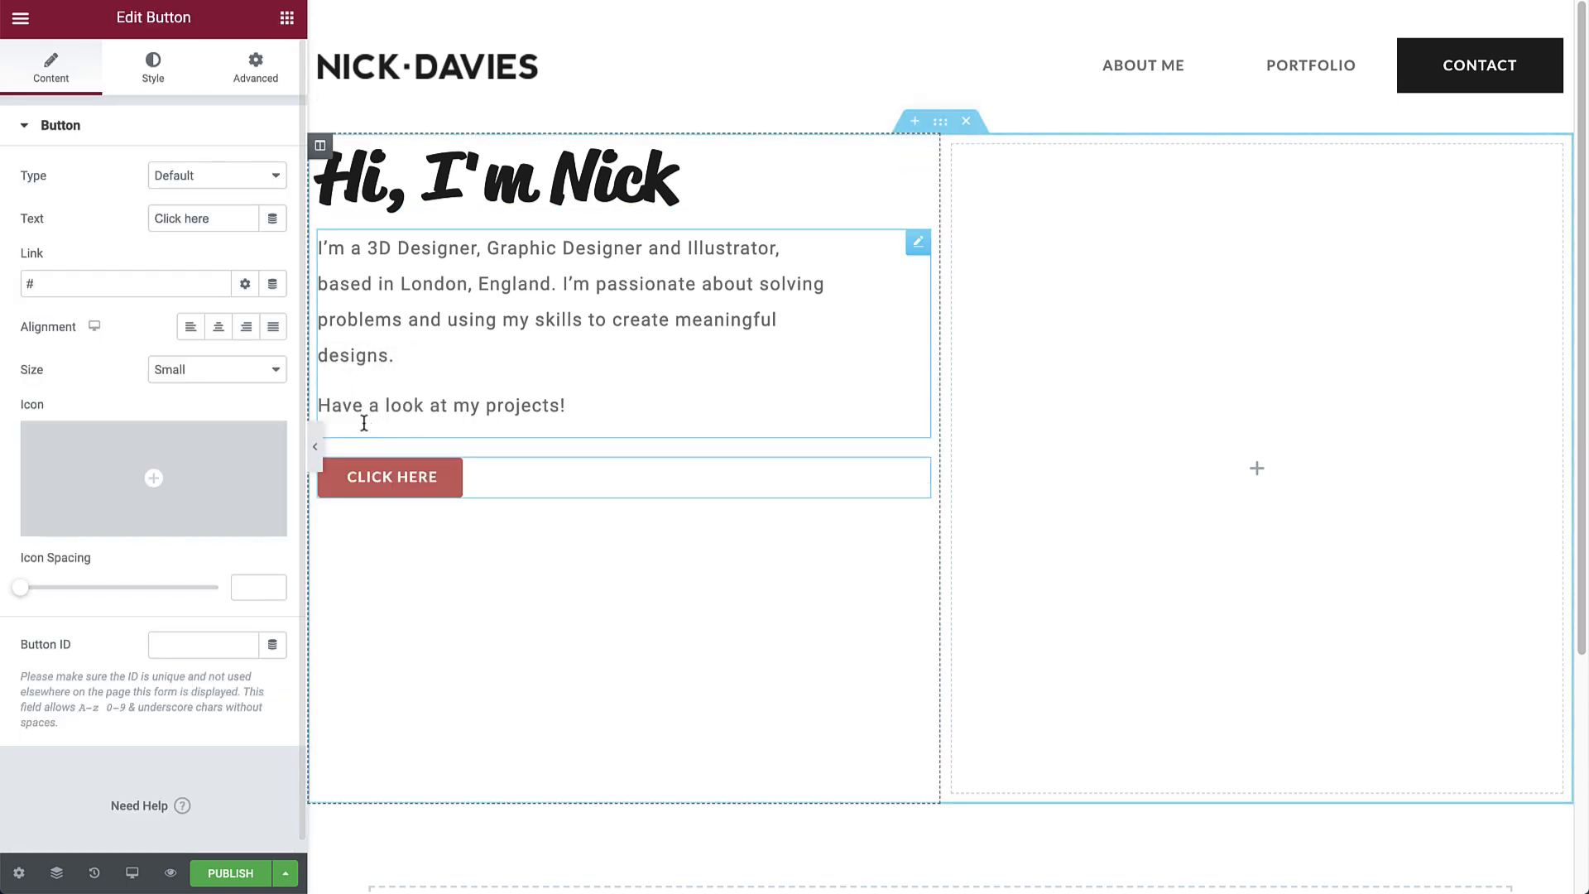
type("P")
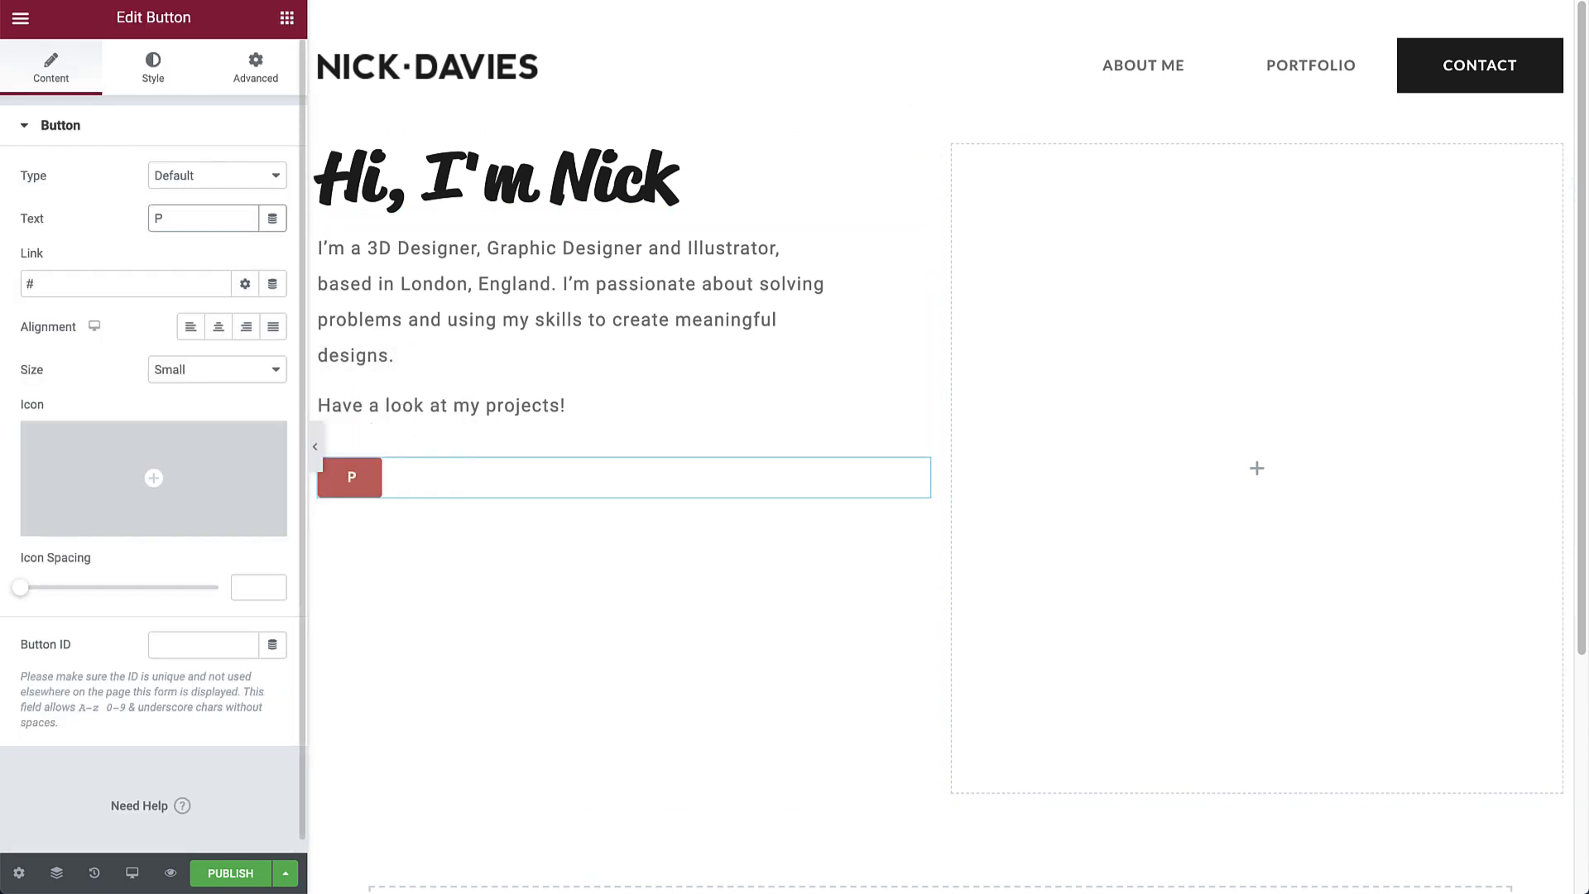
type("PORTFOLIO")
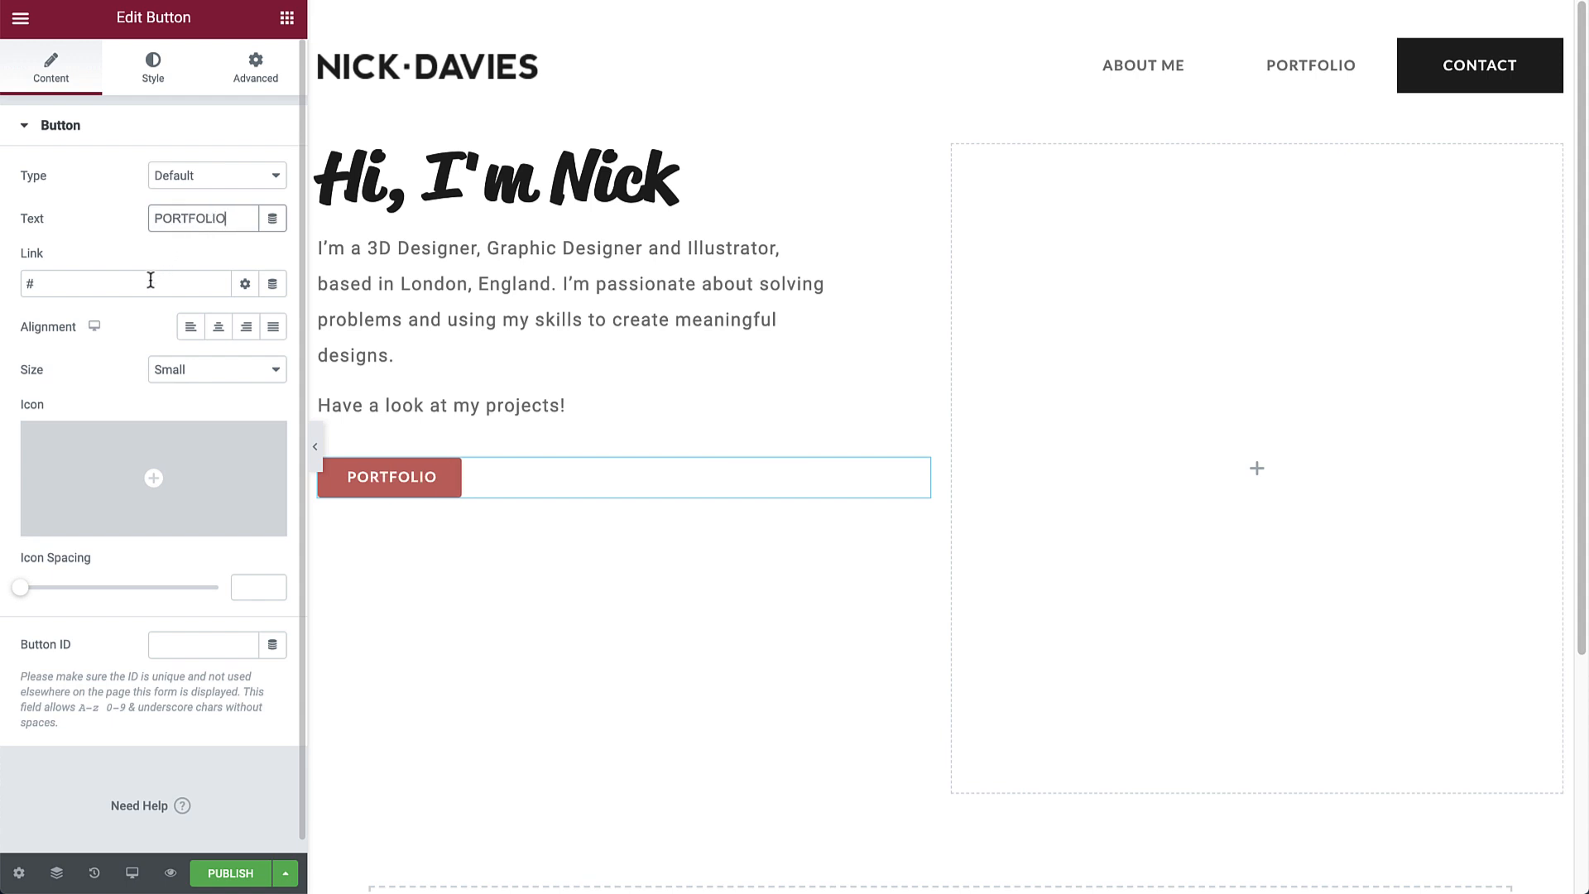
type("po")
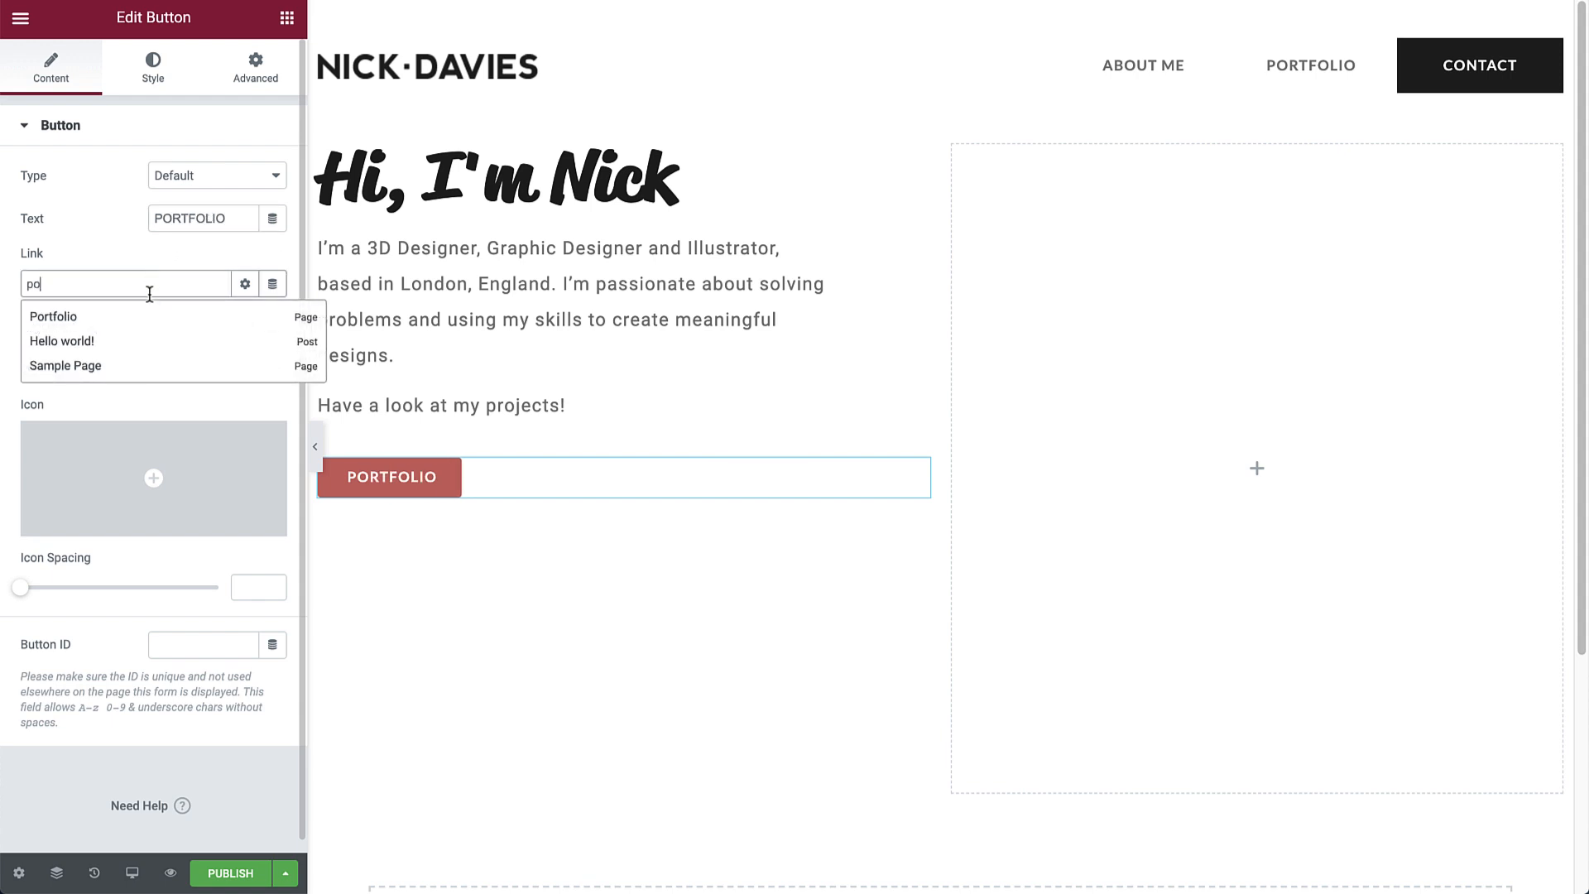
left_click(53, 316)
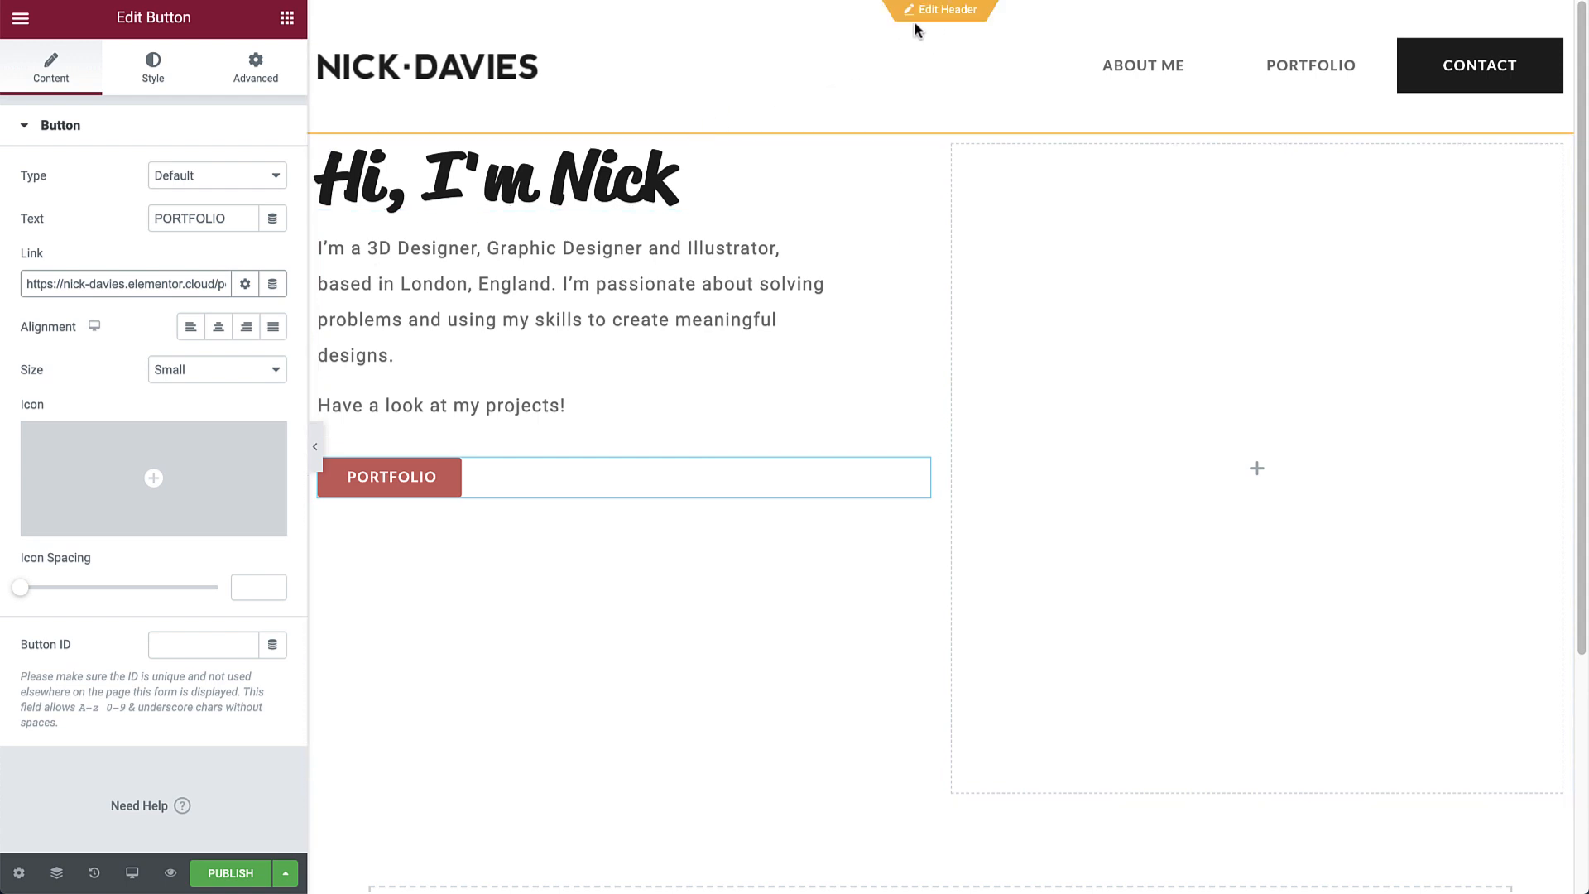
mouse_move(957, 26)
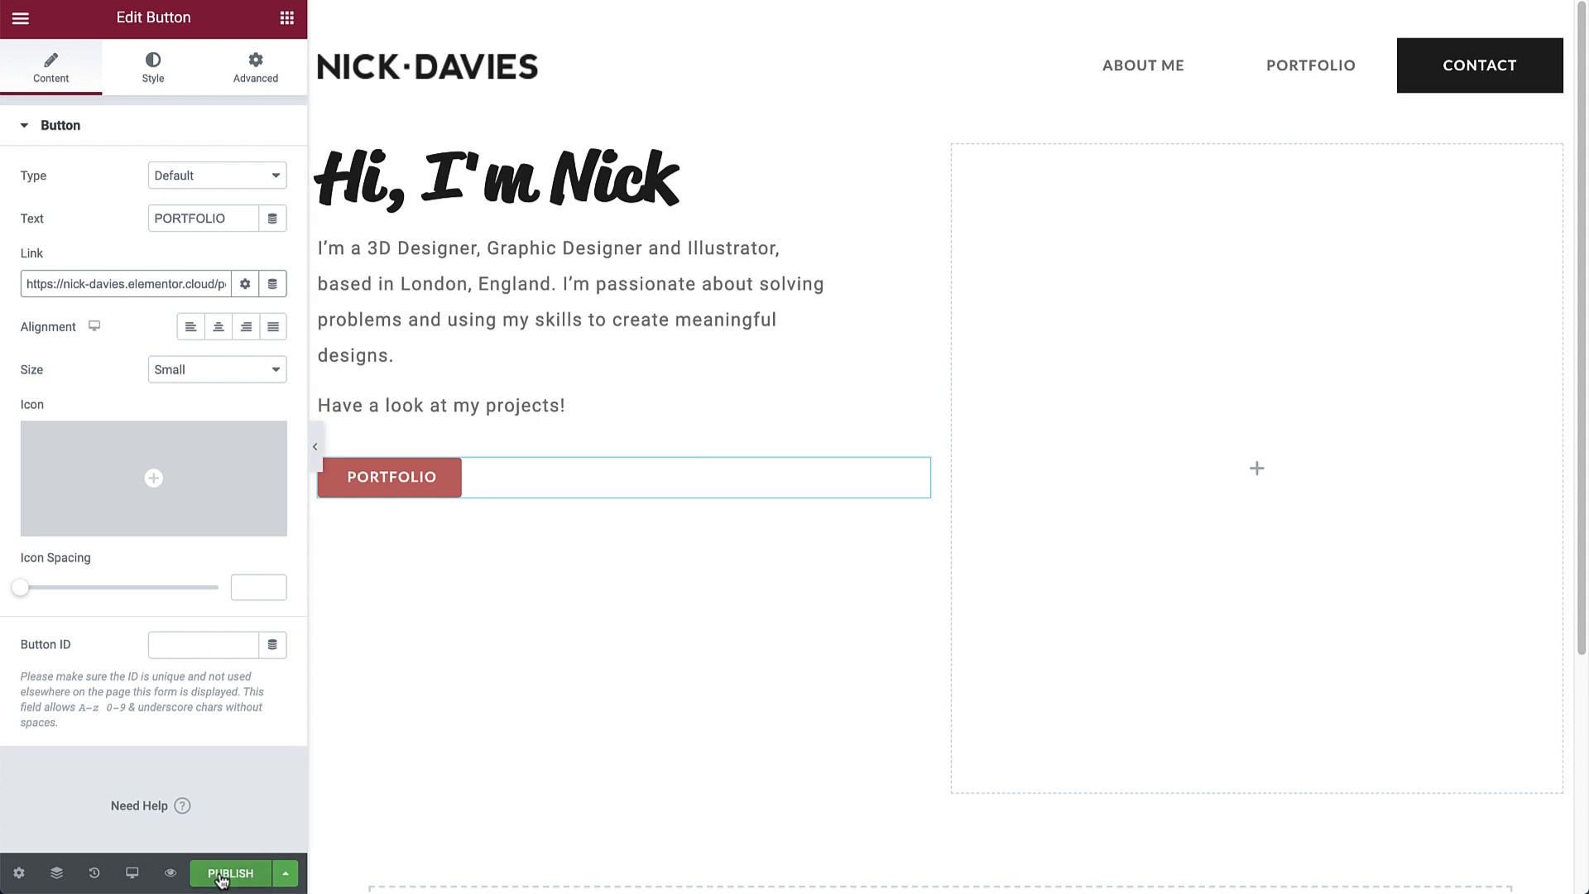
left_click(229, 872)
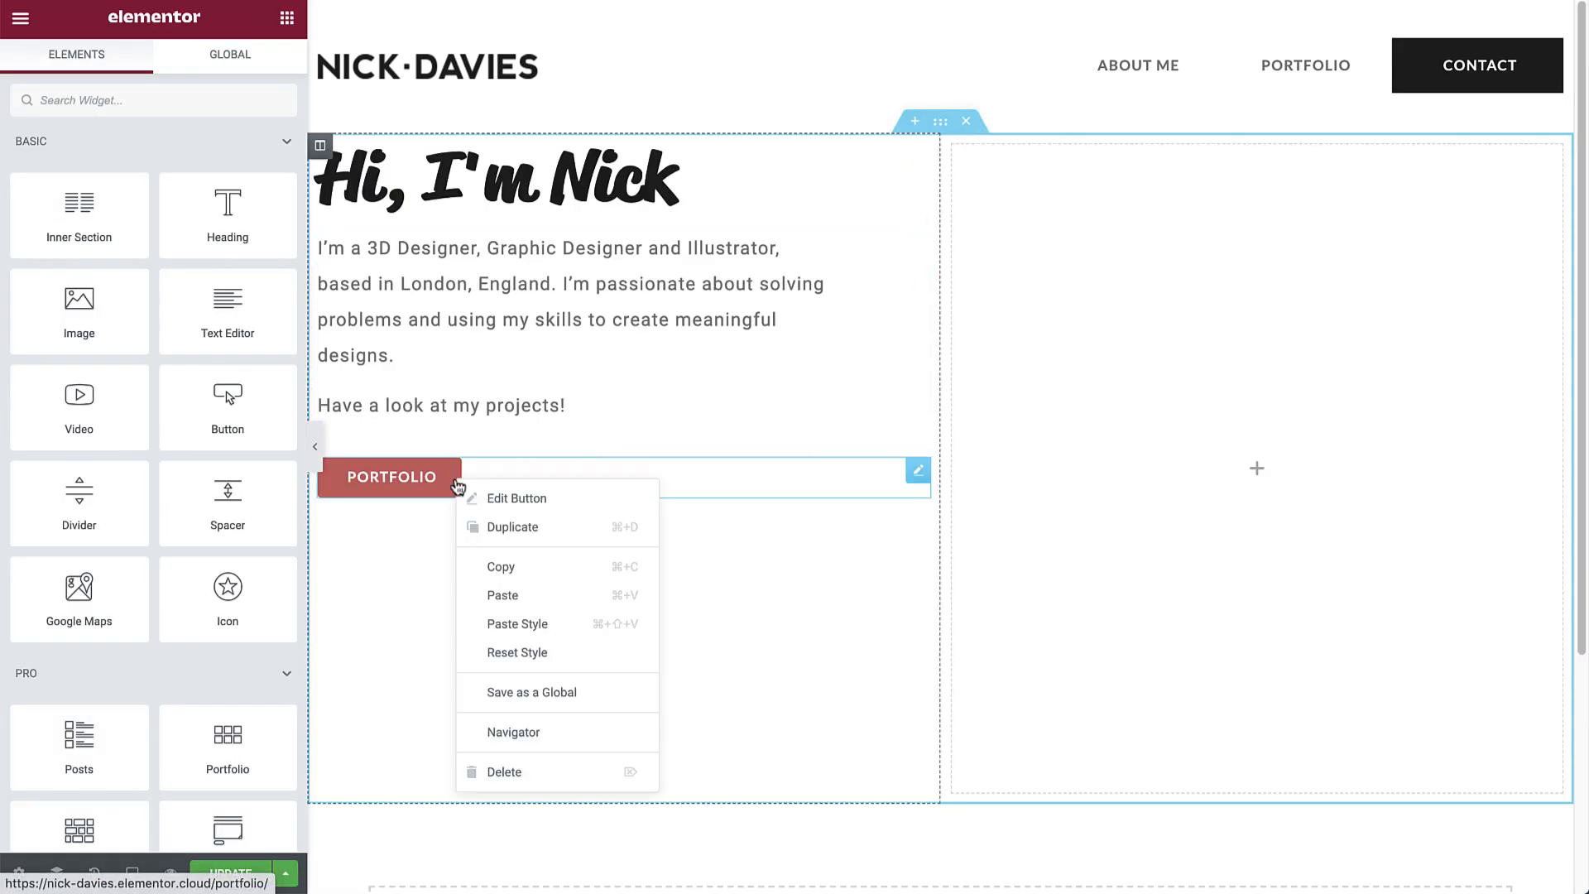
Paste the black style onto the button and vertically centre the left column's content
left_click(524, 633)
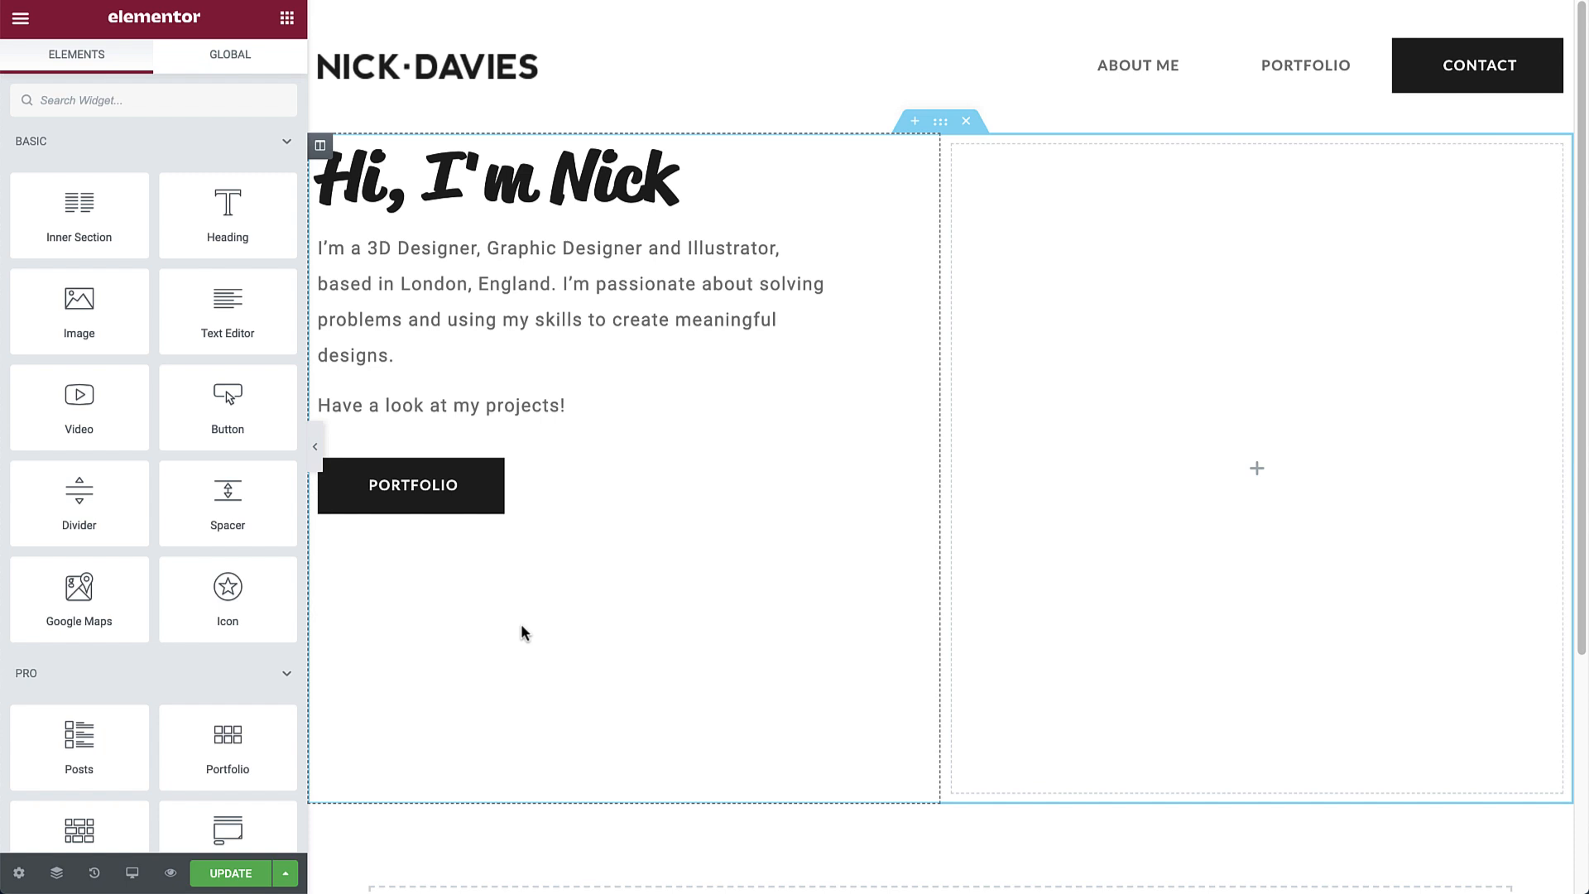
left_click(321, 145)
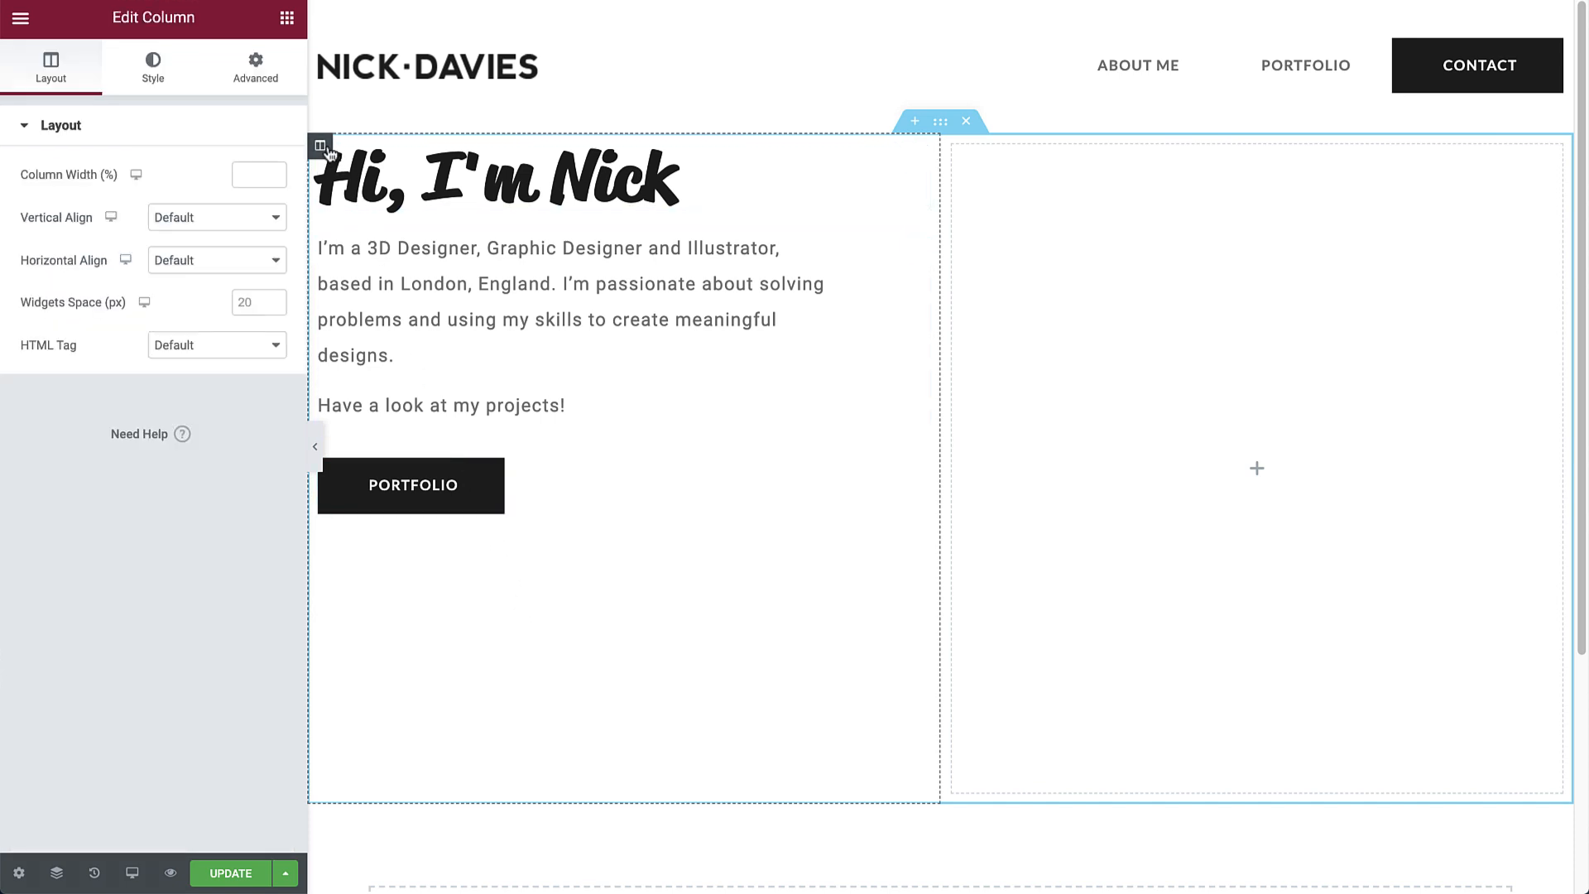
left_click(216, 217)
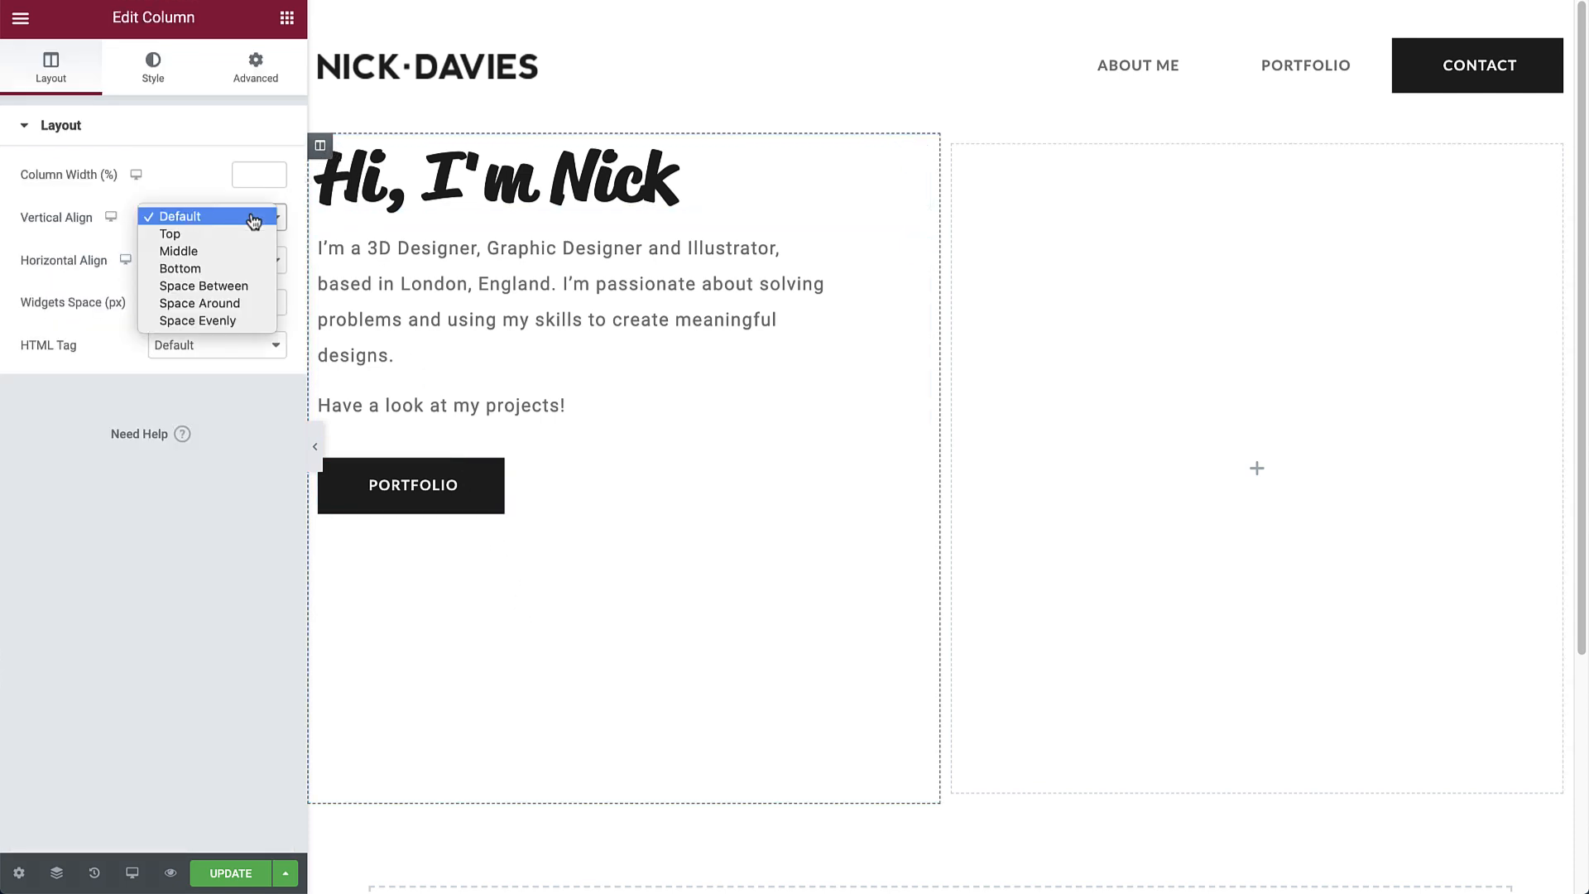
left_click(179, 252)
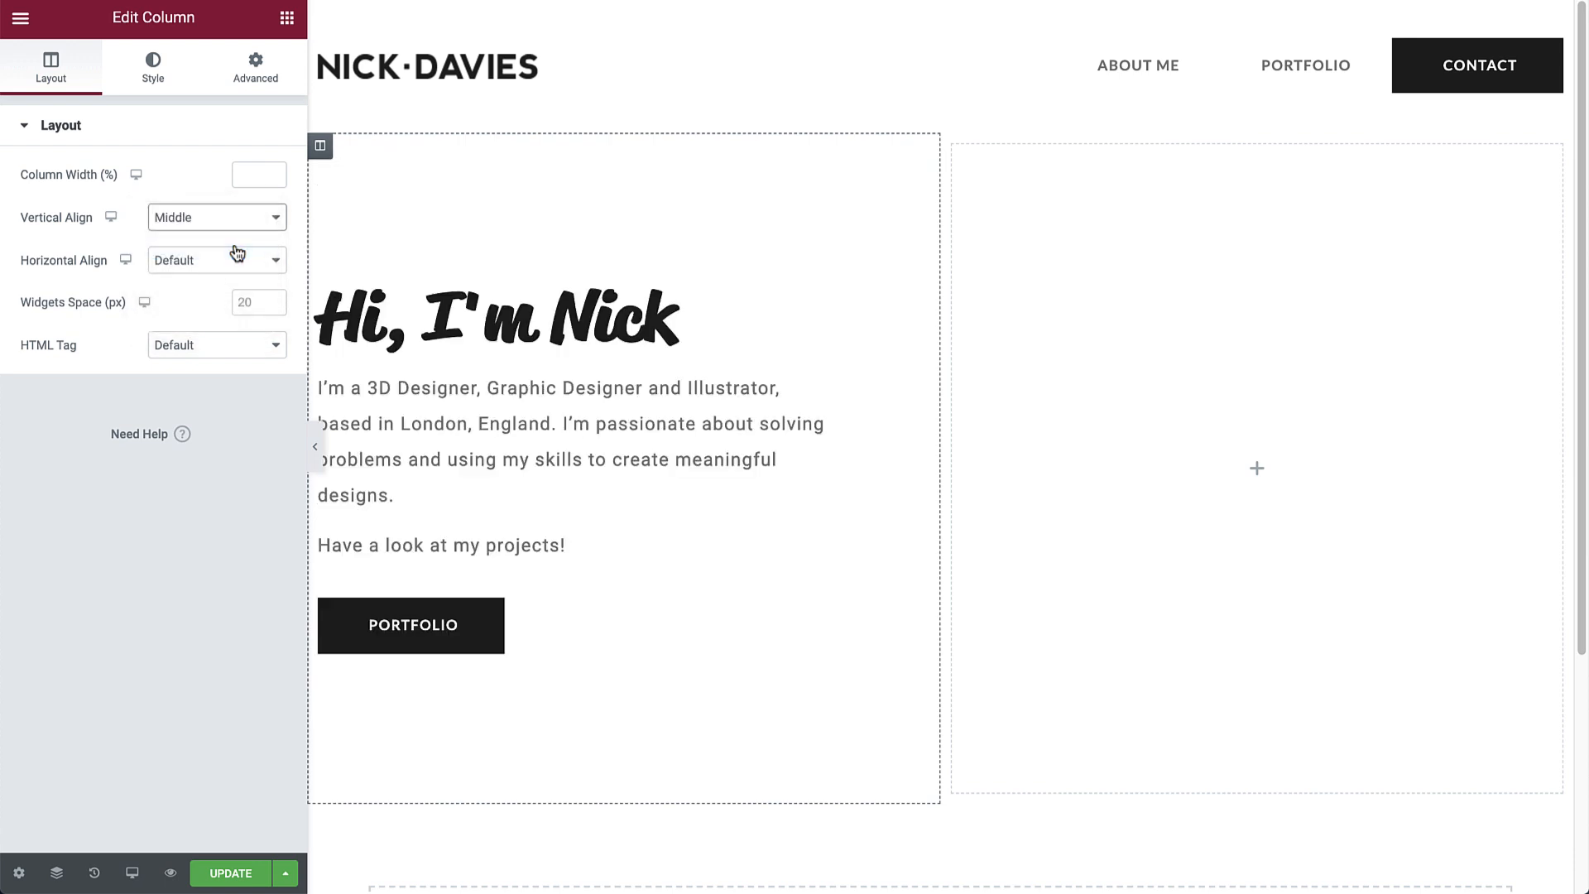
mouse_move(239, 208)
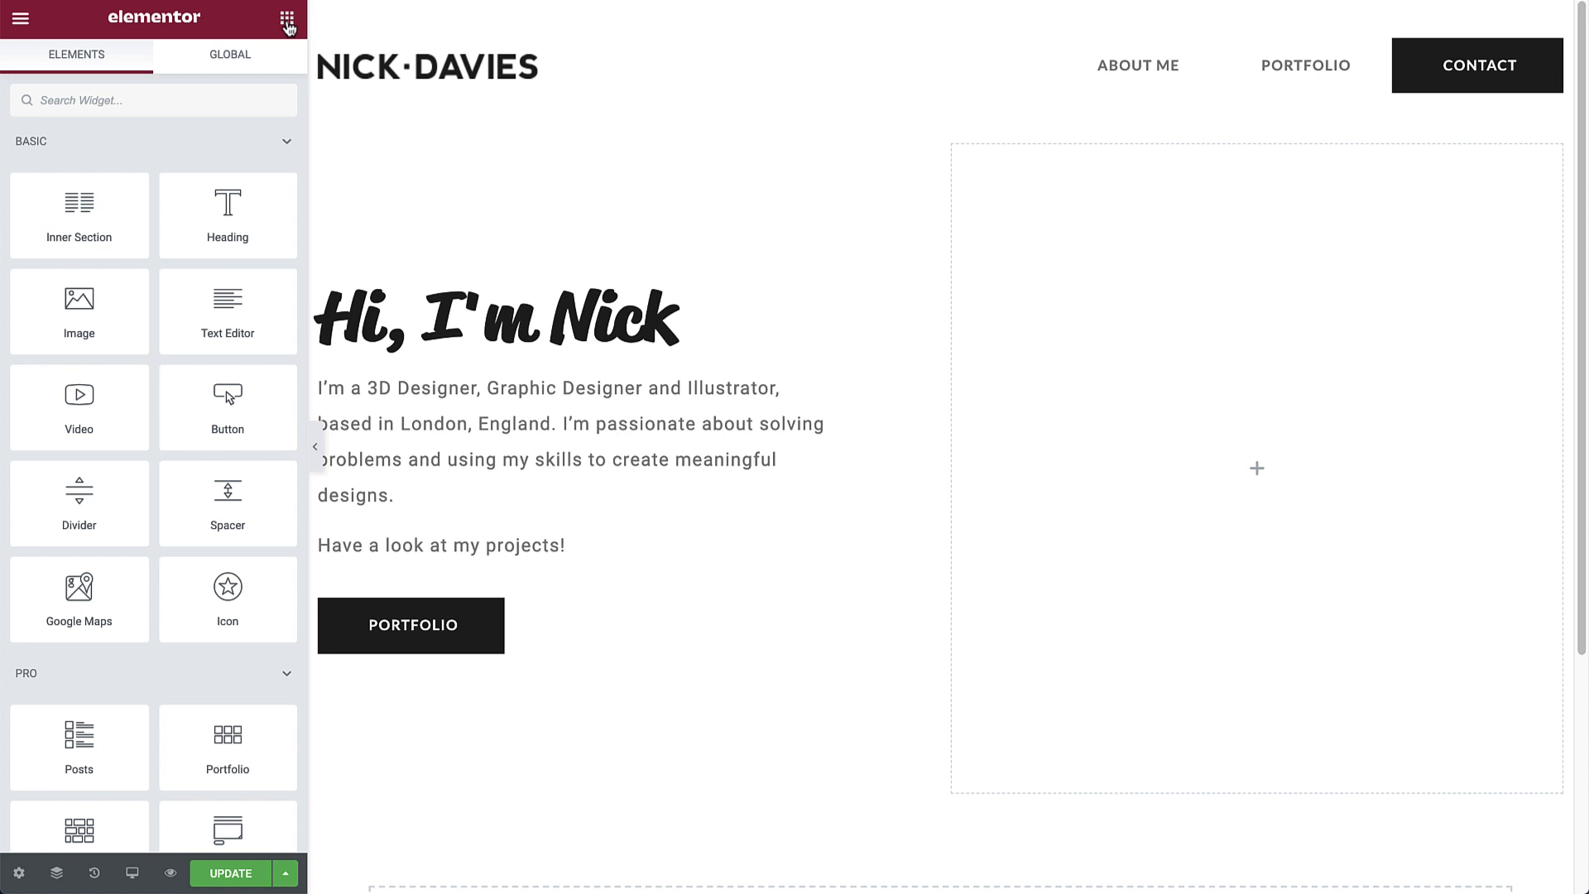
Add a Slides widget to the right column with a photo background on slide one
type("slides")
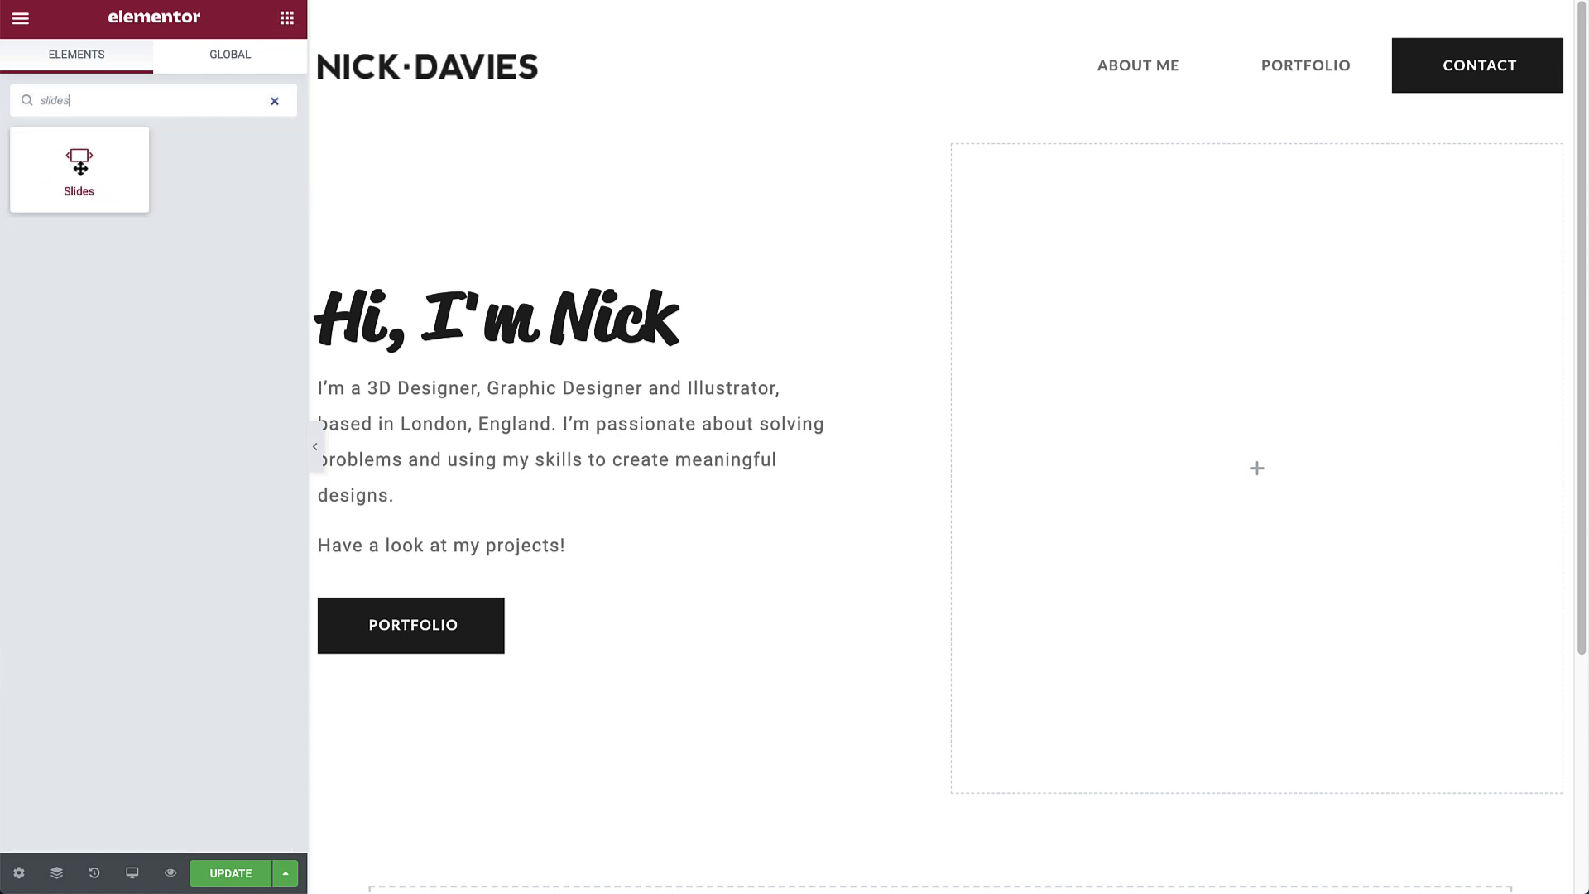
left_click_drag(78, 169, 1257, 468)
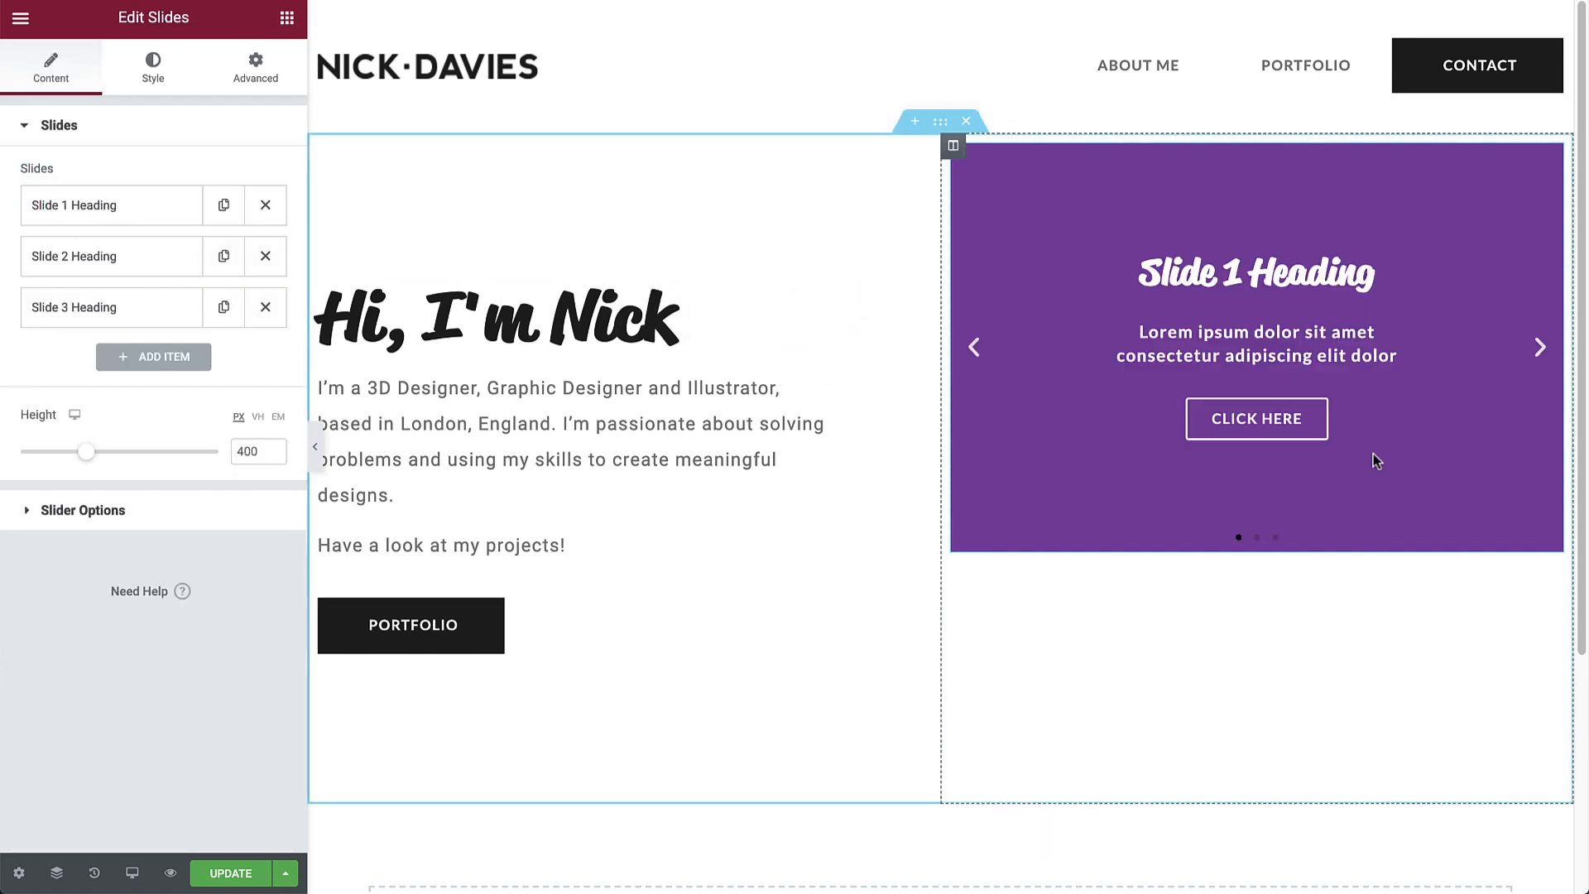
left_click(76, 204)
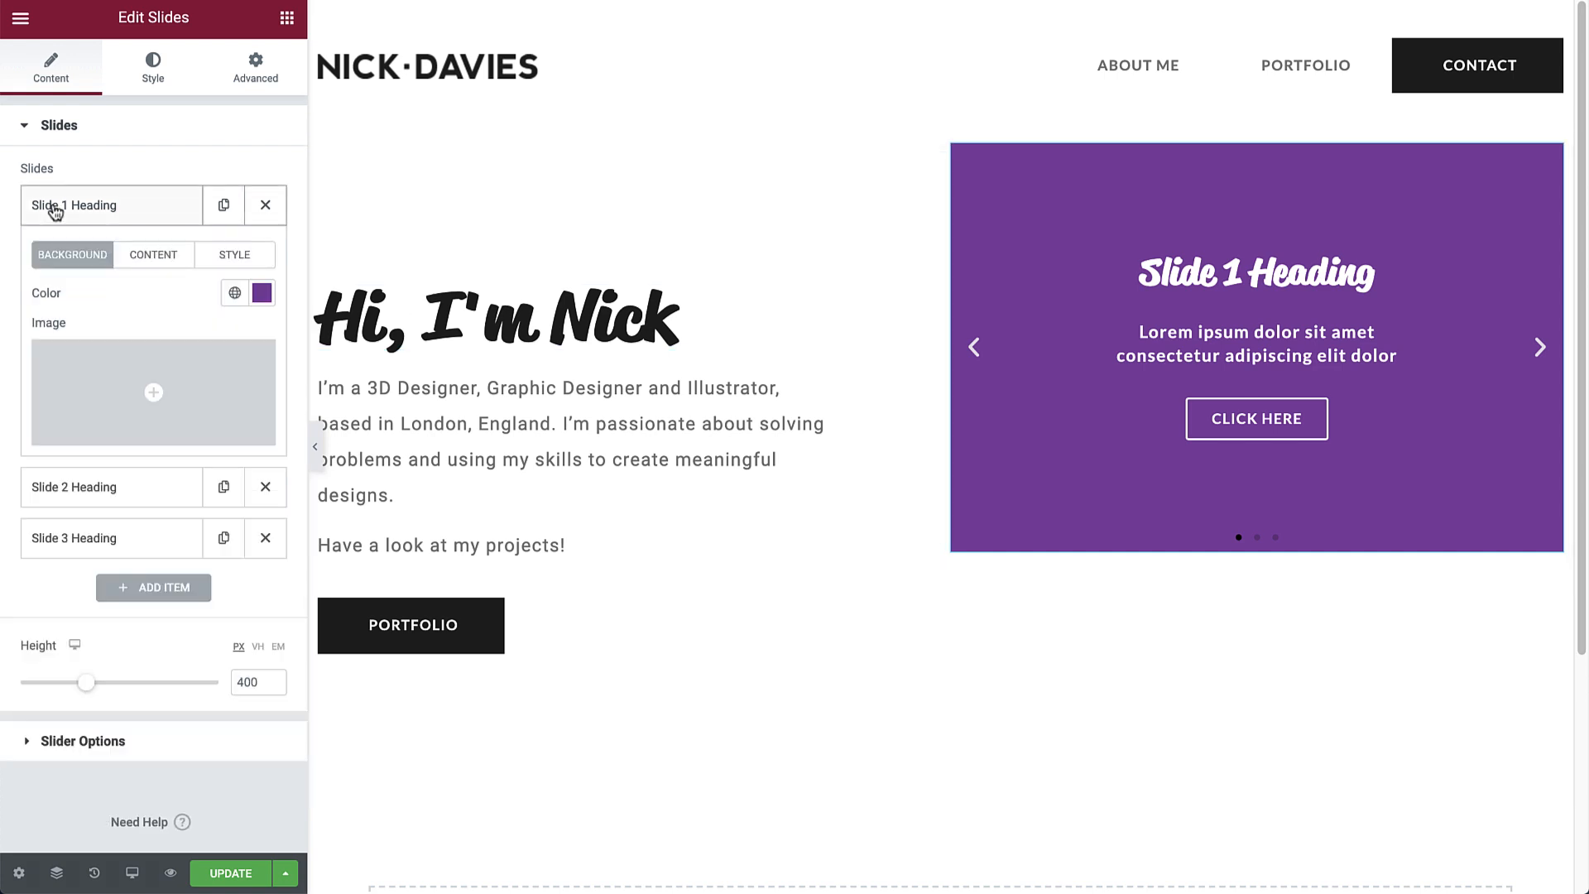
left_click(261, 293)
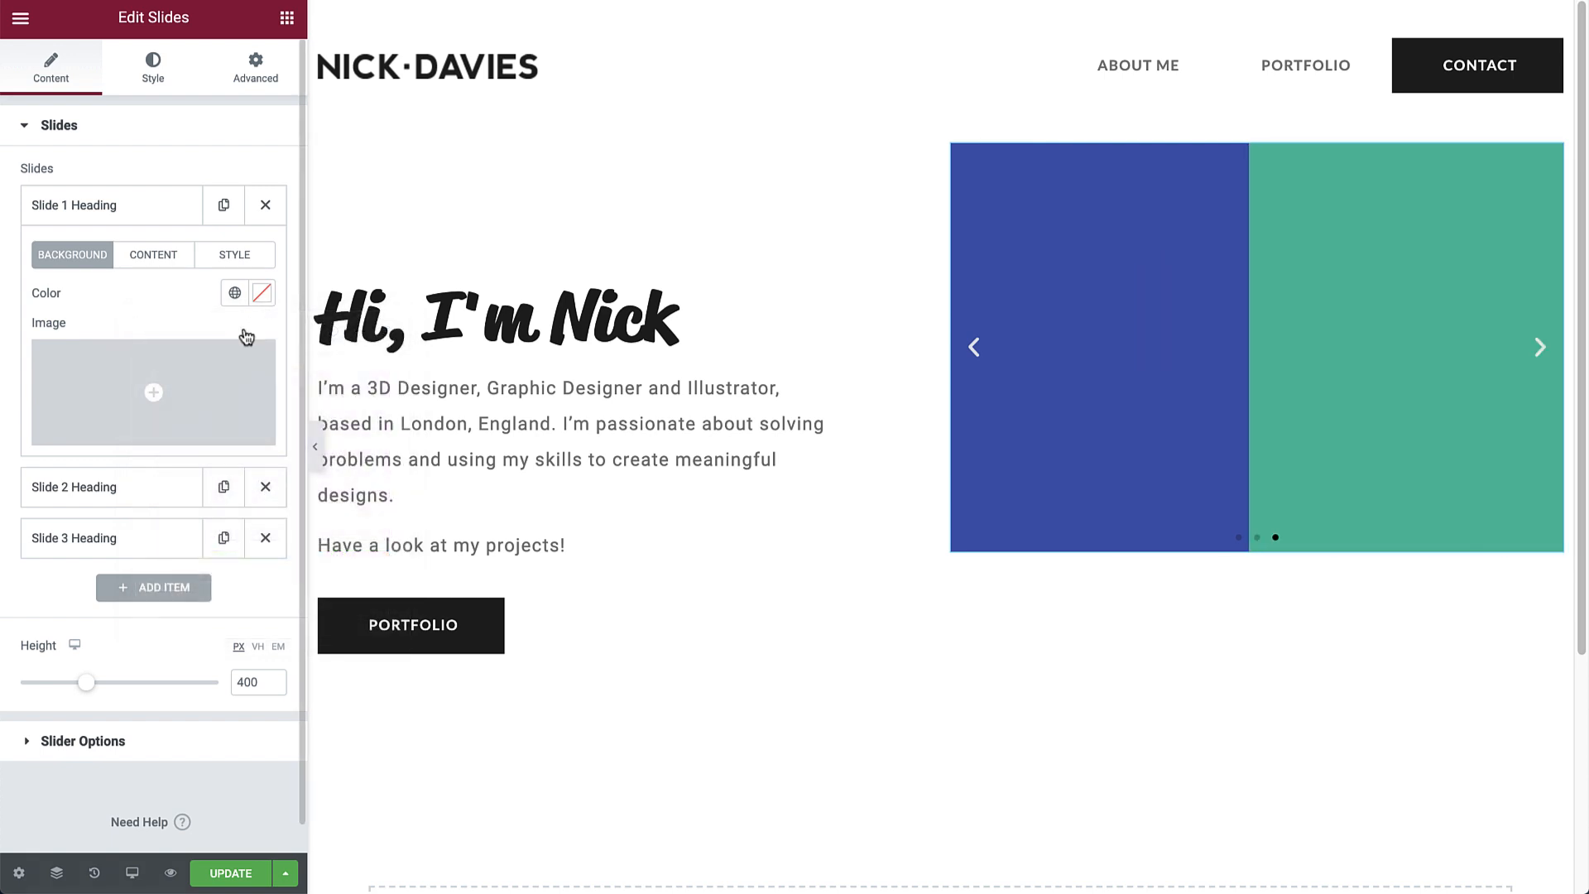
left_click(154, 393)
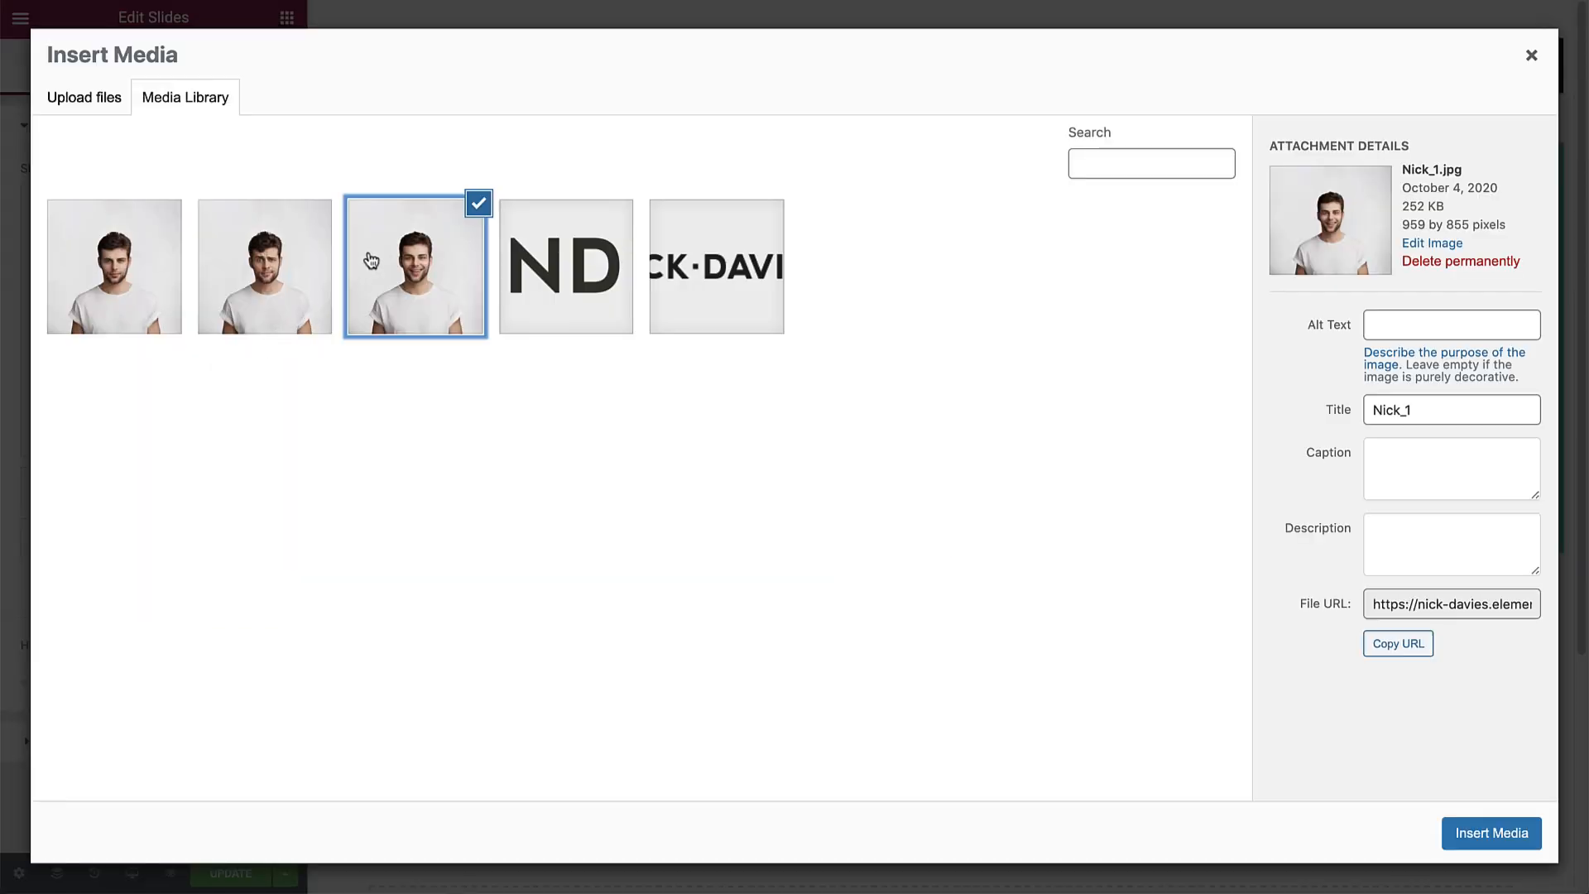
left_click(1490, 832)
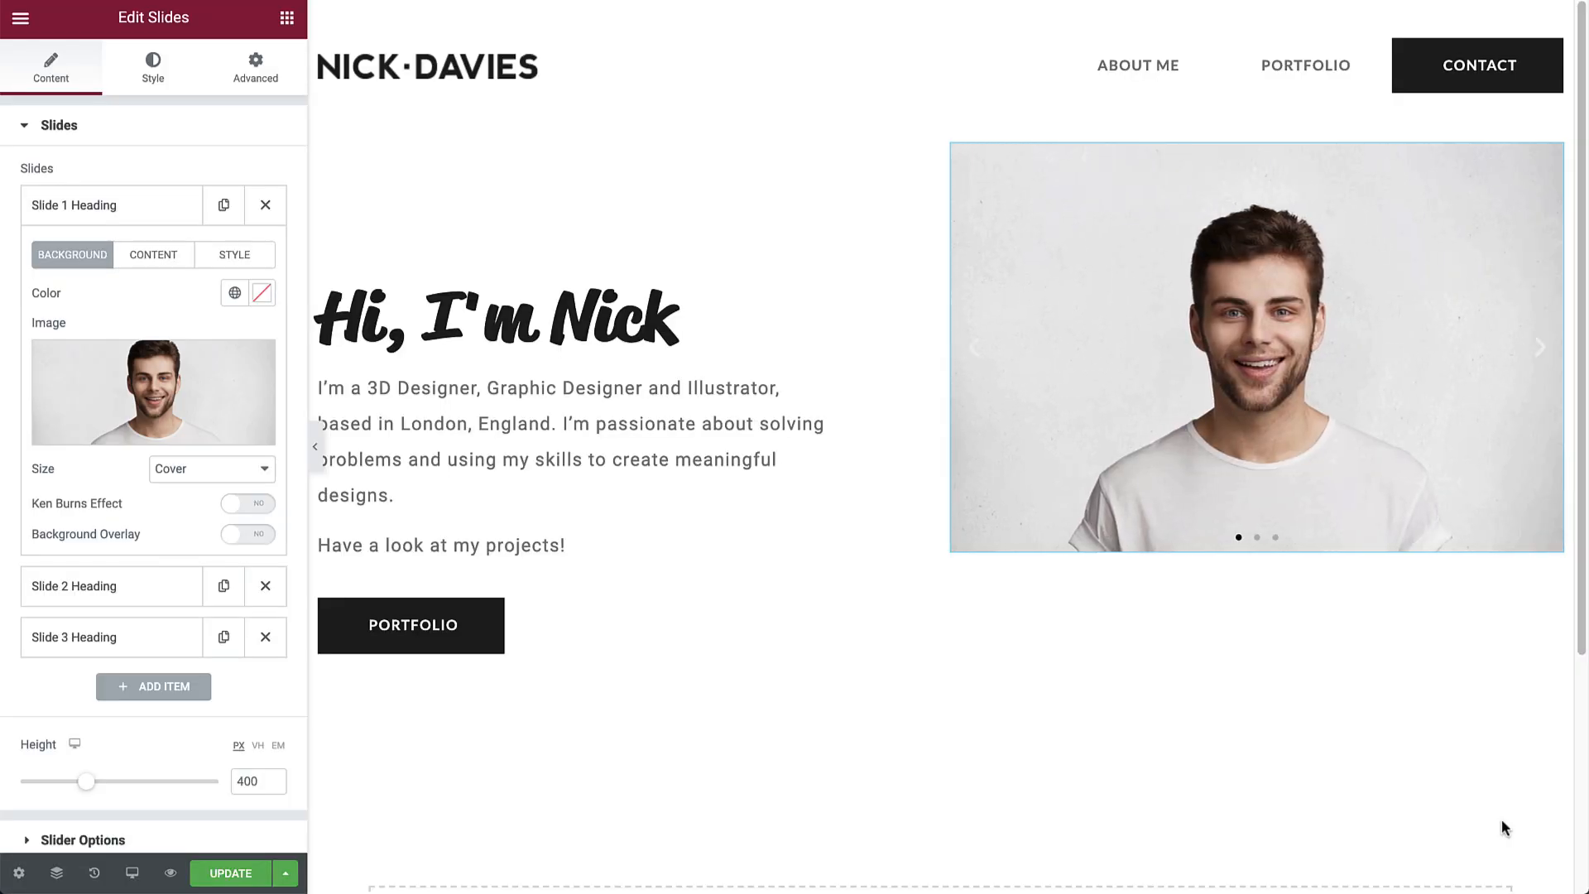
Set the Nick_2 and Nick_3 photos as backgrounds for slides two and three
left_click(153, 254)
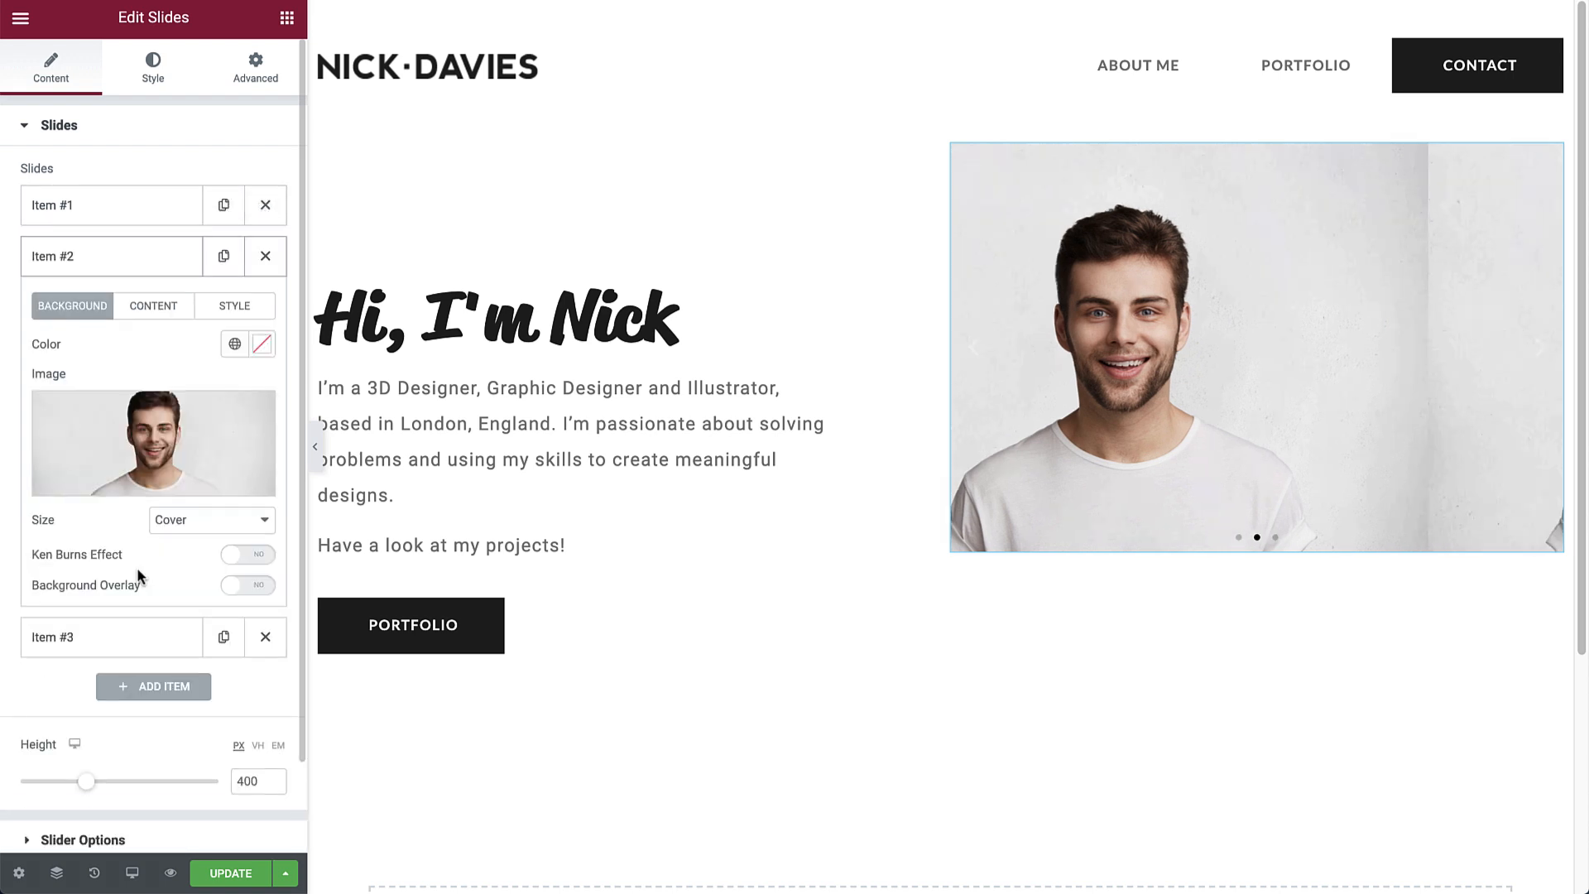
left_click(153, 442)
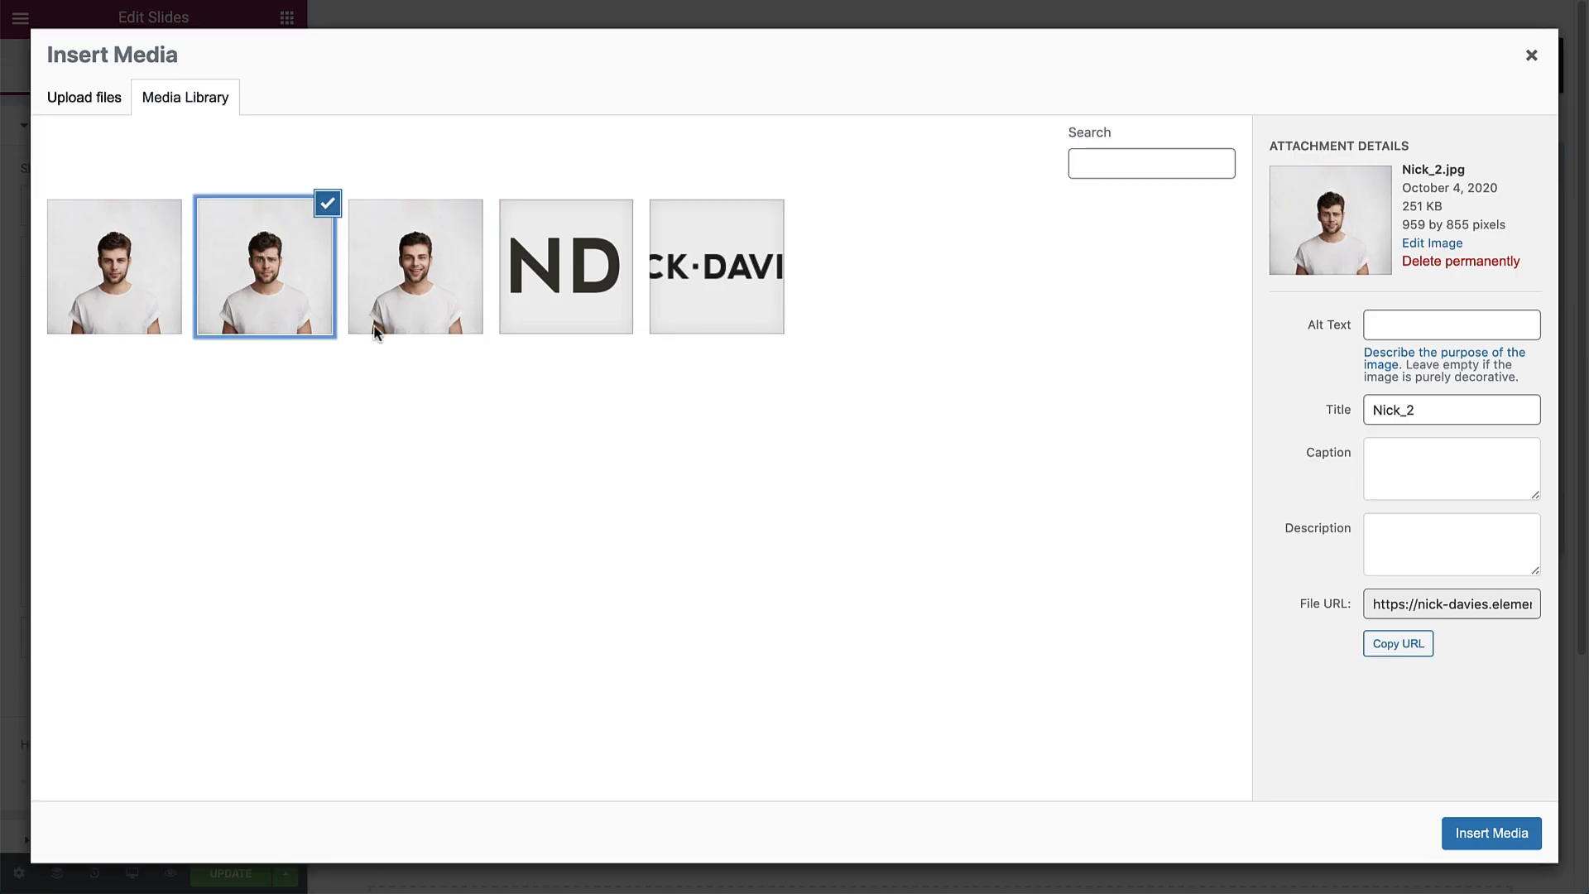
left_click(1490, 833)
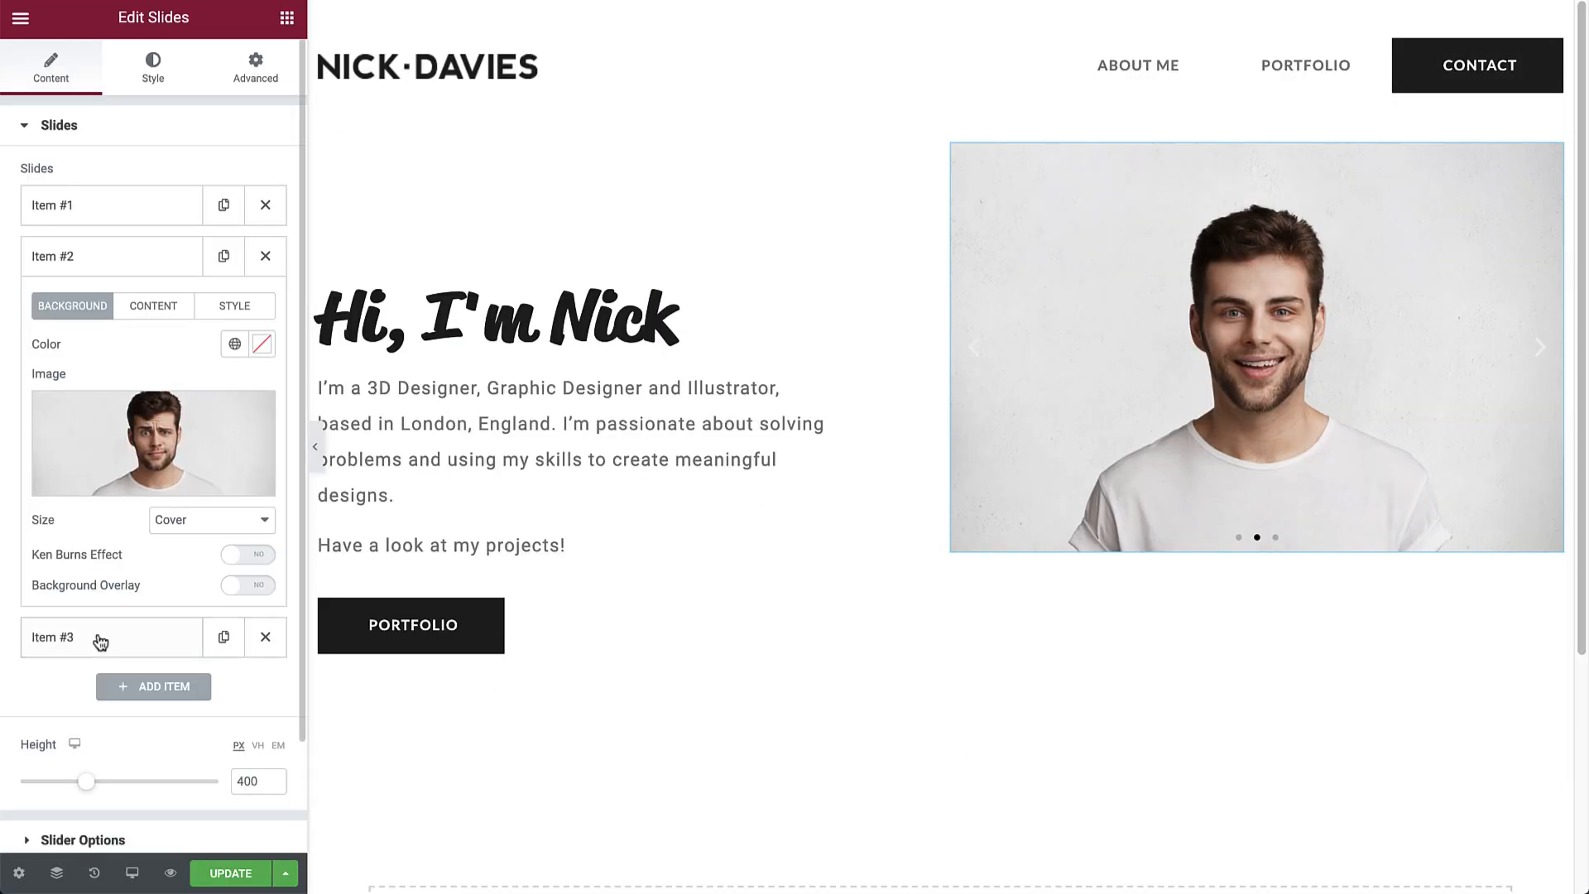
left_click(154, 442)
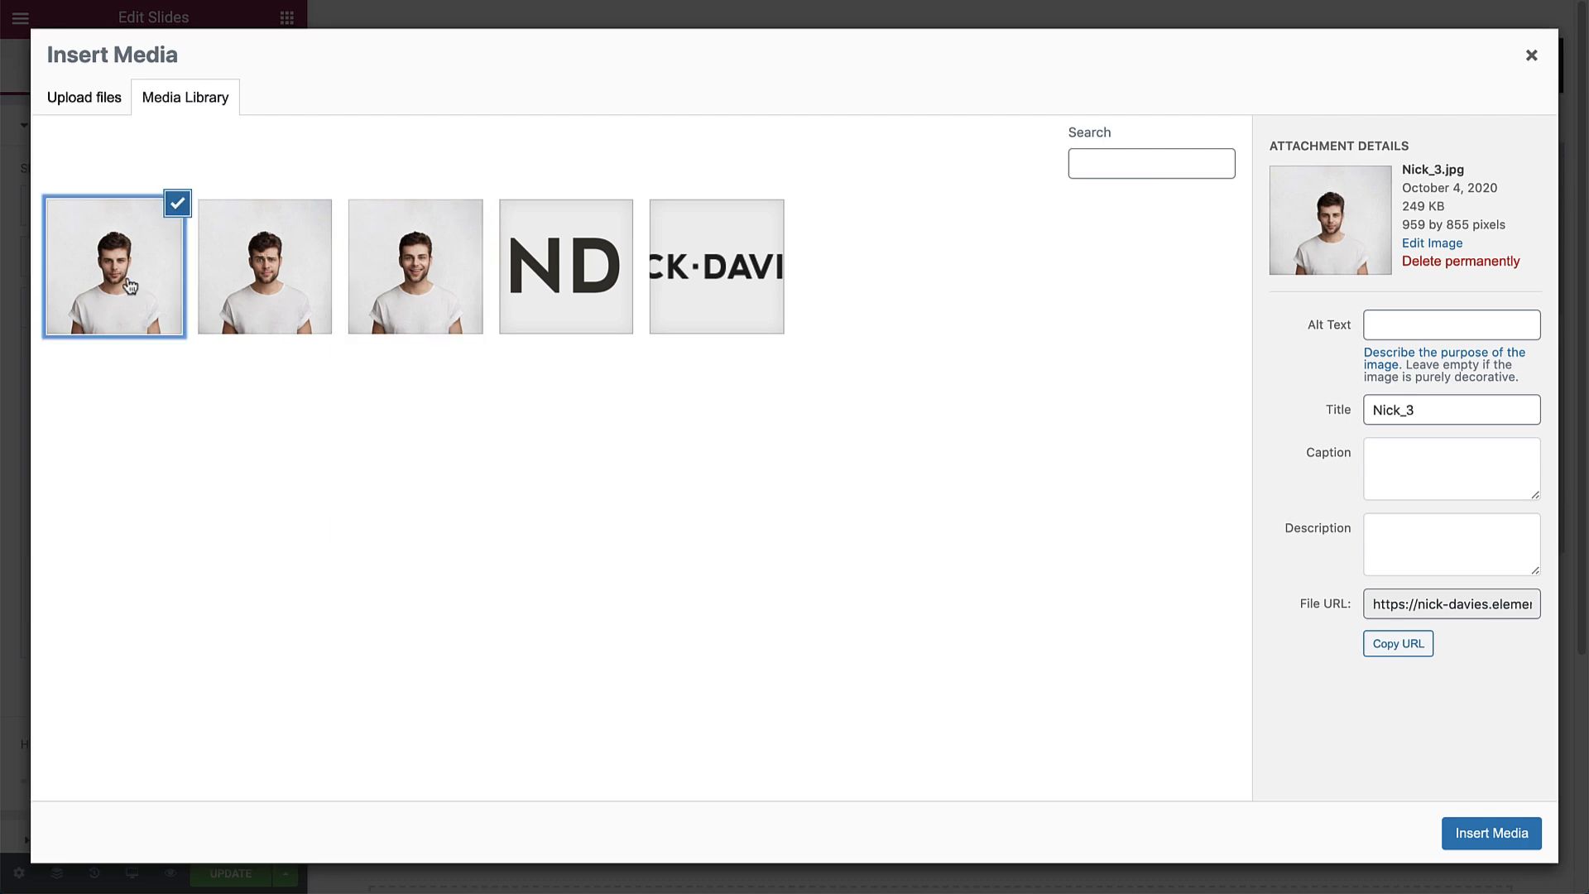
left_click(1489, 833)
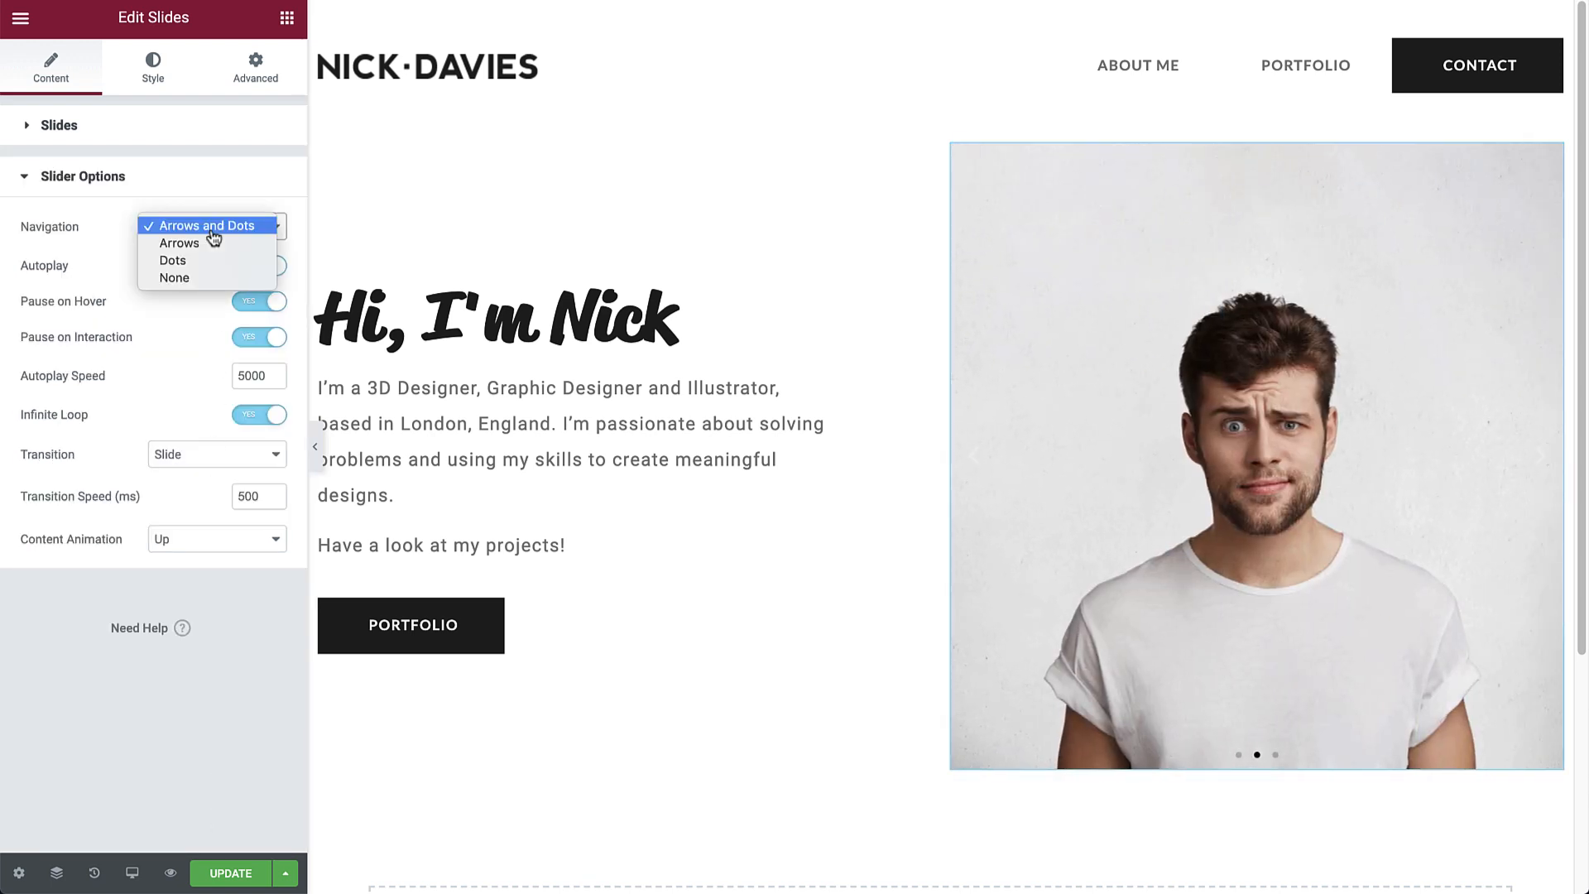
Set slider navigation to None, disable pause on hover, autoplay 2000 ms, fade transition at 1000 ms
left_click(174, 278)
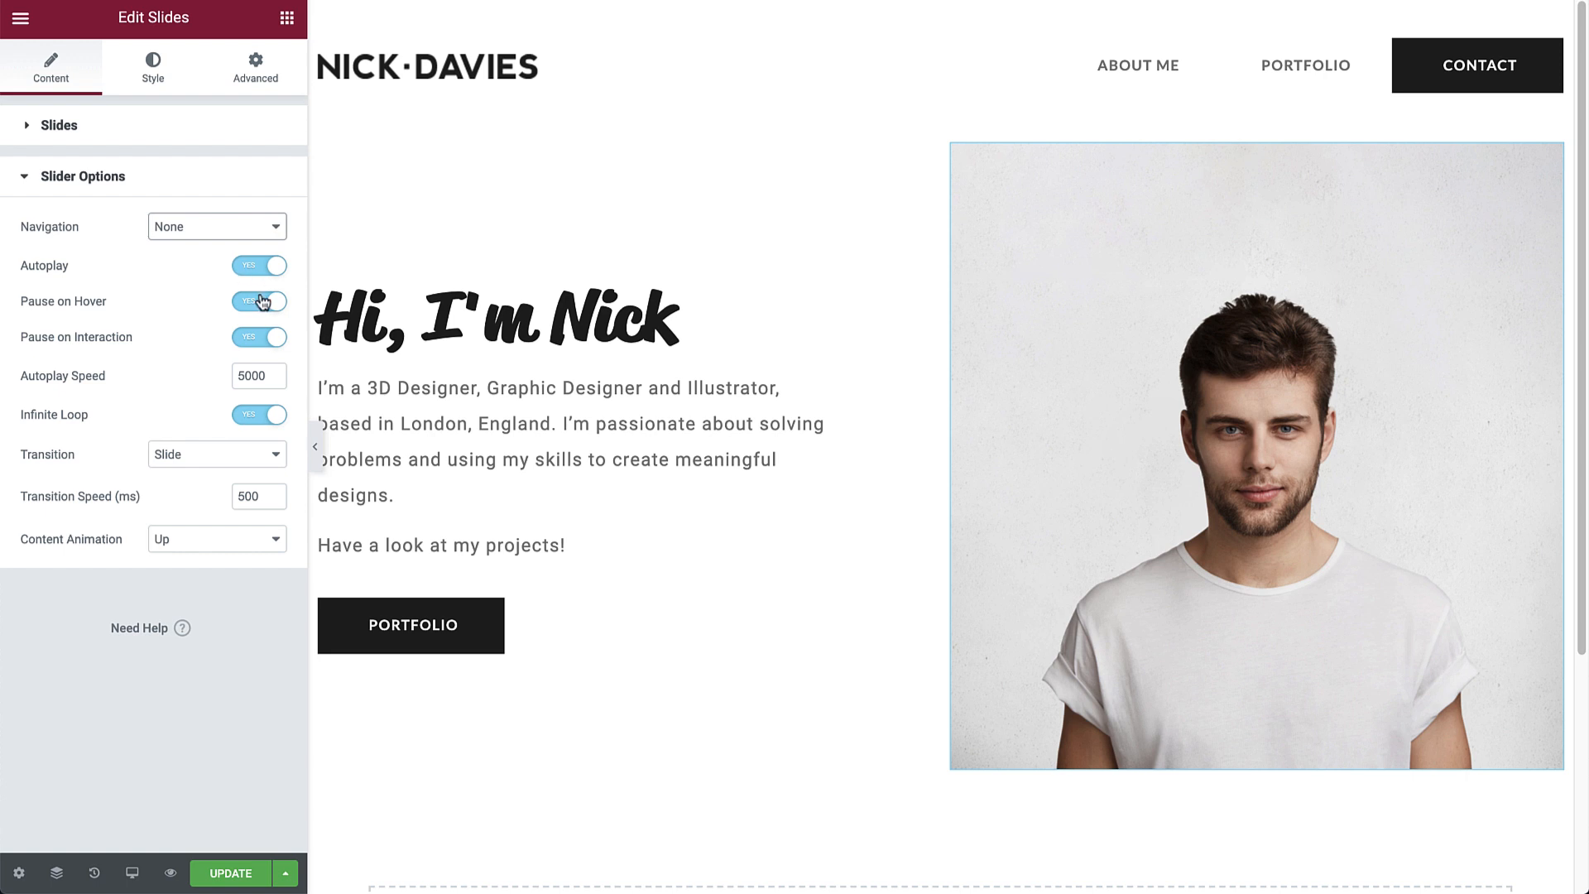
left_click(258, 301)
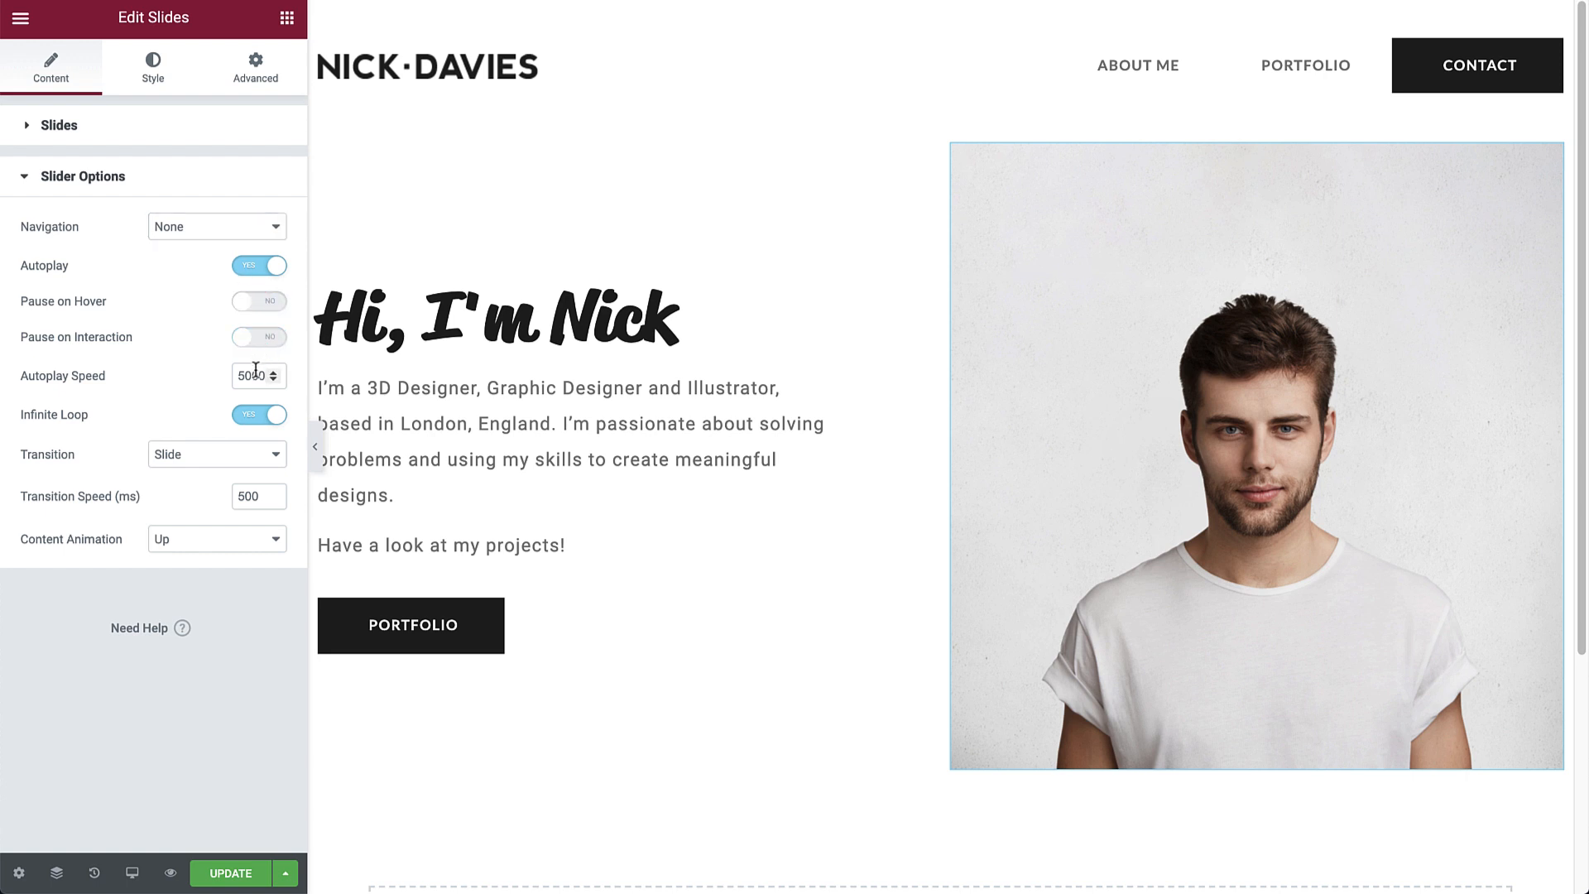
left_click(252, 375)
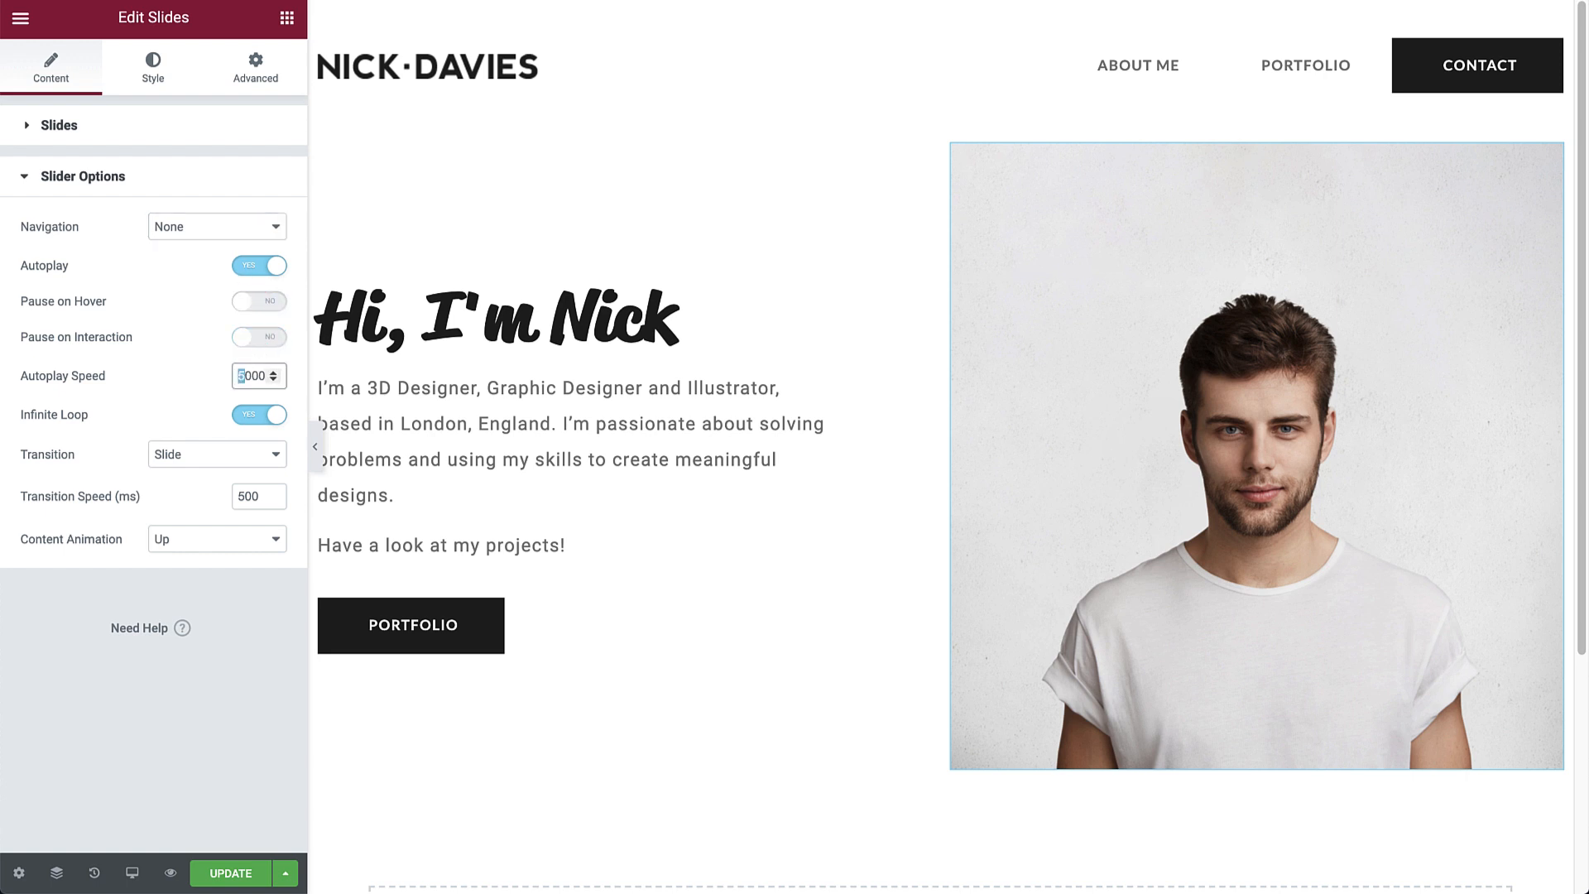
type("2000")
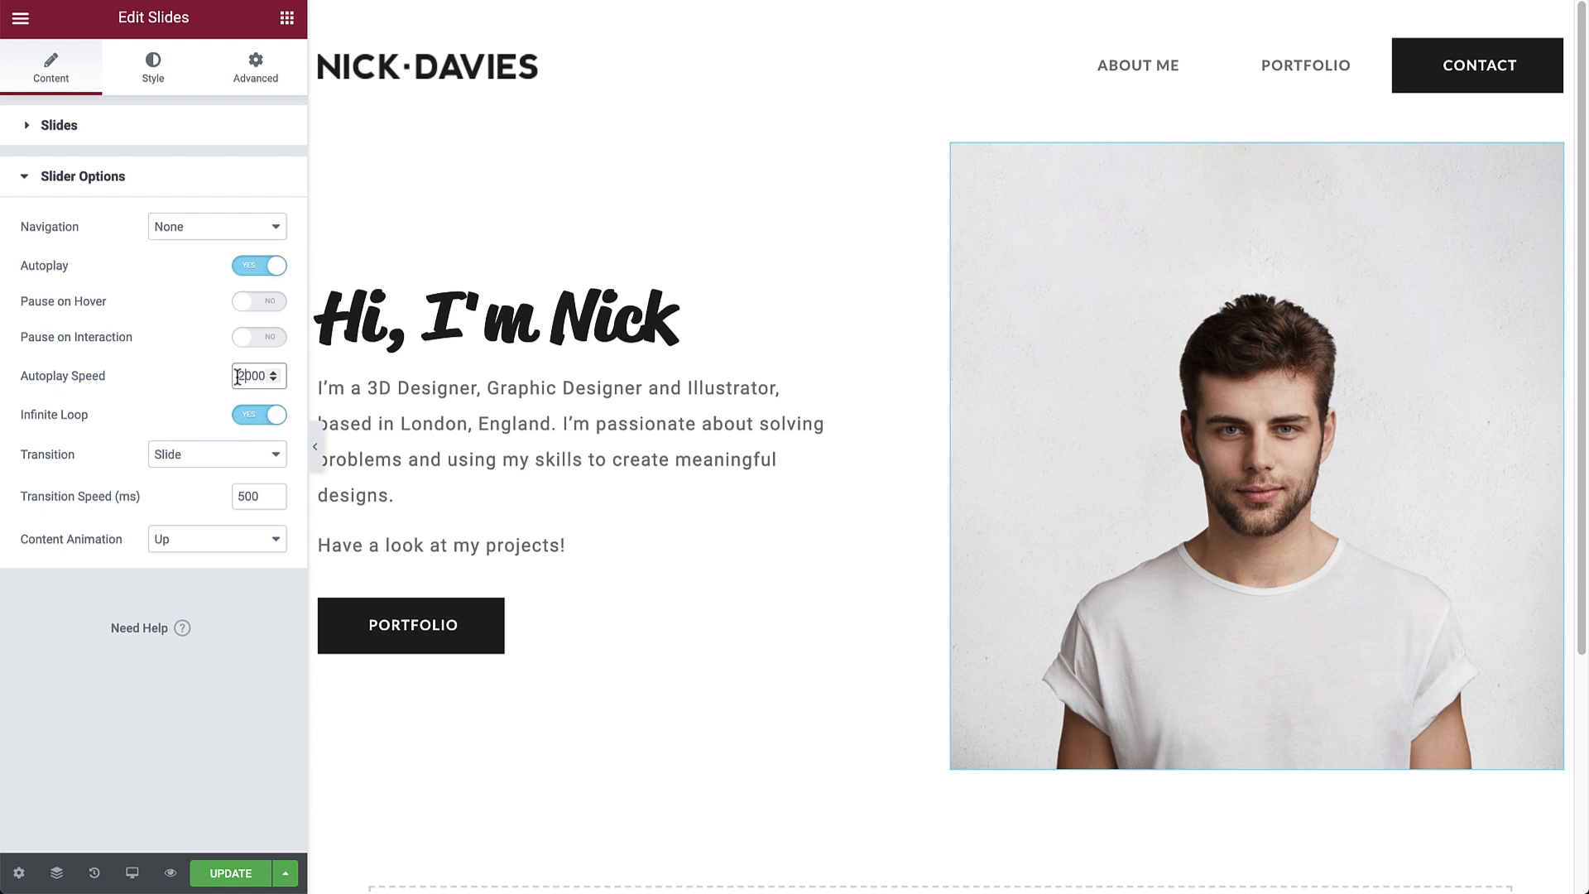
left_click(216, 453)
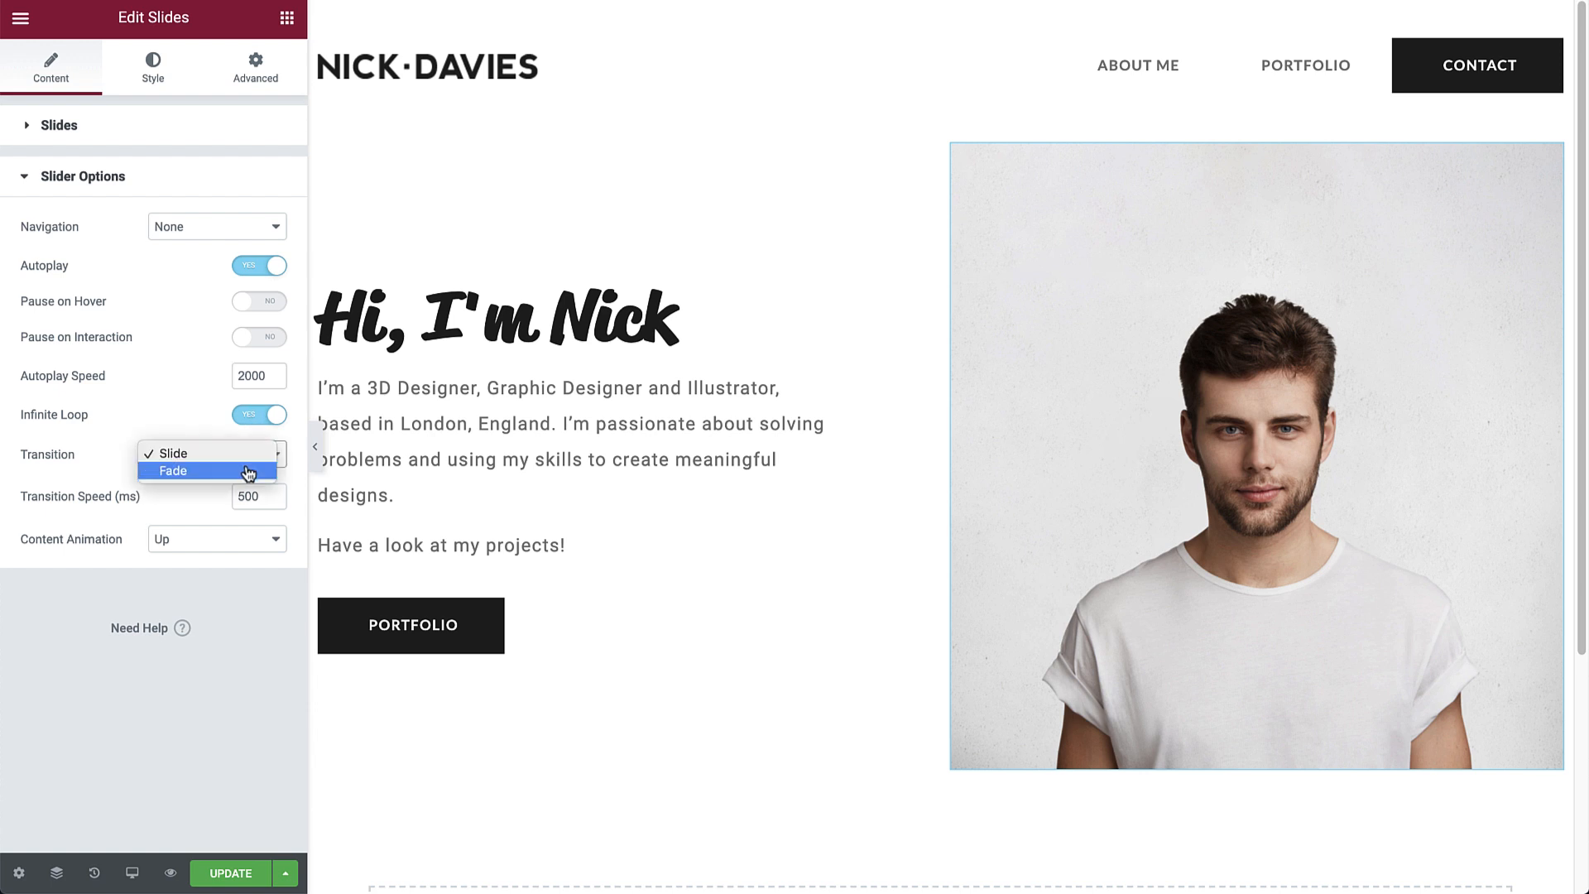
left_click(174, 470)
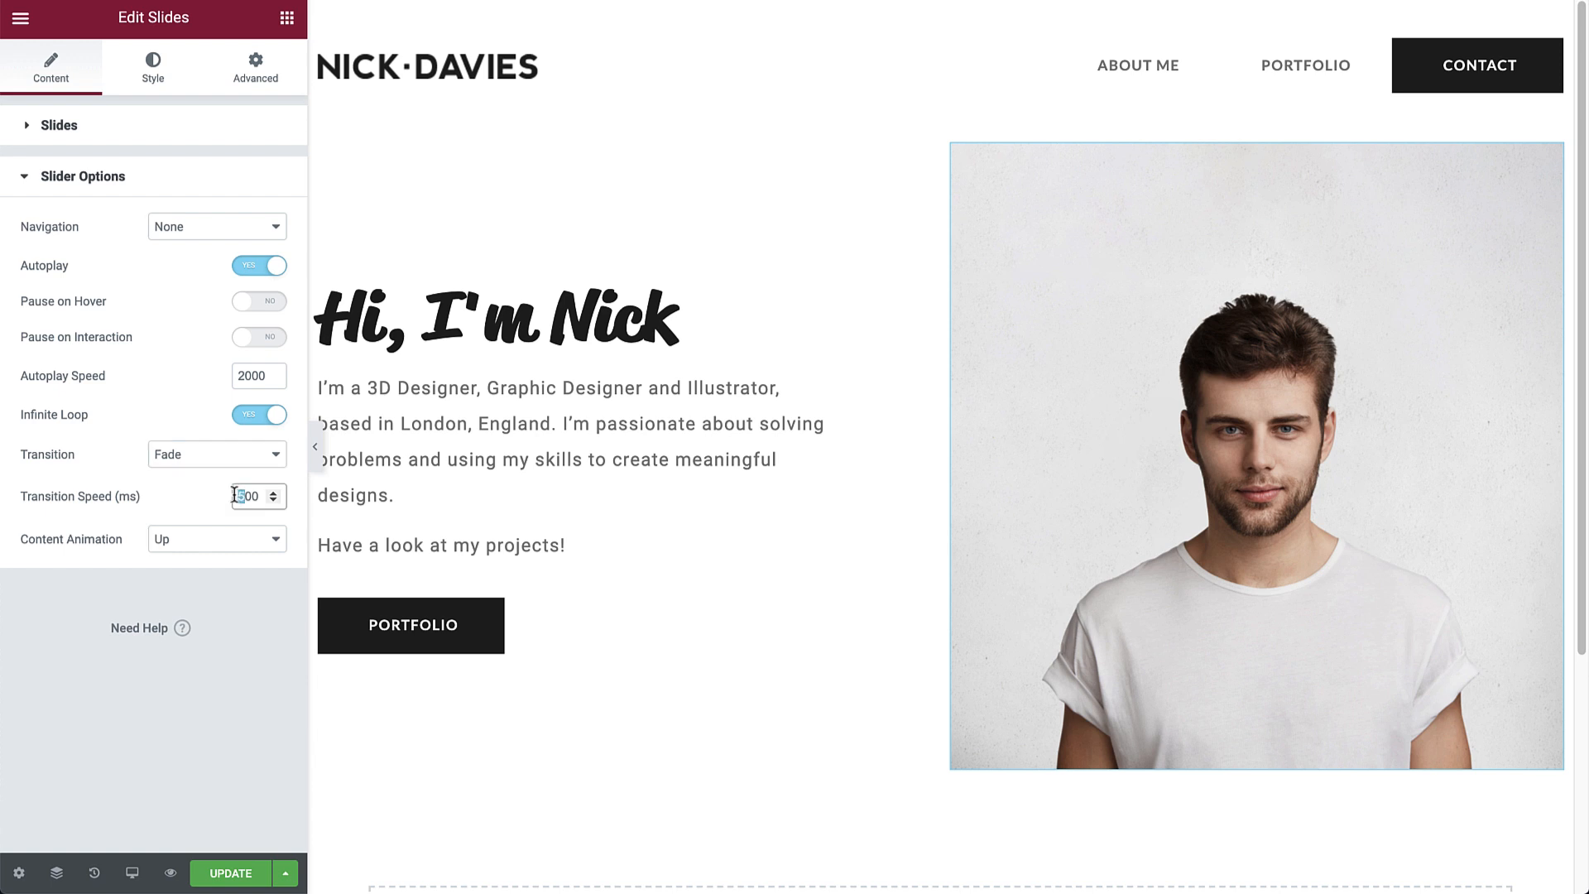
type("1000")
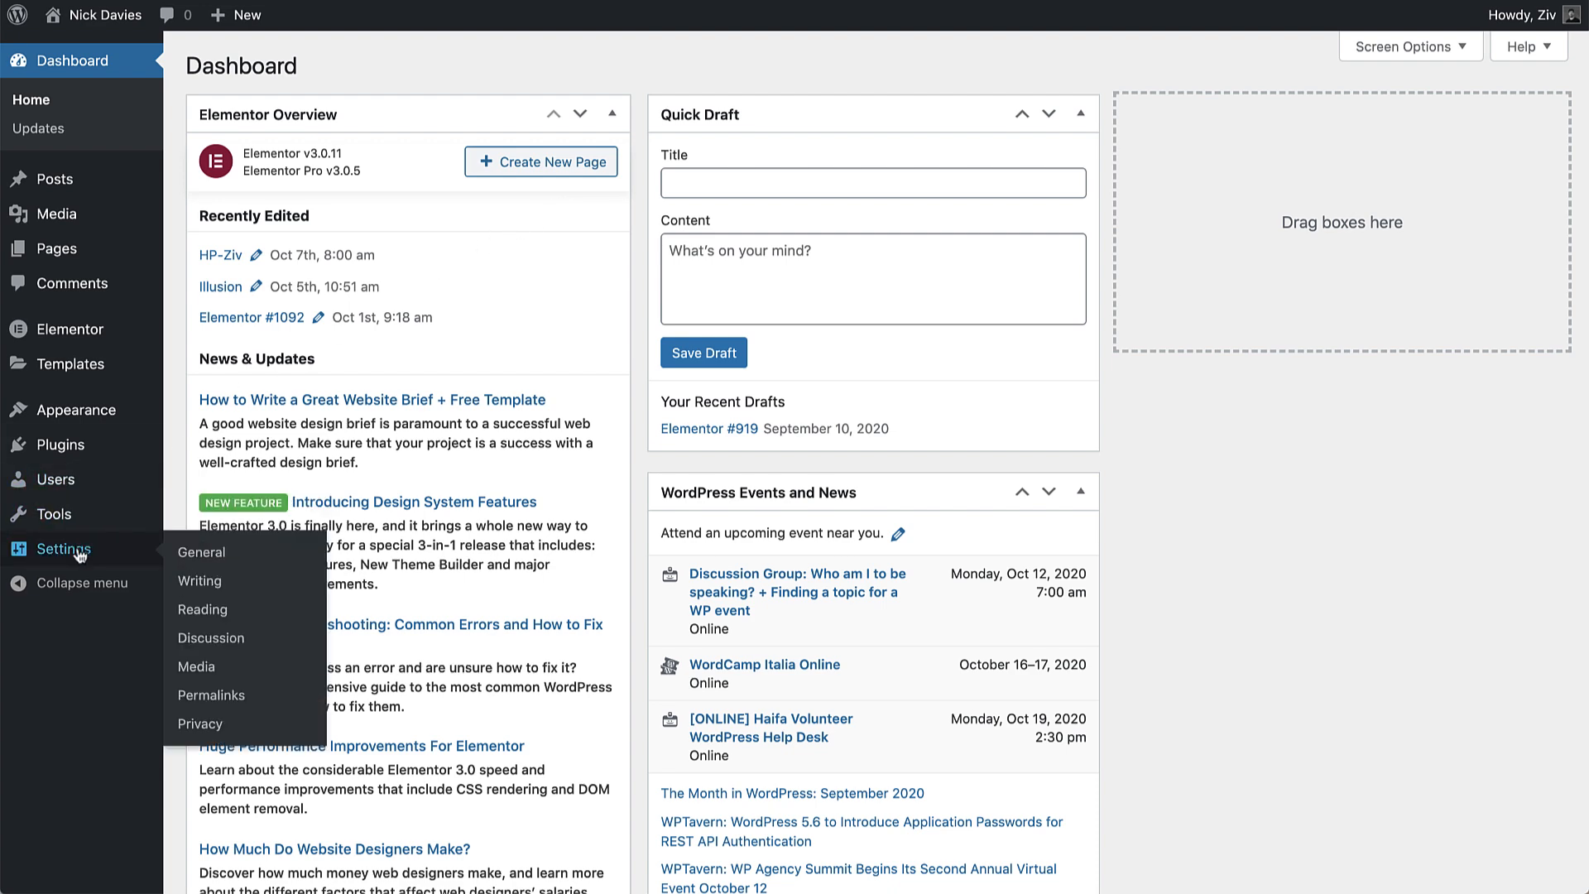
In Reading settings, choose the Home page as the static homepage and save
left_click(200, 552)
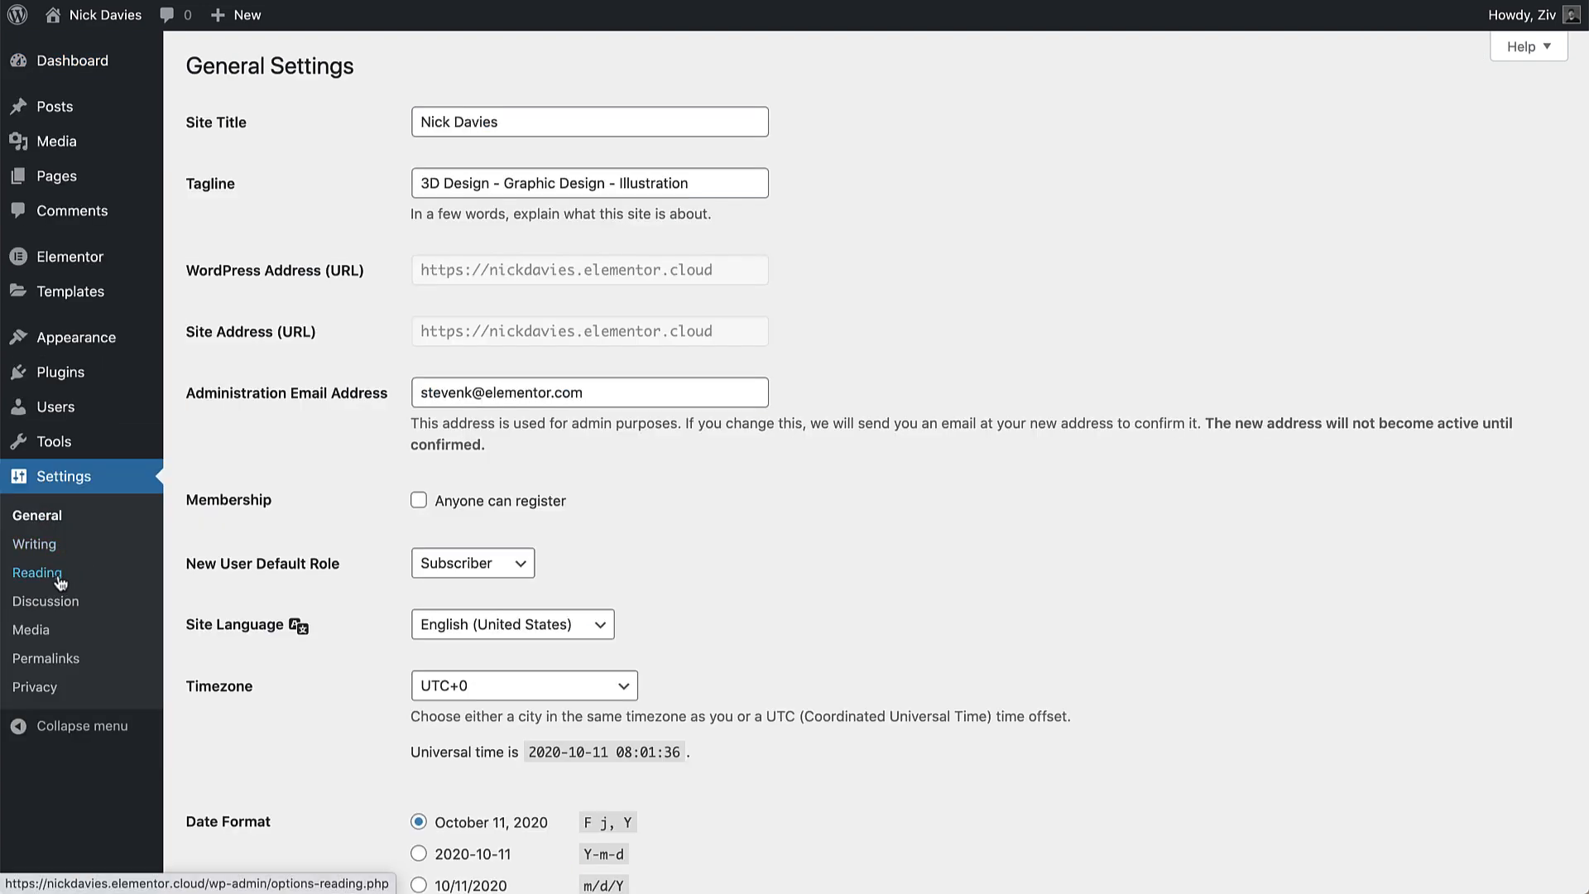
left_click(37, 572)
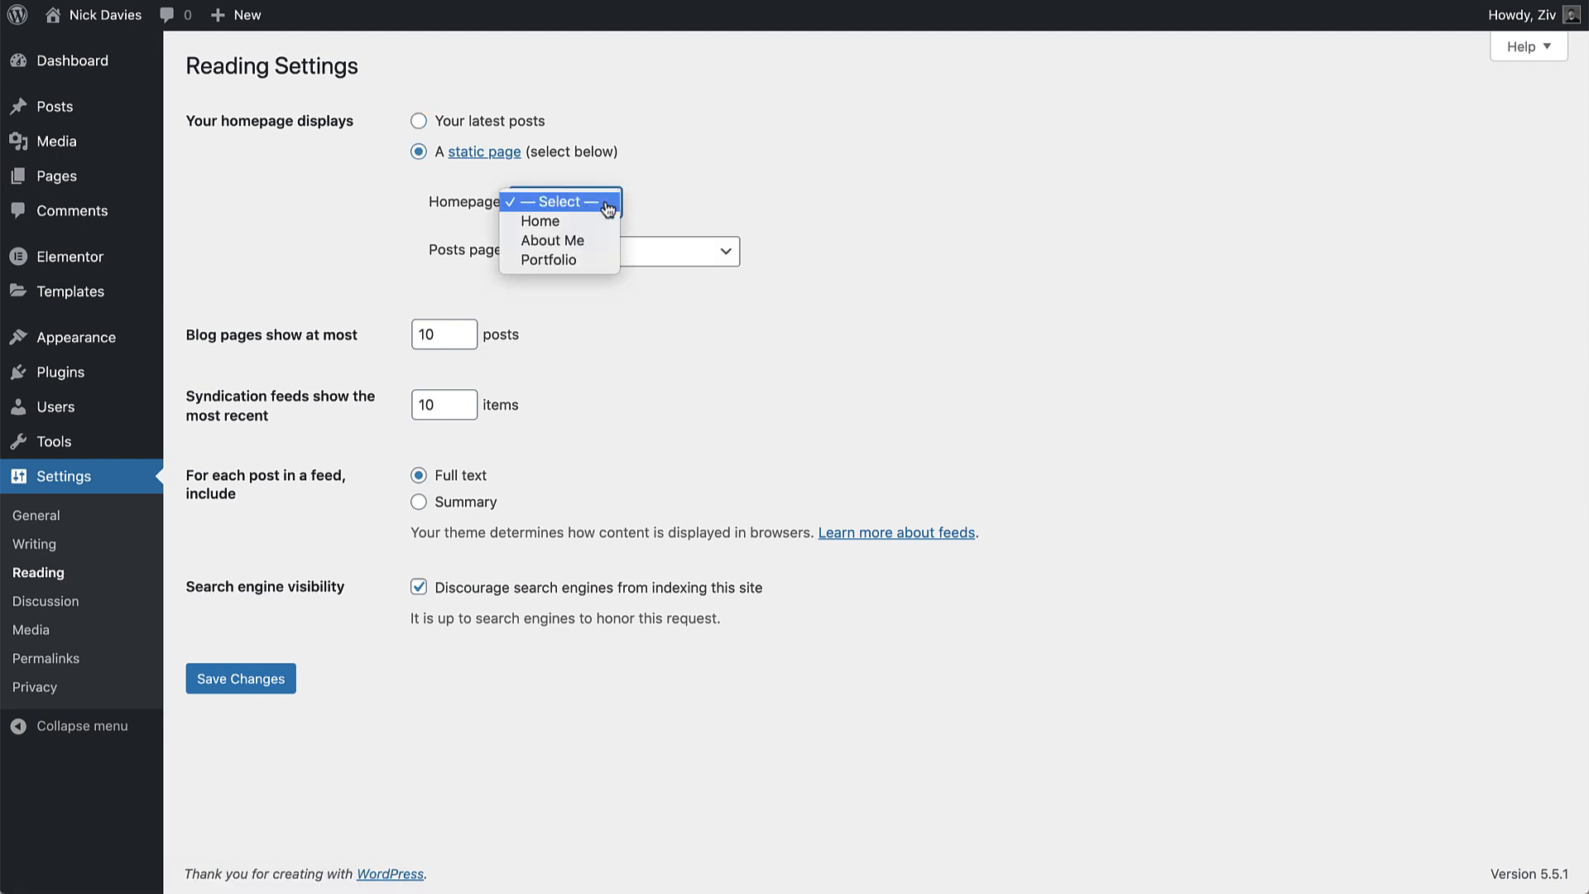
left_click(541, 221)
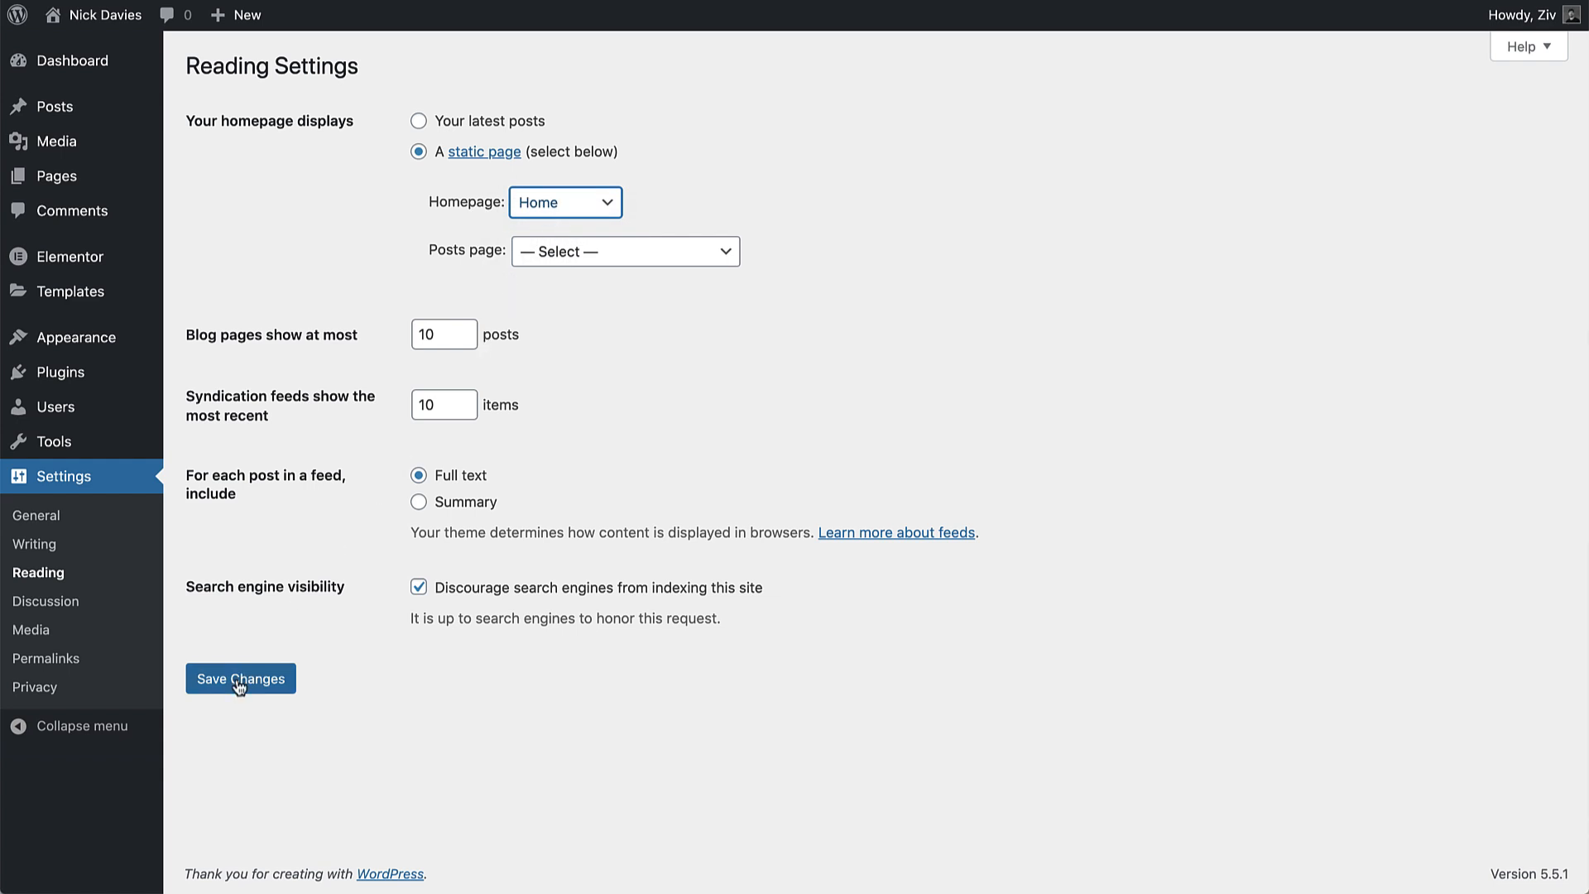
left_click(240, 677)
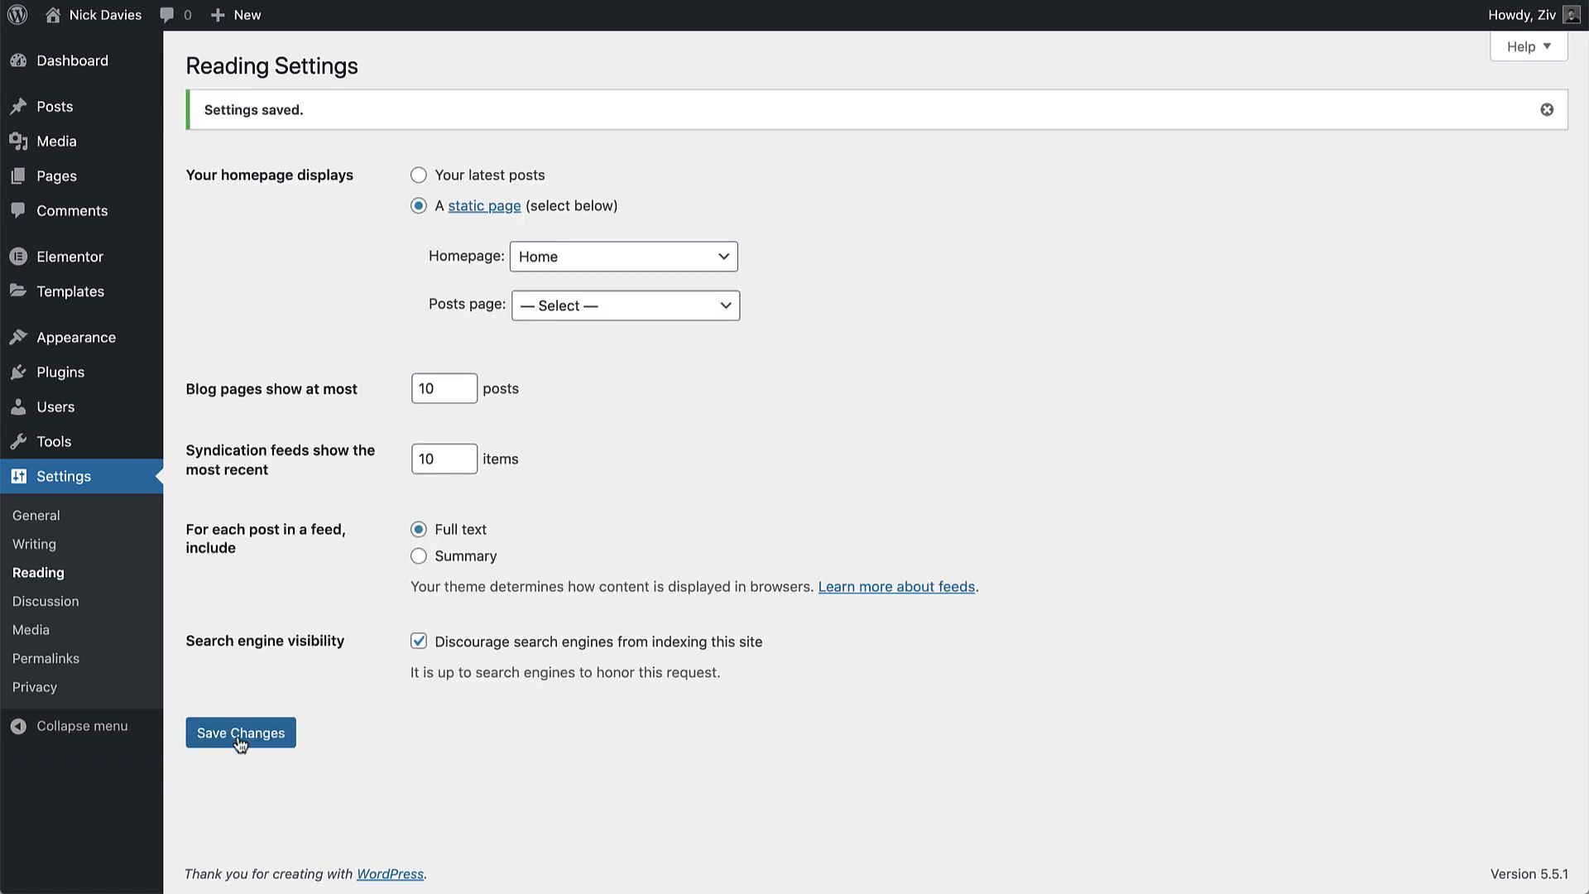